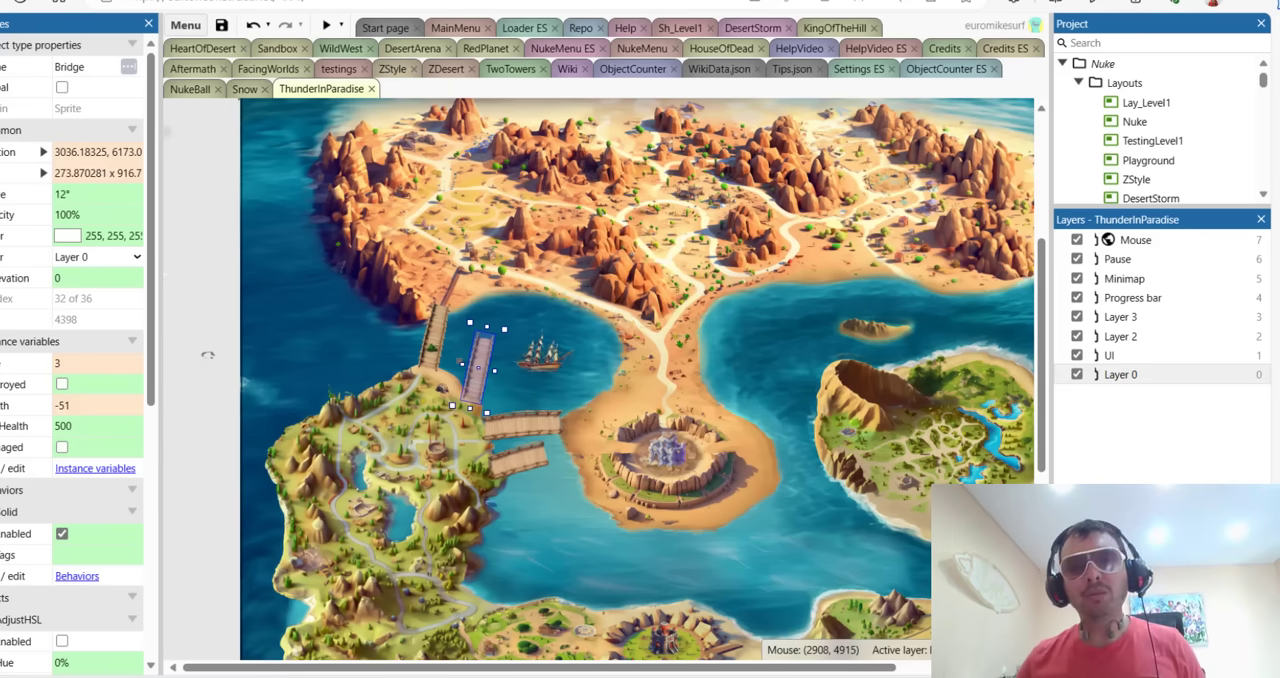
mouse_move(470, 272)
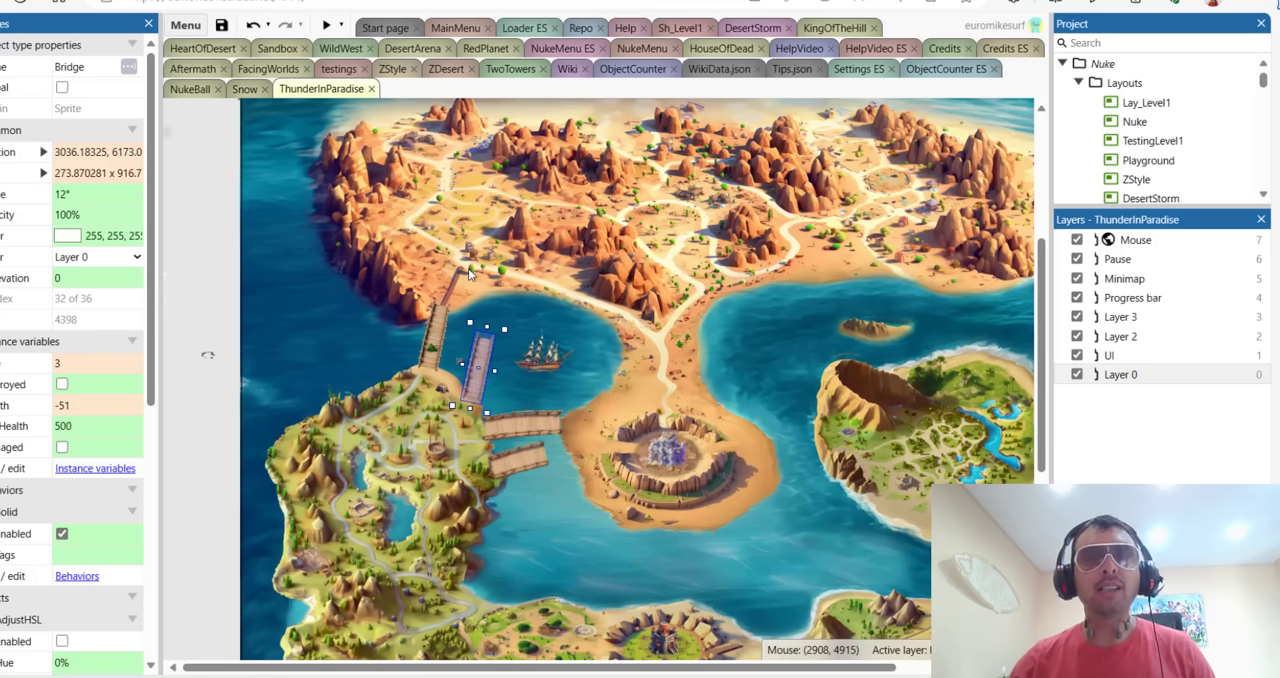
mouse_move(292, 238)
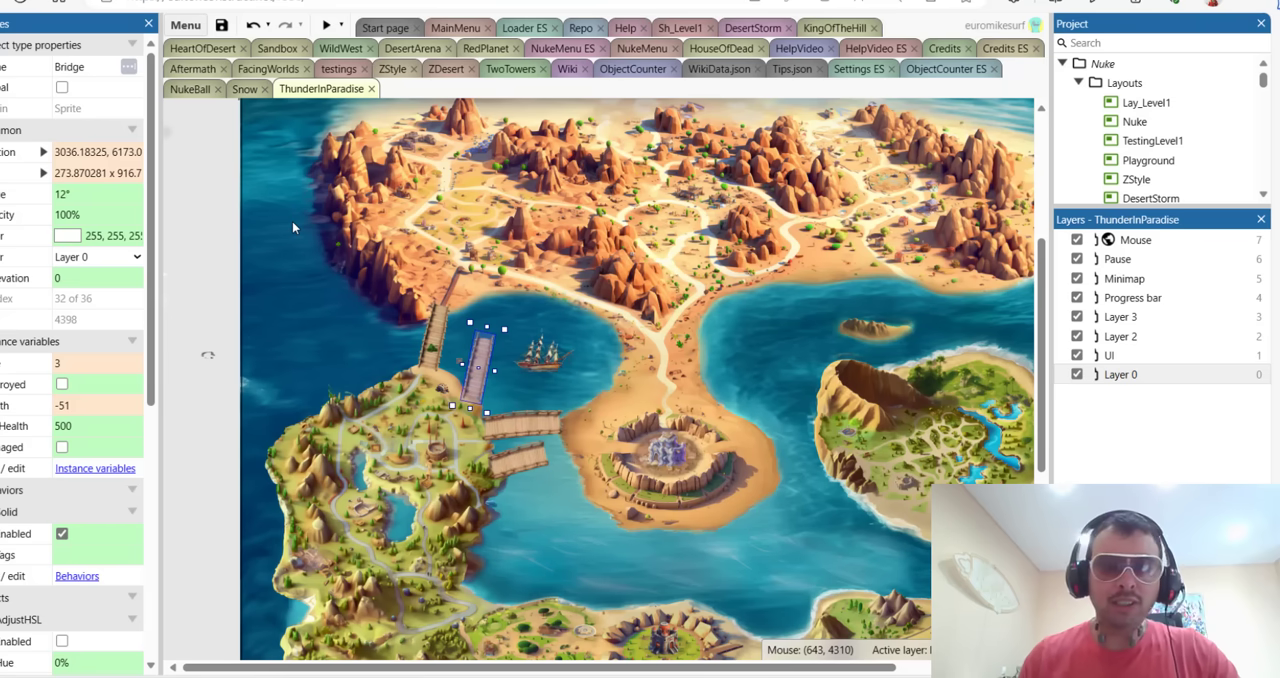
mouse_move(256, 228)
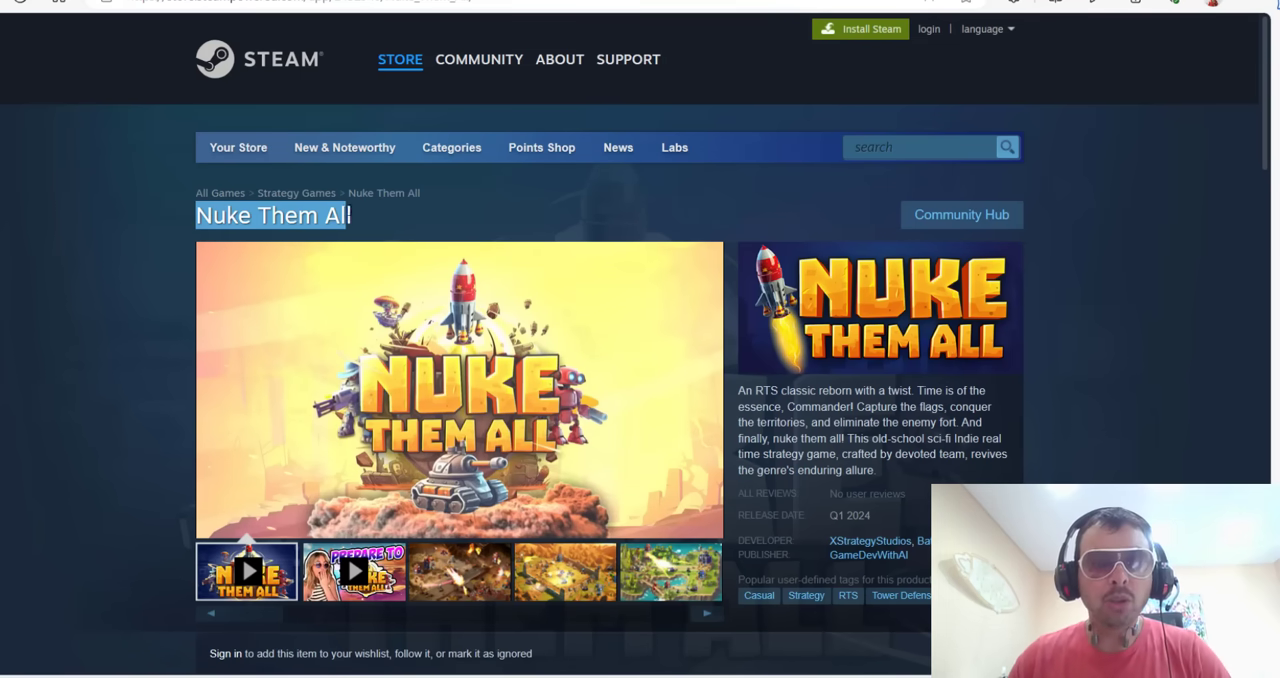
Scrub the rain-and-thunder tutorial video ahead to its Rain chapter around 9:40.
left_click(246, 580)
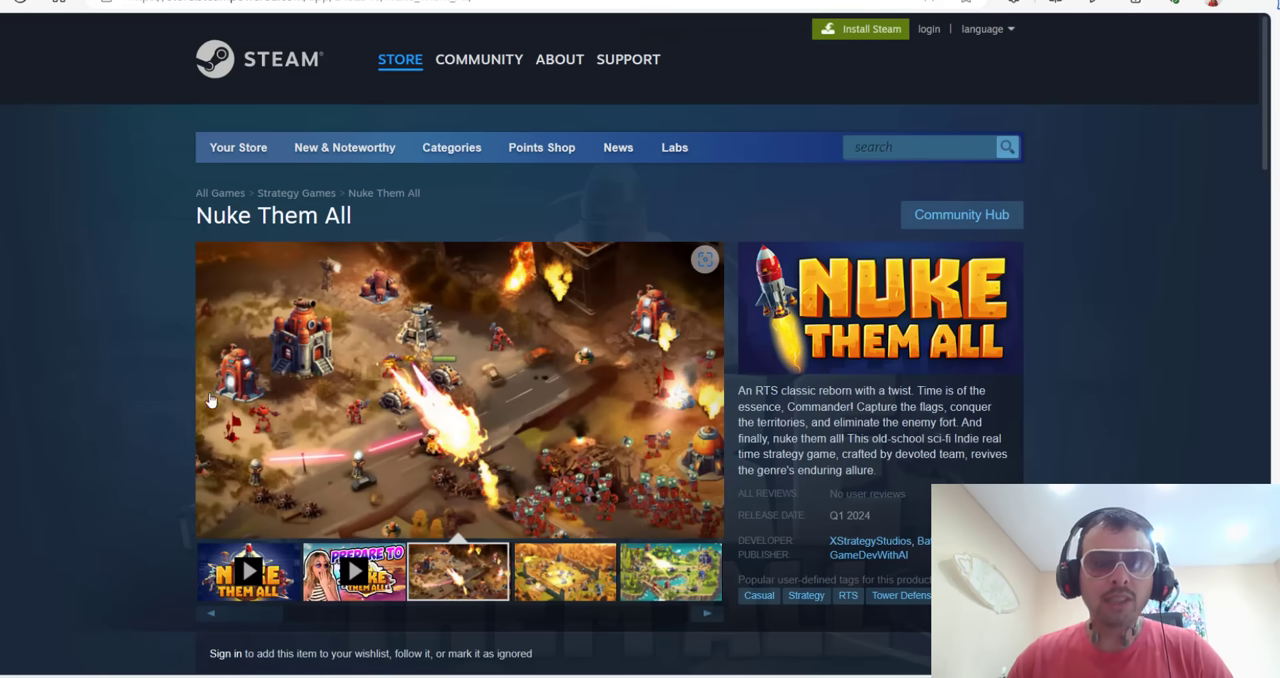
scroll("down", 3)
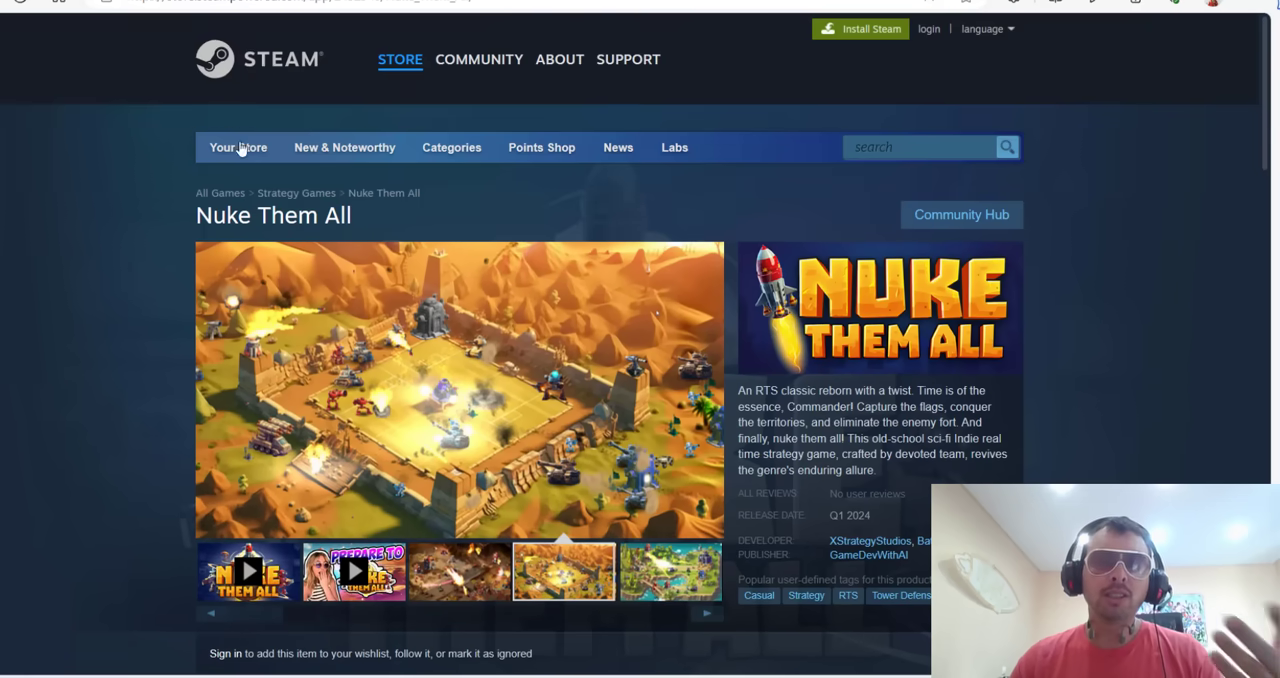
mouse_move(82, 220)
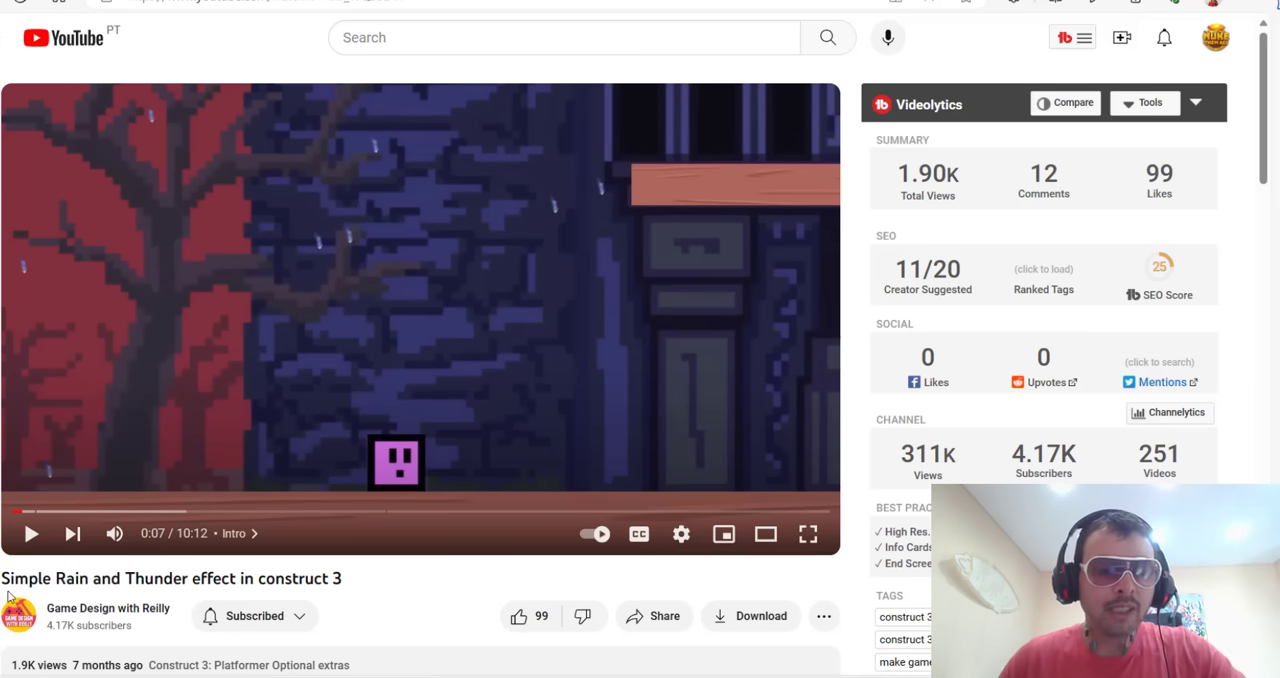
left_click_drag(0, 578, 318, 578)
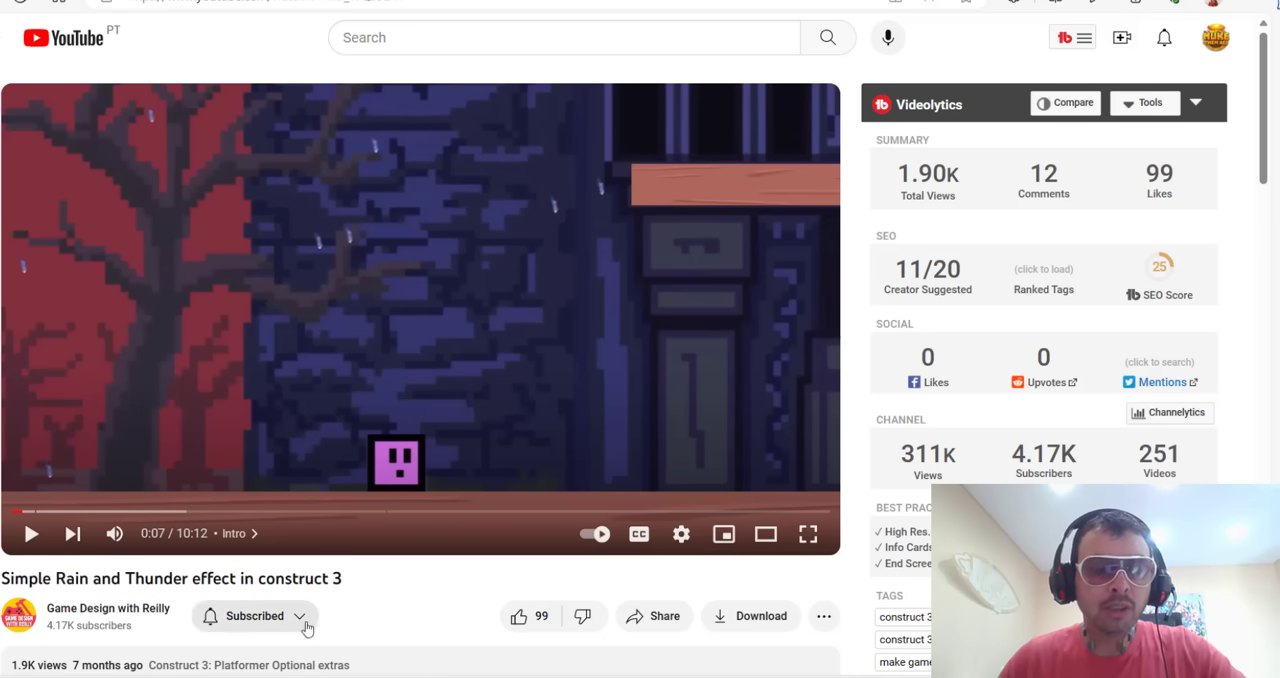
mouse_move(396, 586)
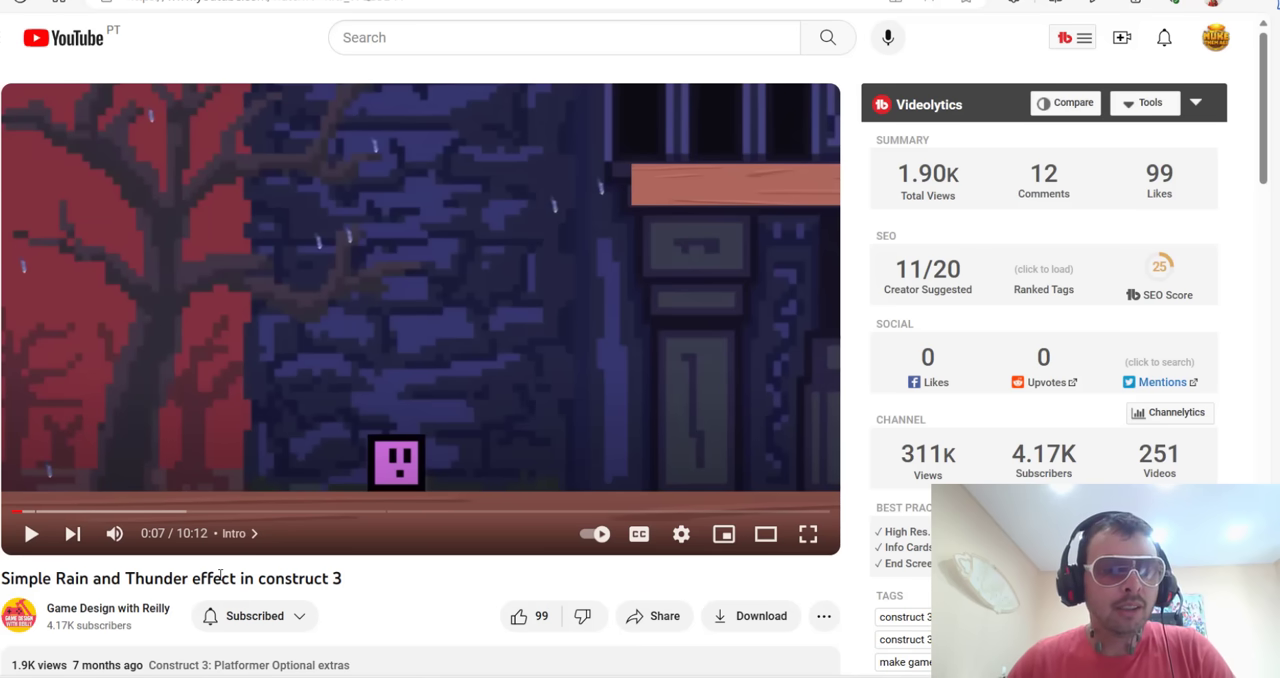
mouse_move(116, 534)
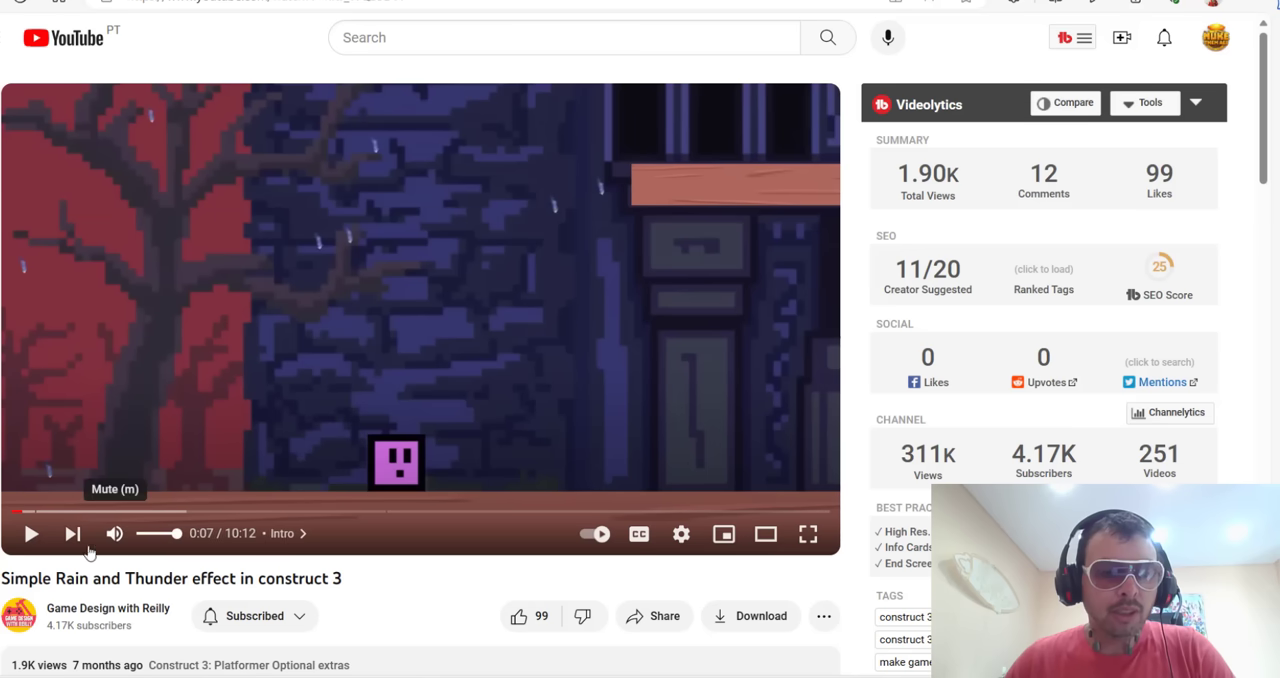
mouse_move(270, 272)
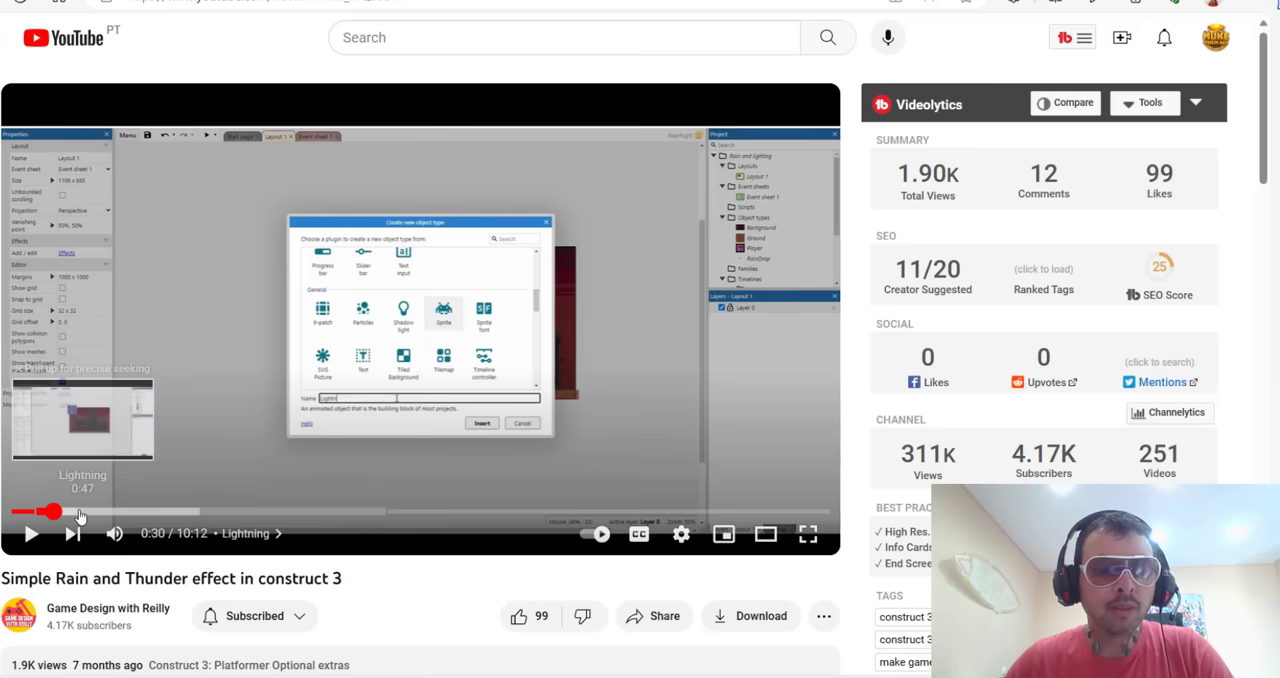
left_click_drag(52, 512, 190, 512)
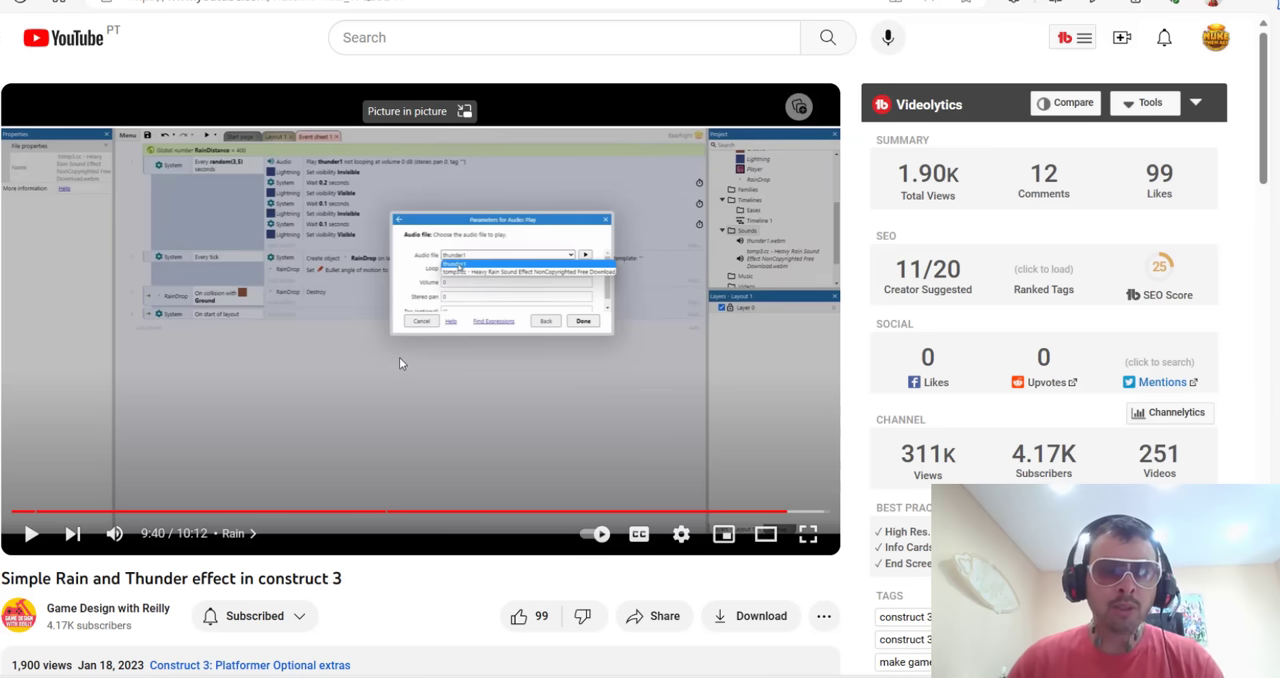
mouse_move(578, 92)
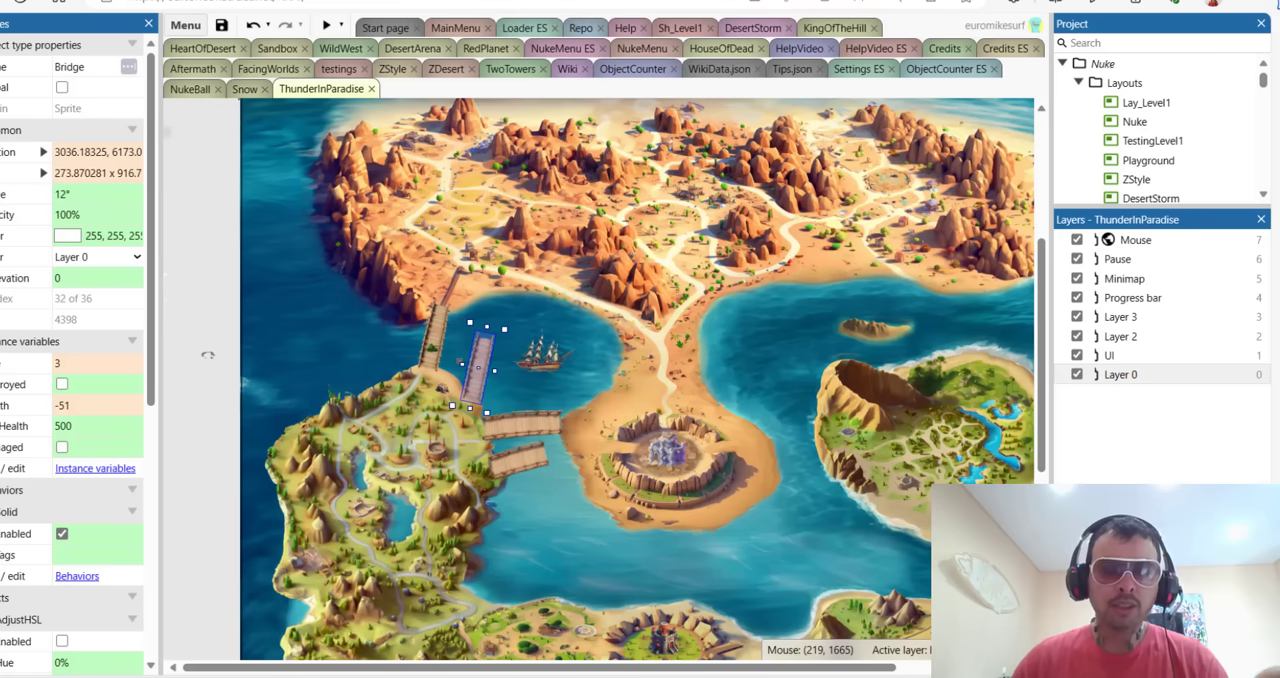
mouse_move(660, 48)
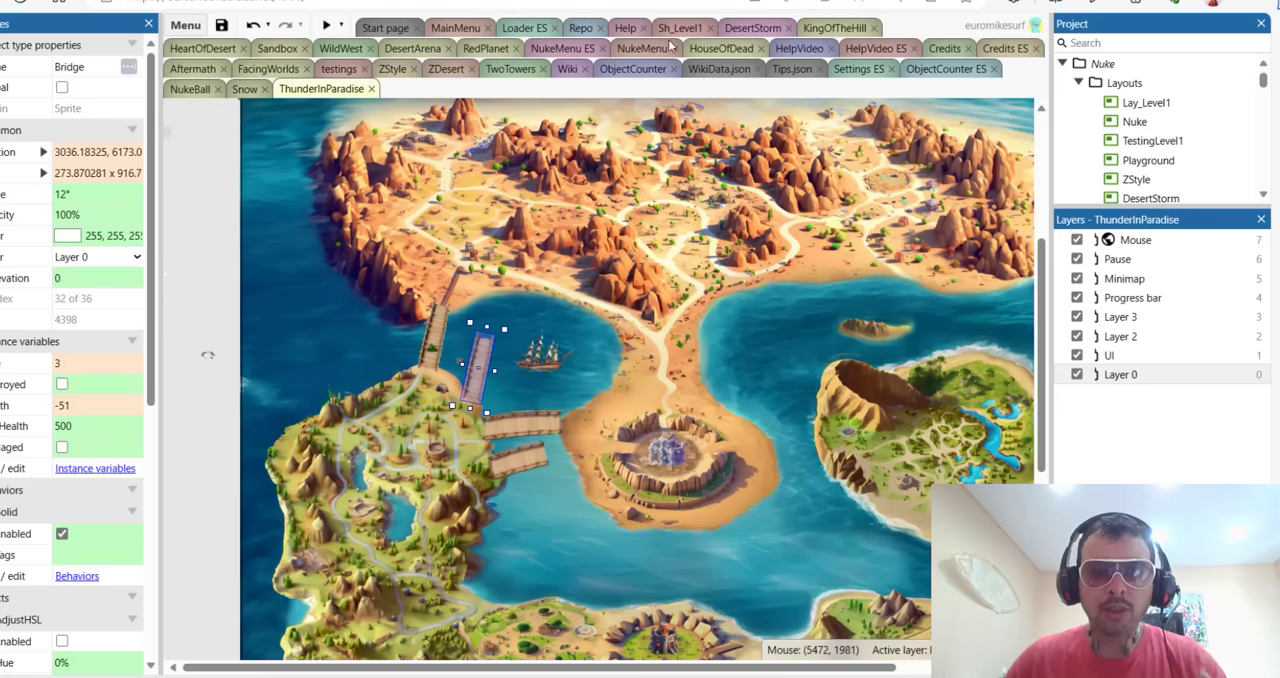
mouse_move(650, 124)
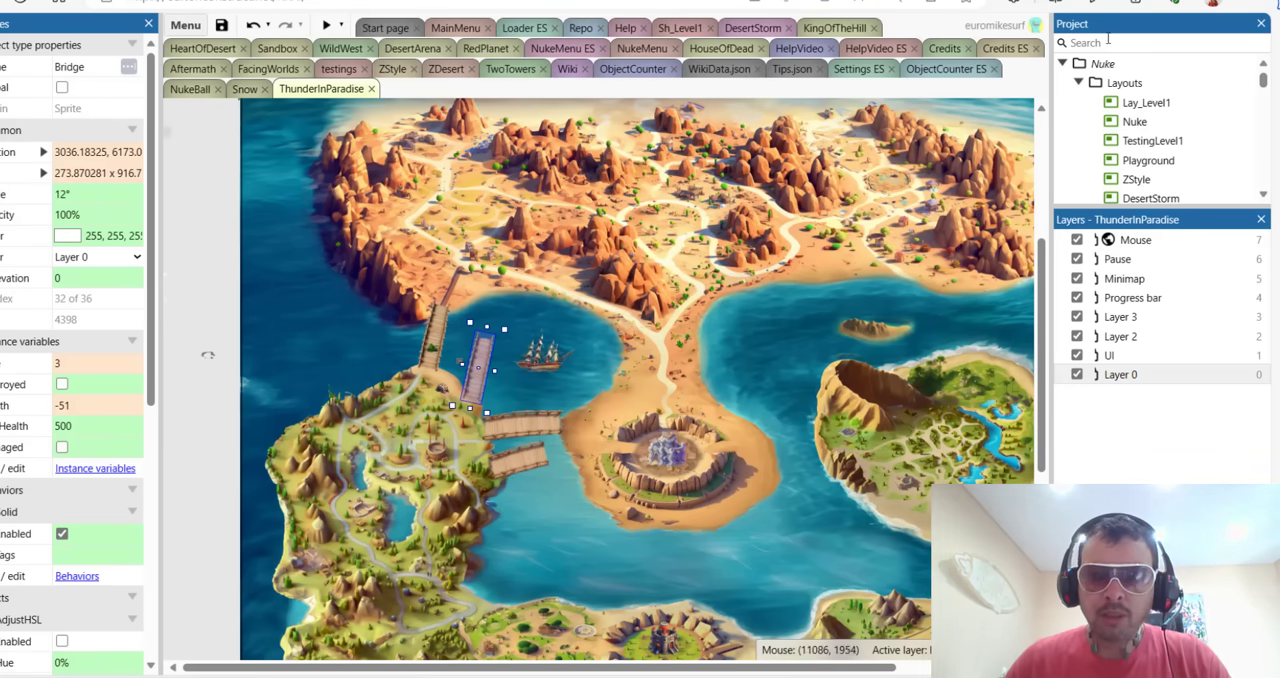
Search the project for 'rain' and review RainDrop's Animation 1 and Animation 2.
type("rain")
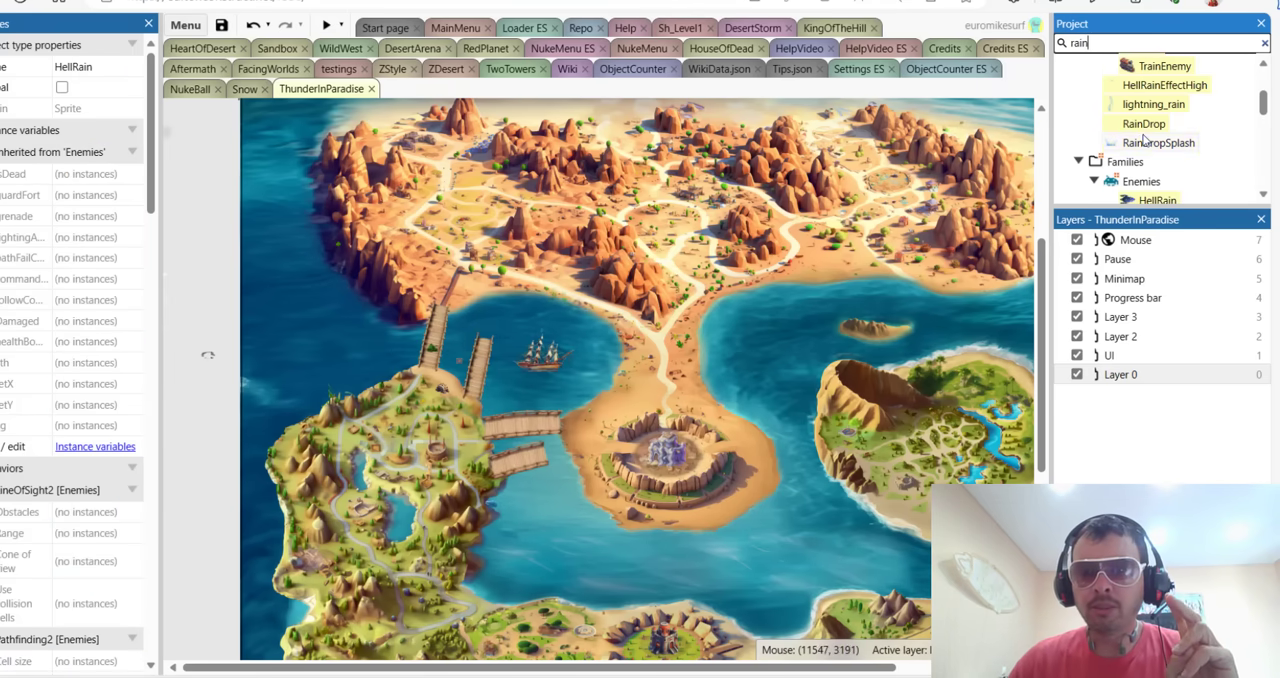
double_click(1144, 124)
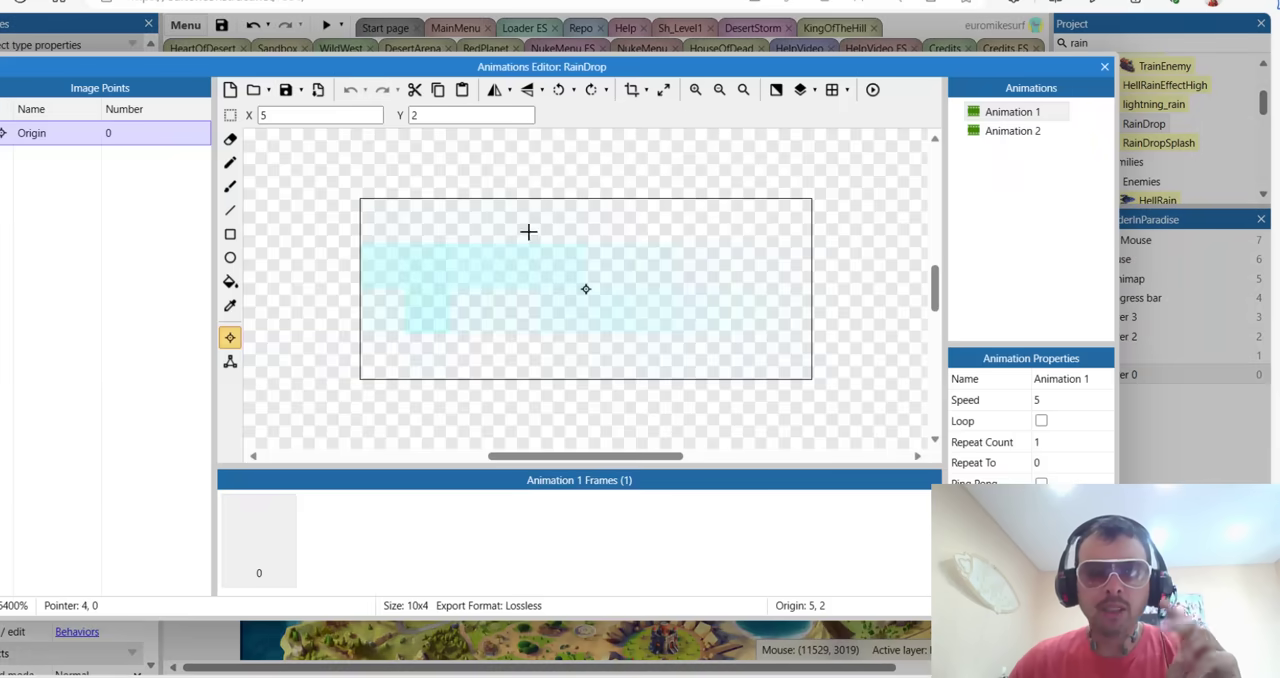
mouse_move(518, 238)
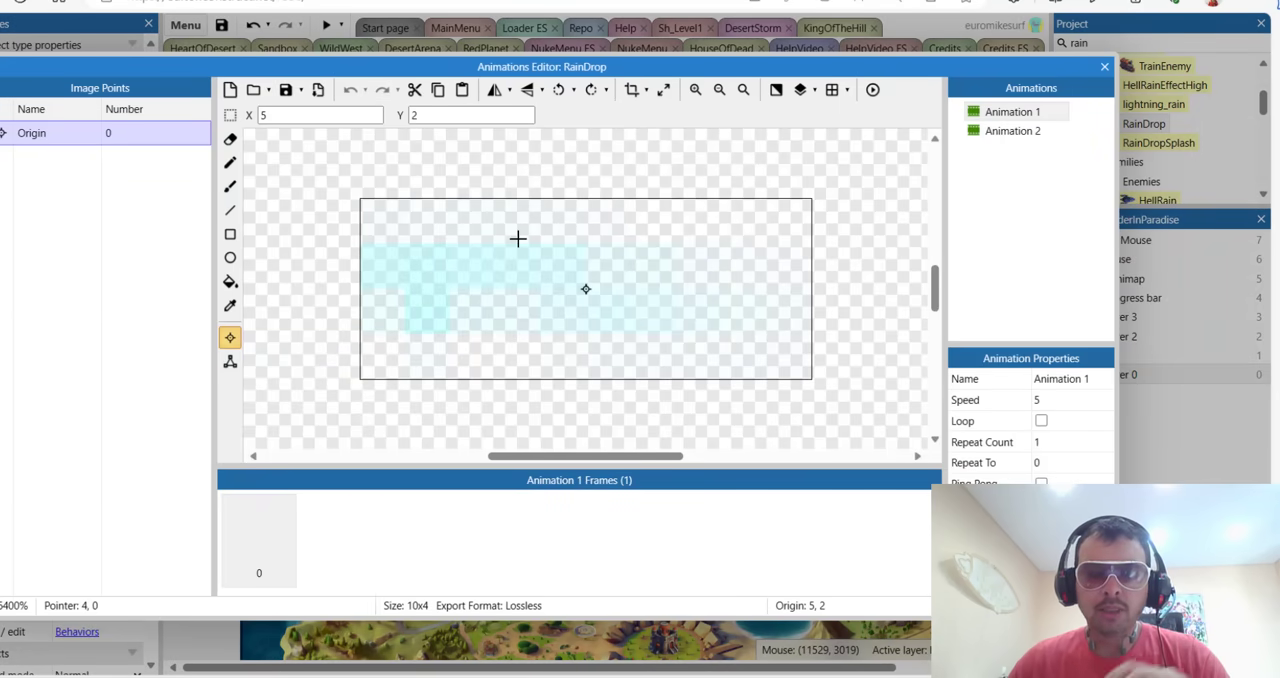
mouse_move(848, 258)
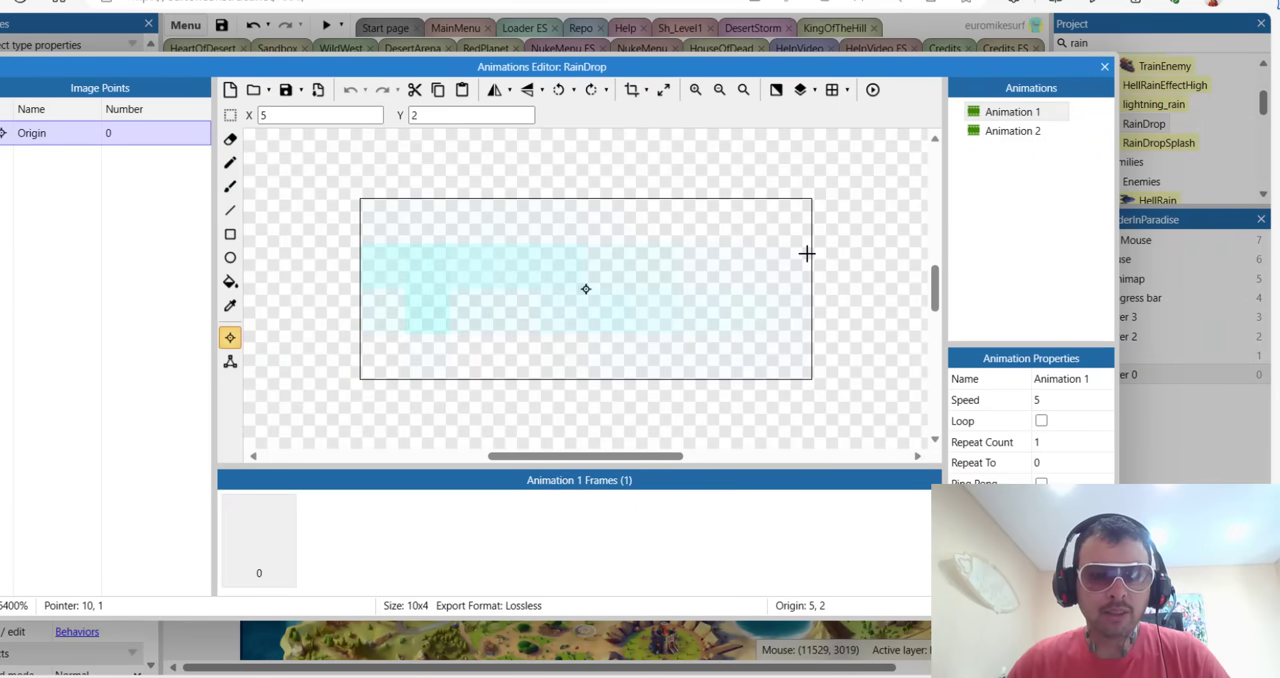
mouse_move(744, 180)
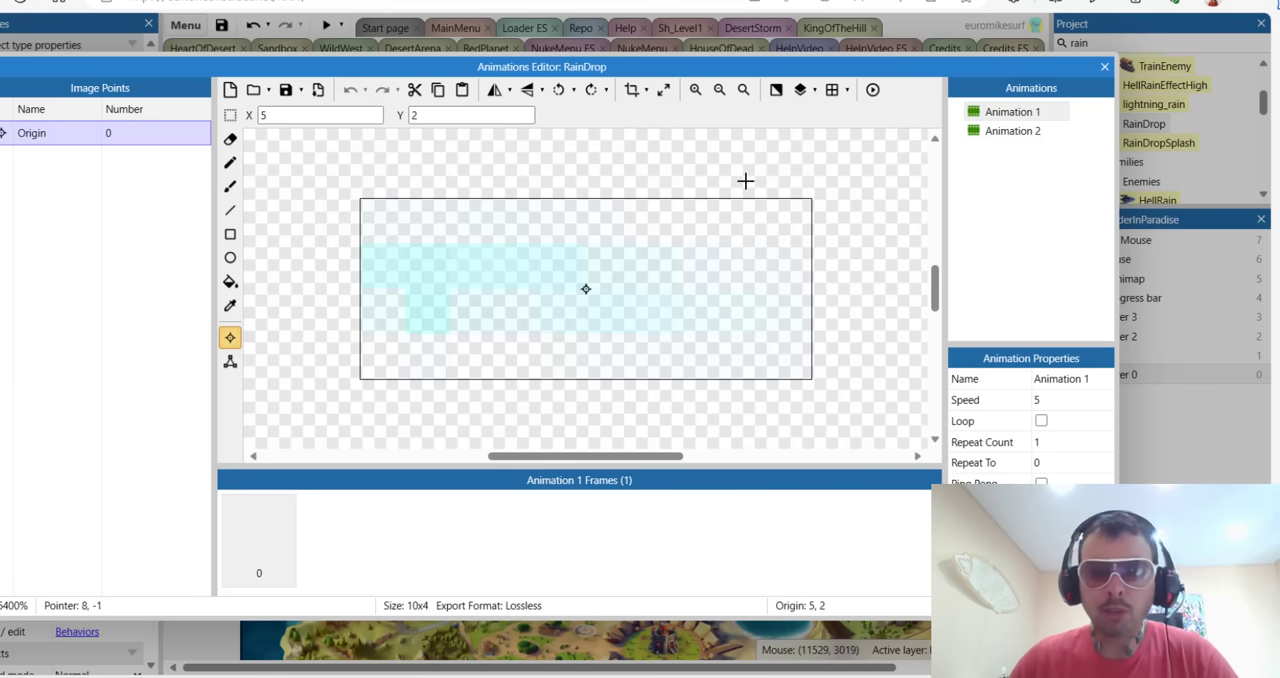
left_click(1012, 132)
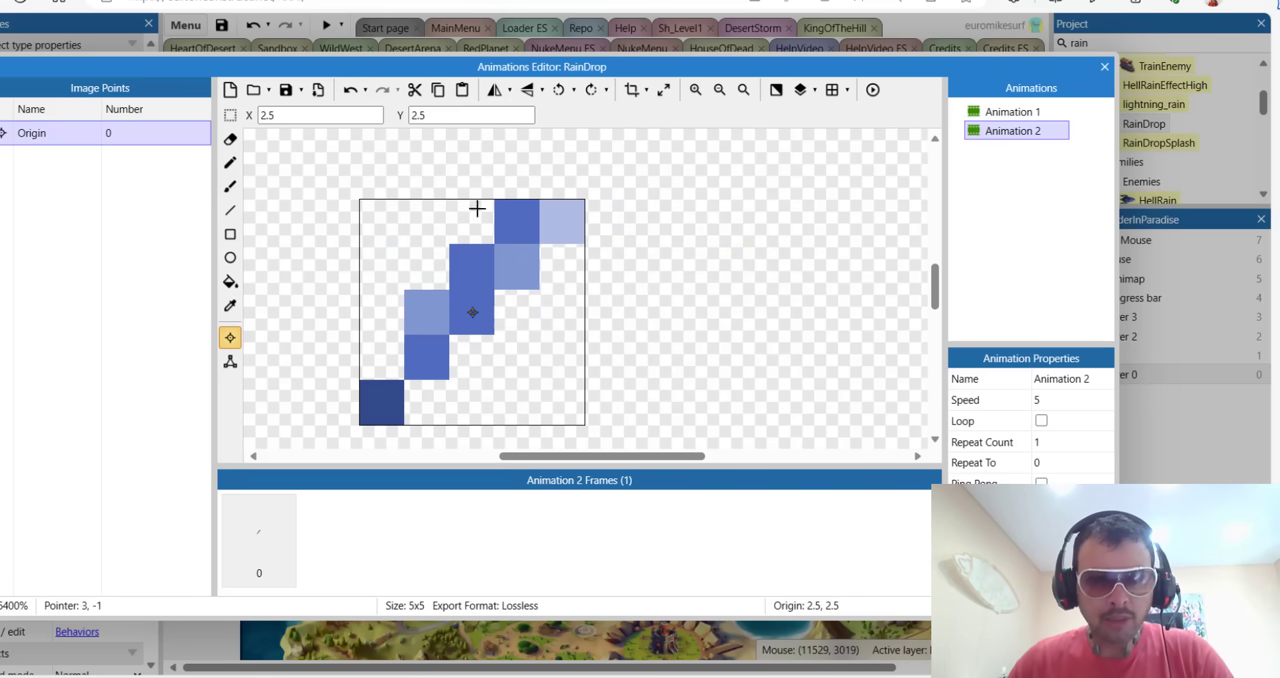
left_click(1024, 112)
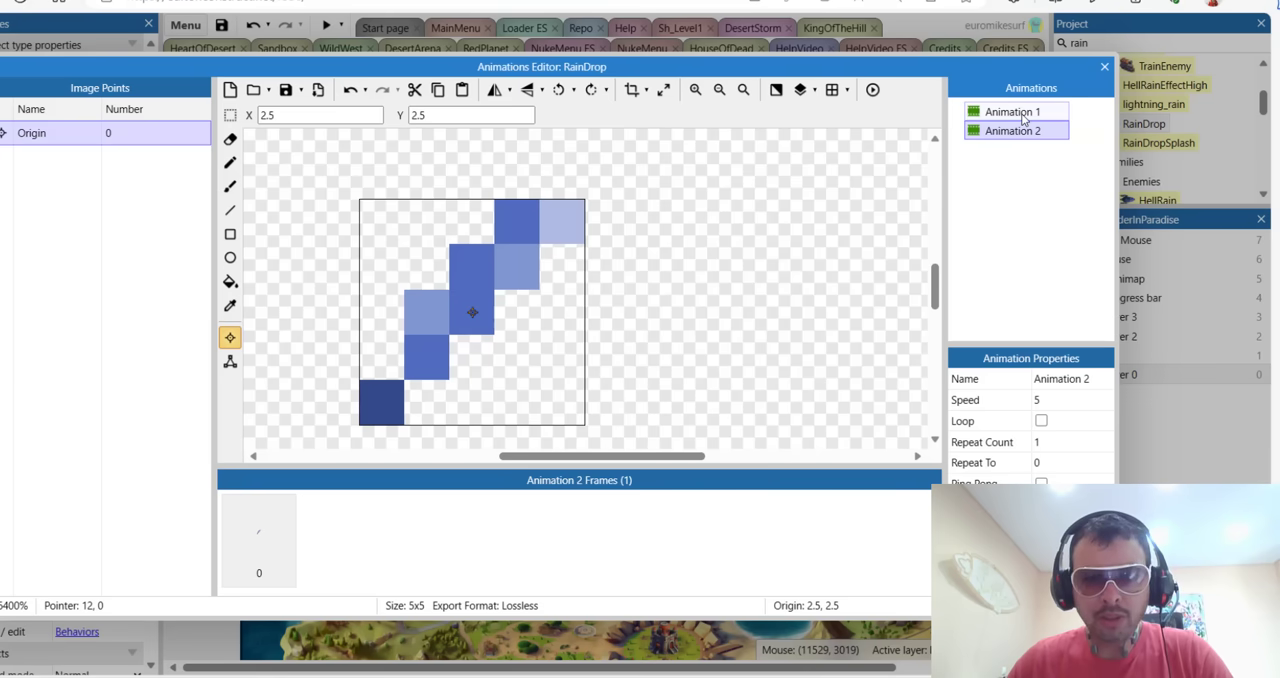
left_click(1014, 112)
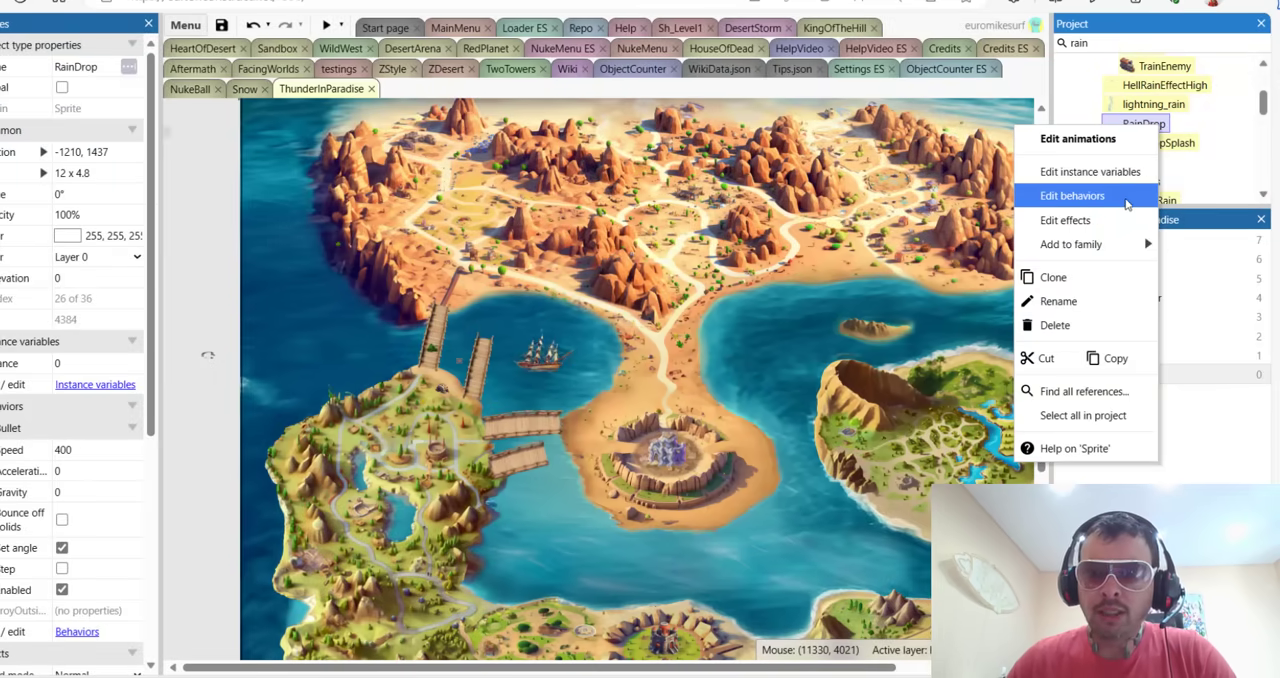
left_click(1072, 196)
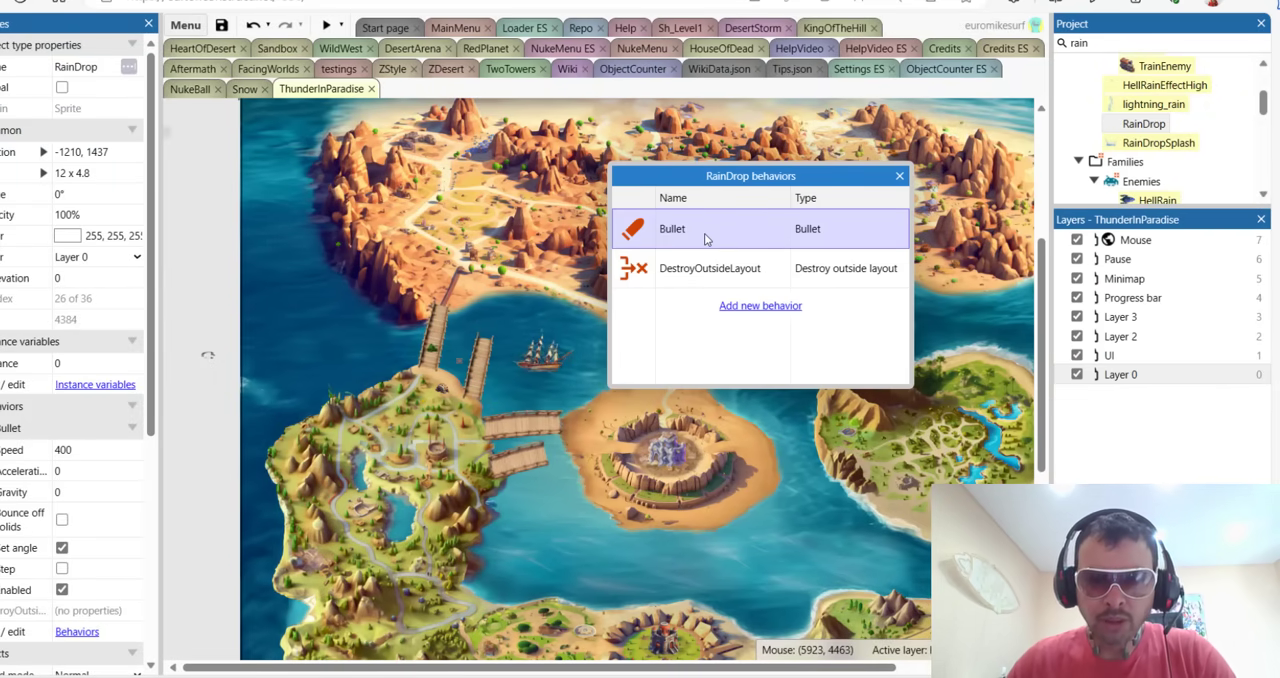
mouse_move(136, 412)
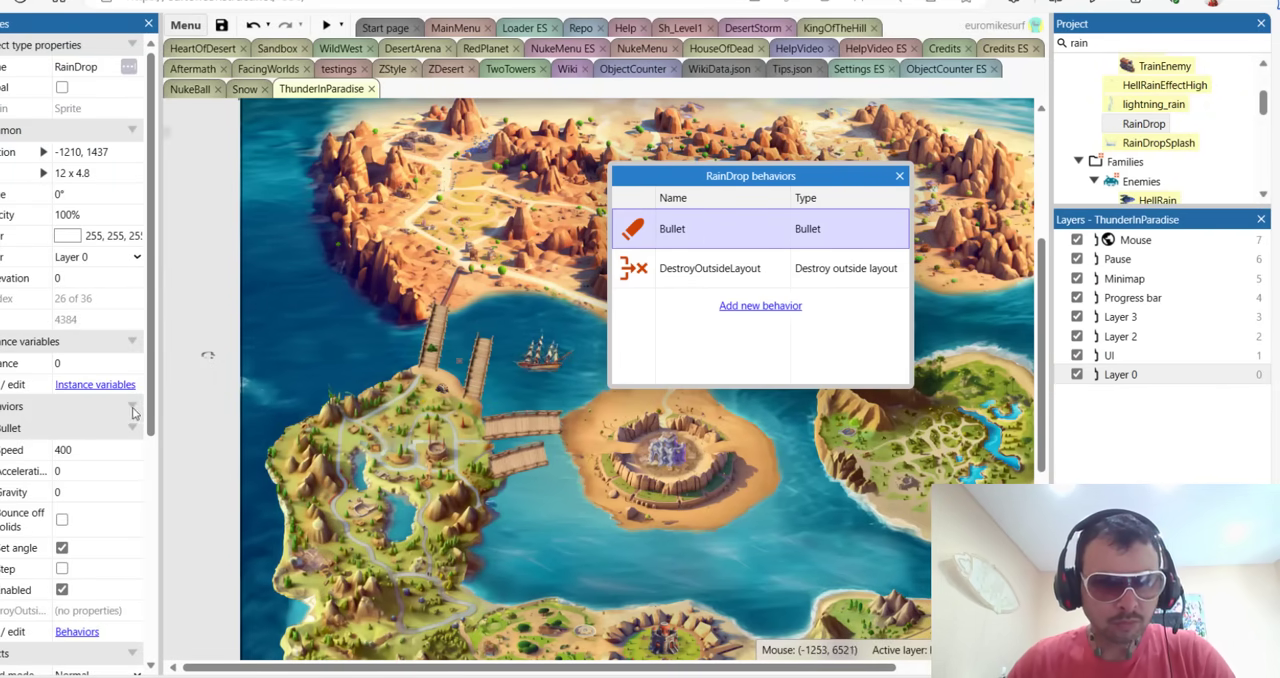
scroll("down", 3)
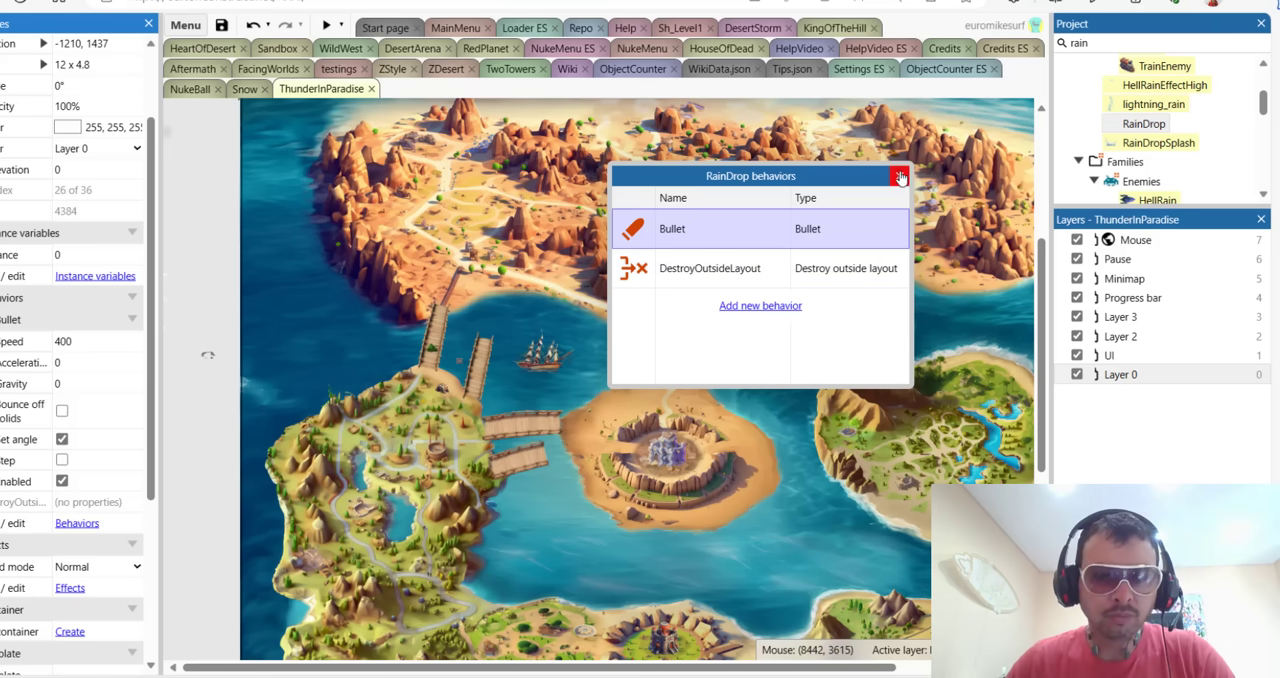
left_click(900, 174)
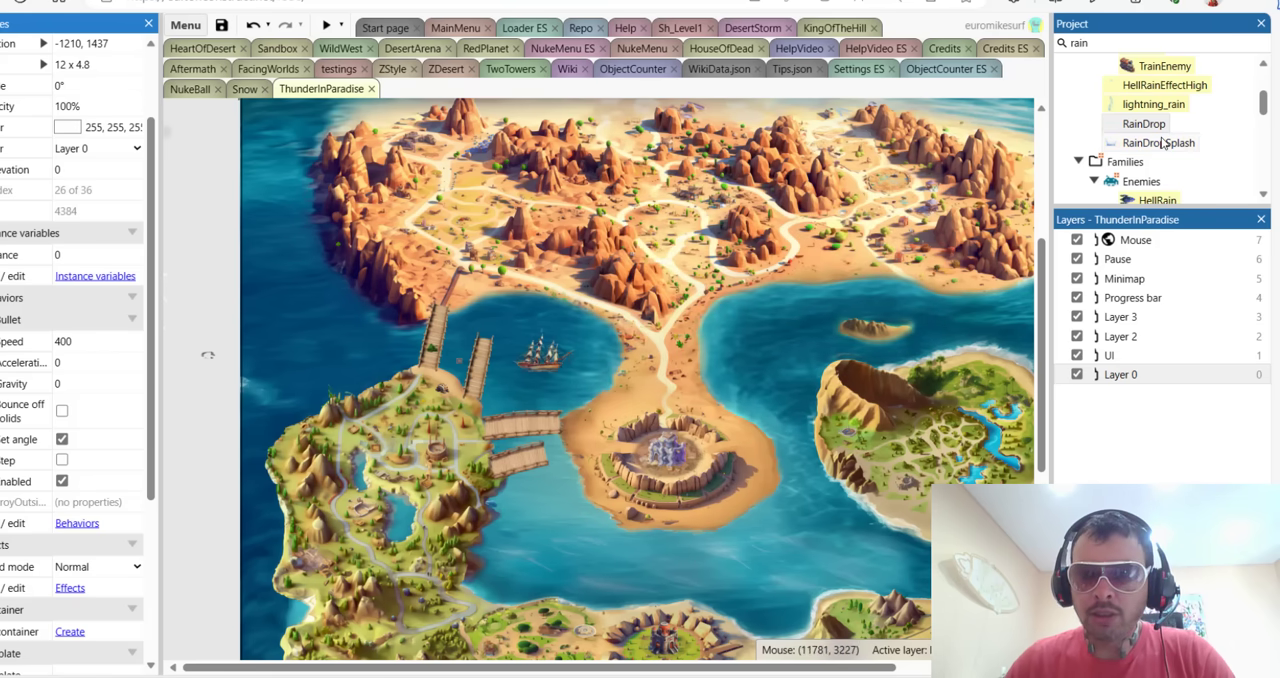
Open the RainDropSplash sprite's animations showing its water-splash frame.
double_click(1160, 142)
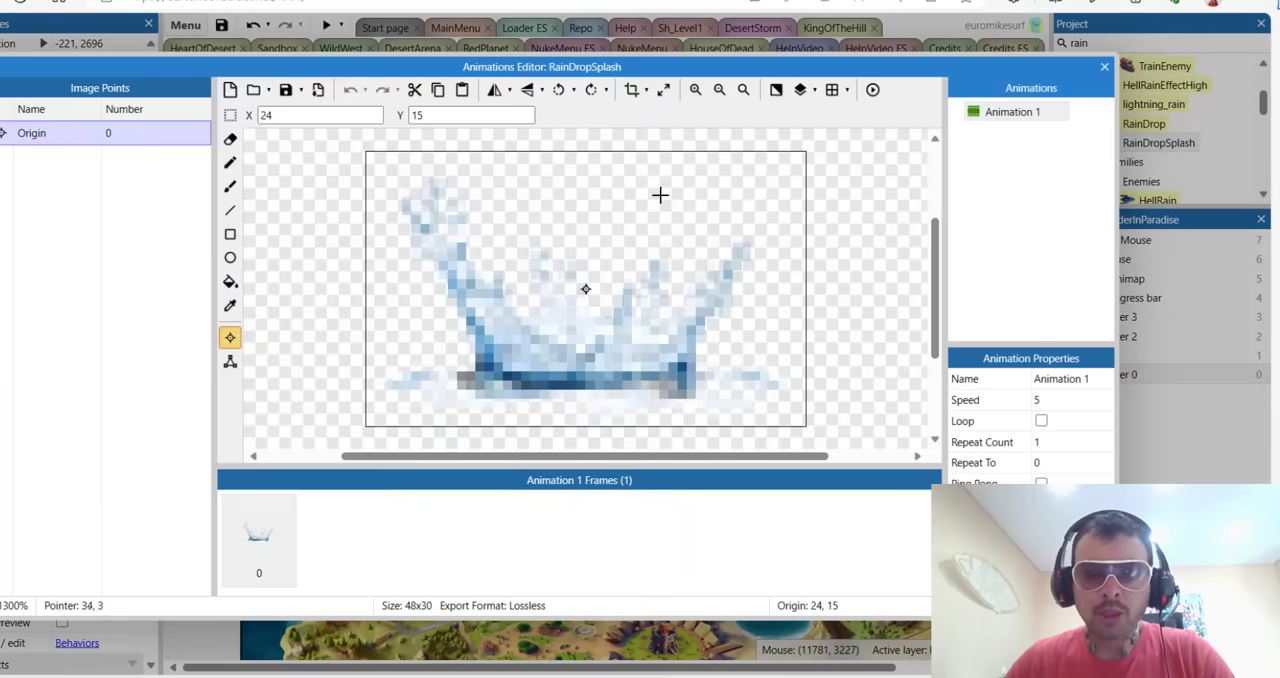
mouse_move(1104, 66)
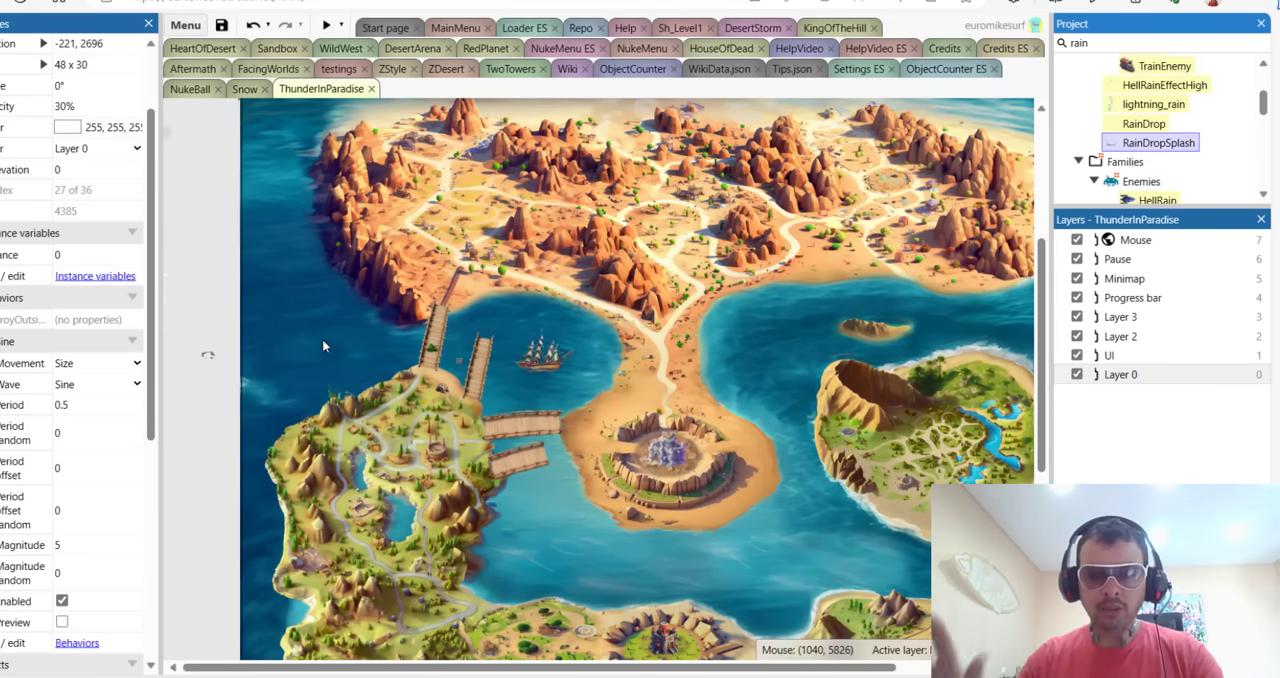
In the level event sheet, inspect the Rain function's random 30–60 second rain timer.
left_click(688, 28)
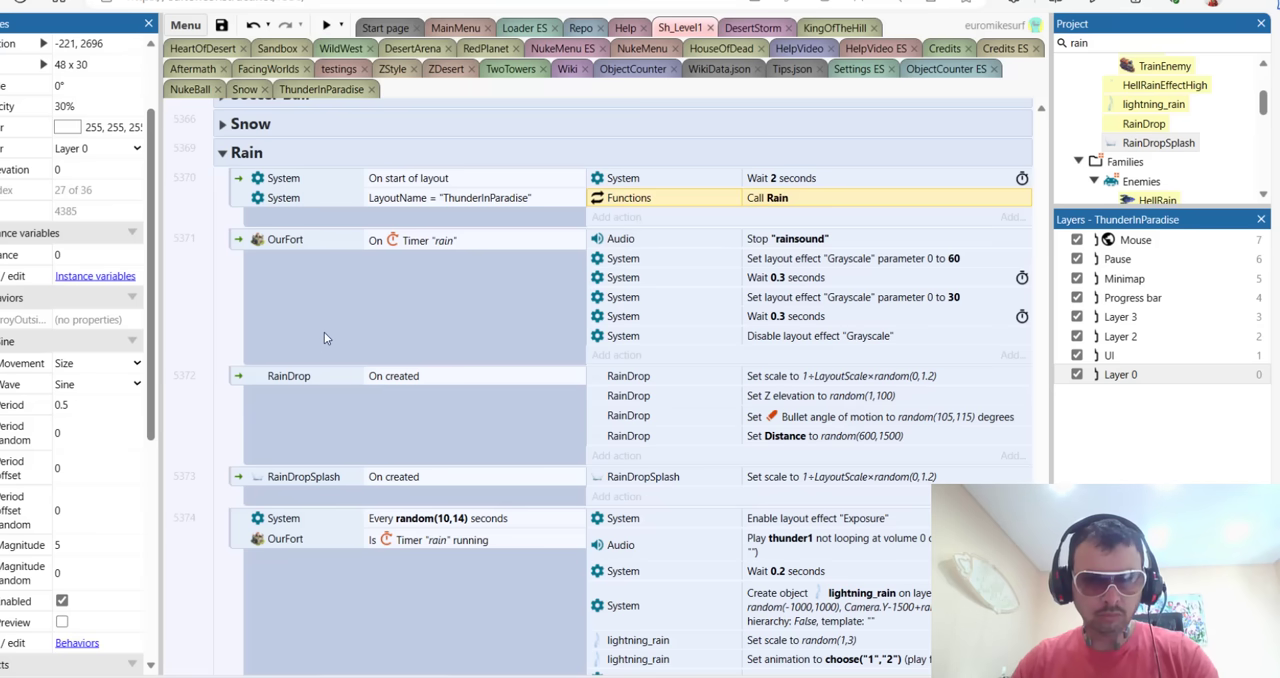
mouse_move(326, 320)
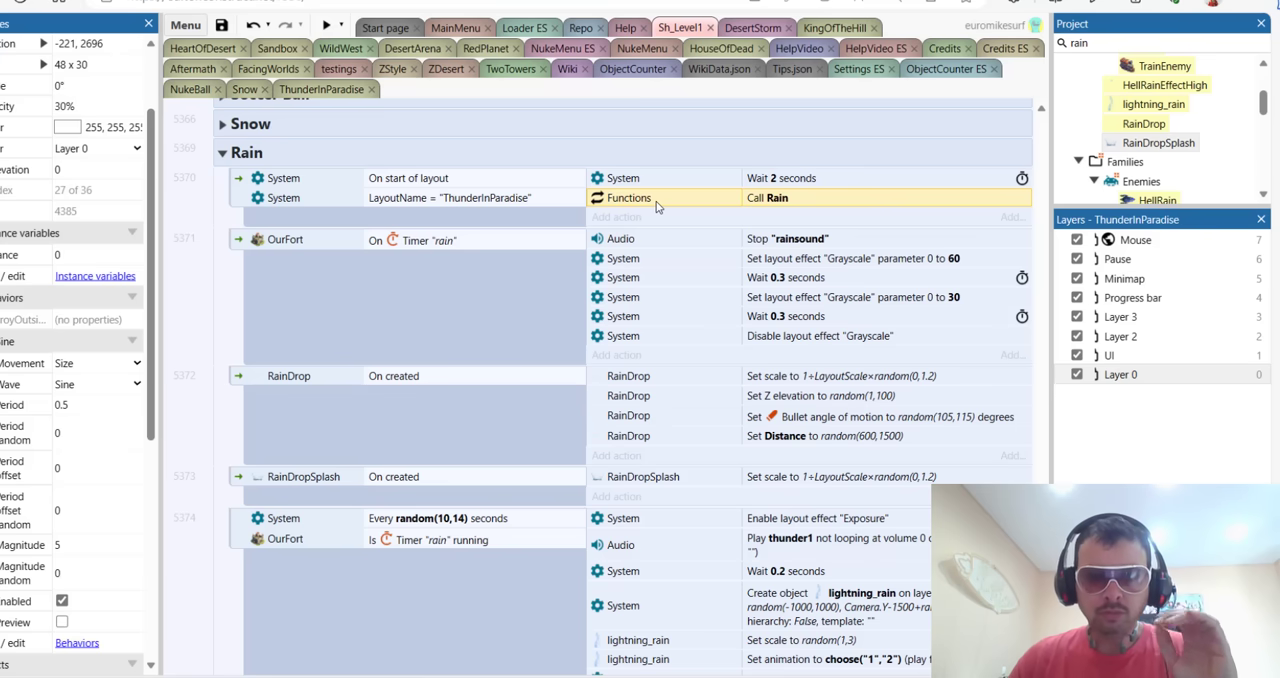
mouse_move(670, 204)
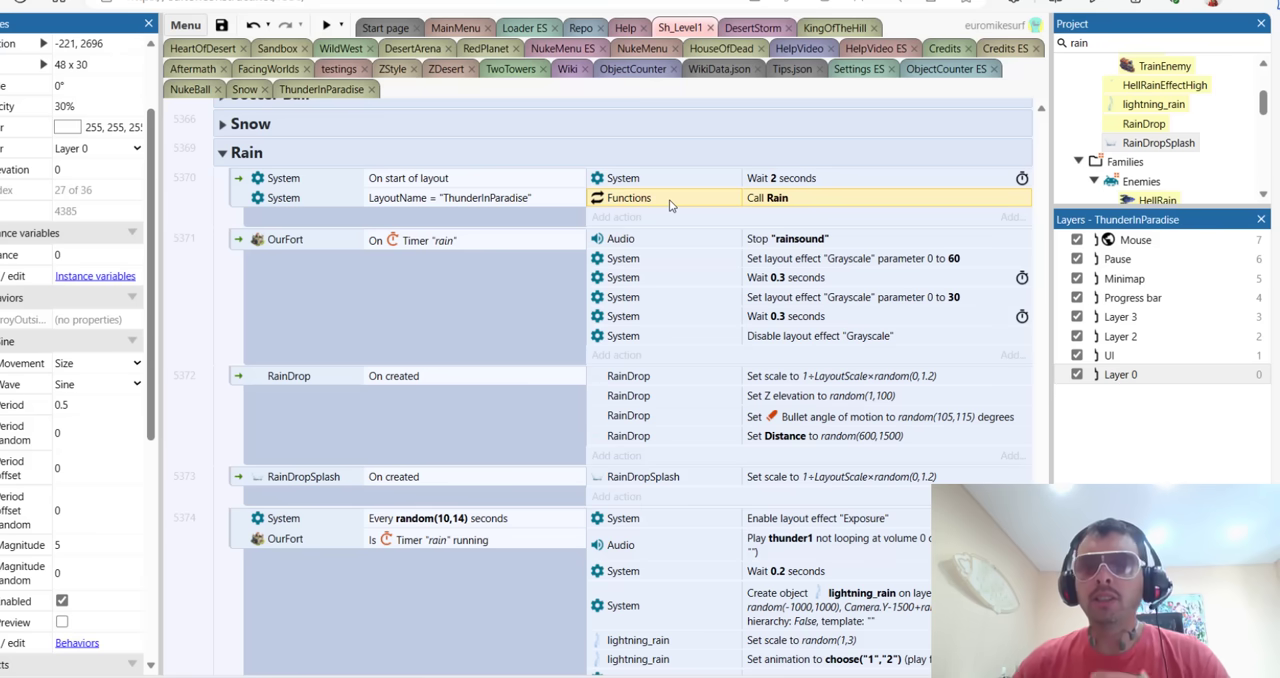
mouse_move(694, 244)
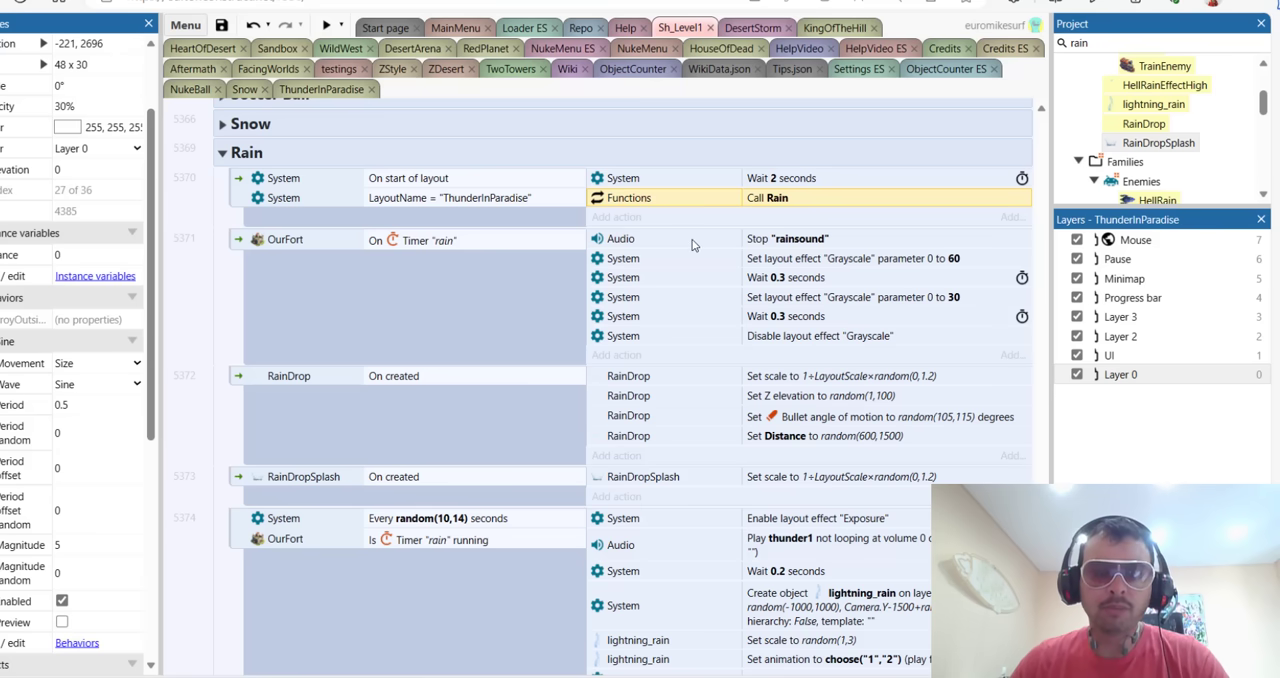
mouse_move(660, 204)
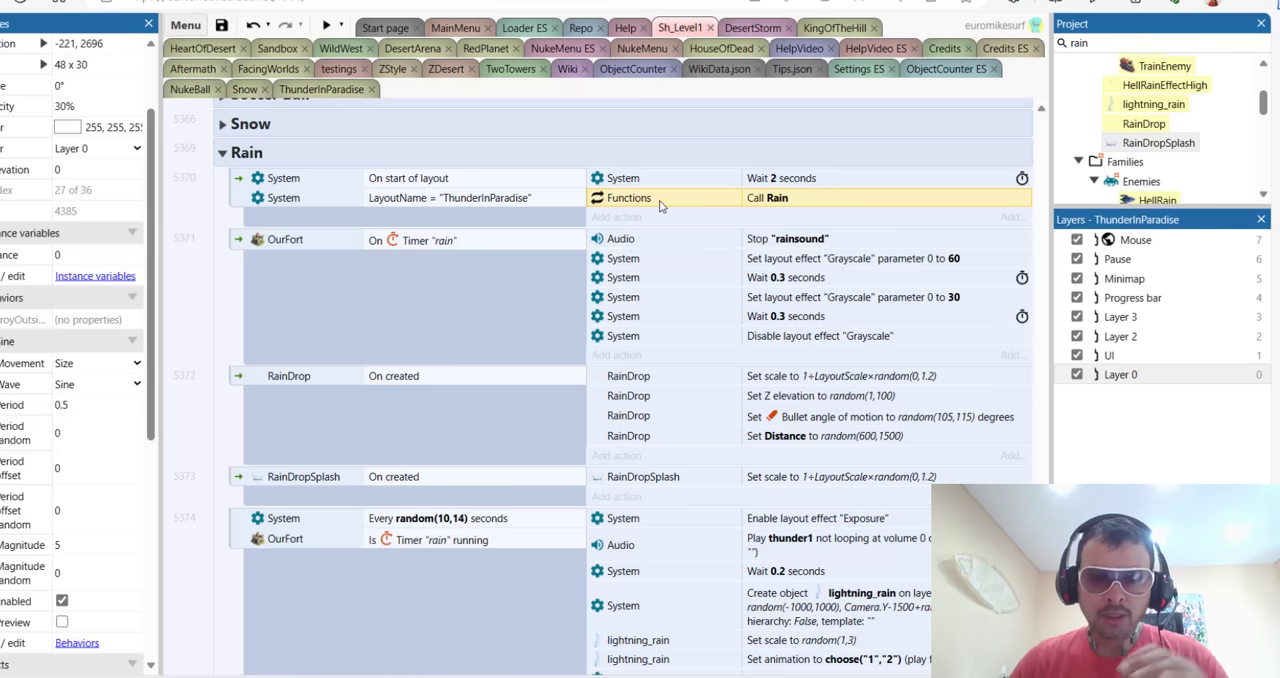
mouse_move(704, 240)
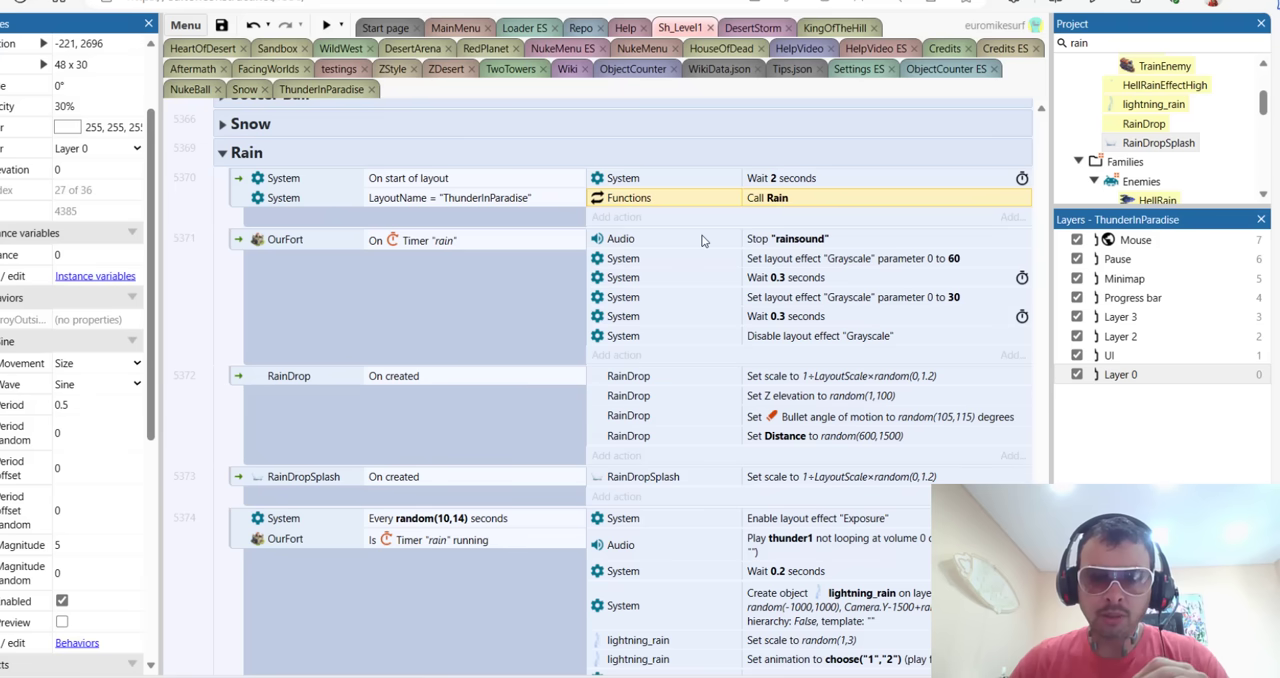
mouse_move(682, 208)
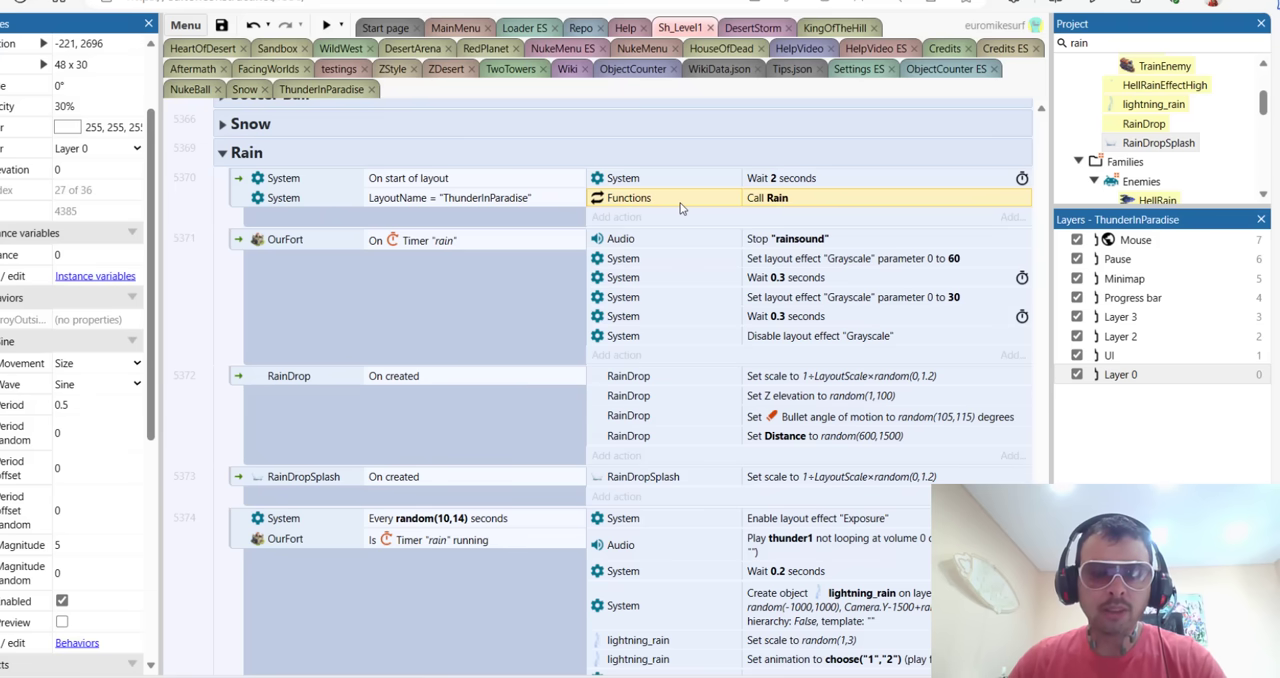
scroll("down", 3)
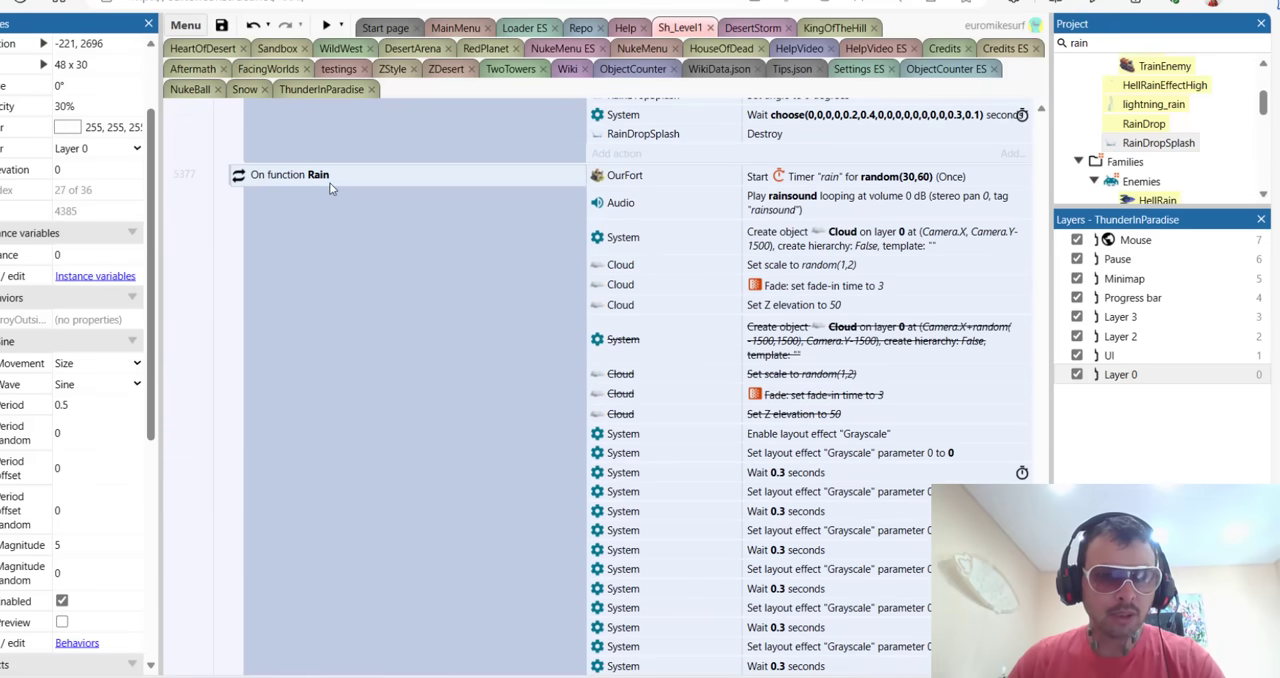
mouse_move(716, 252)
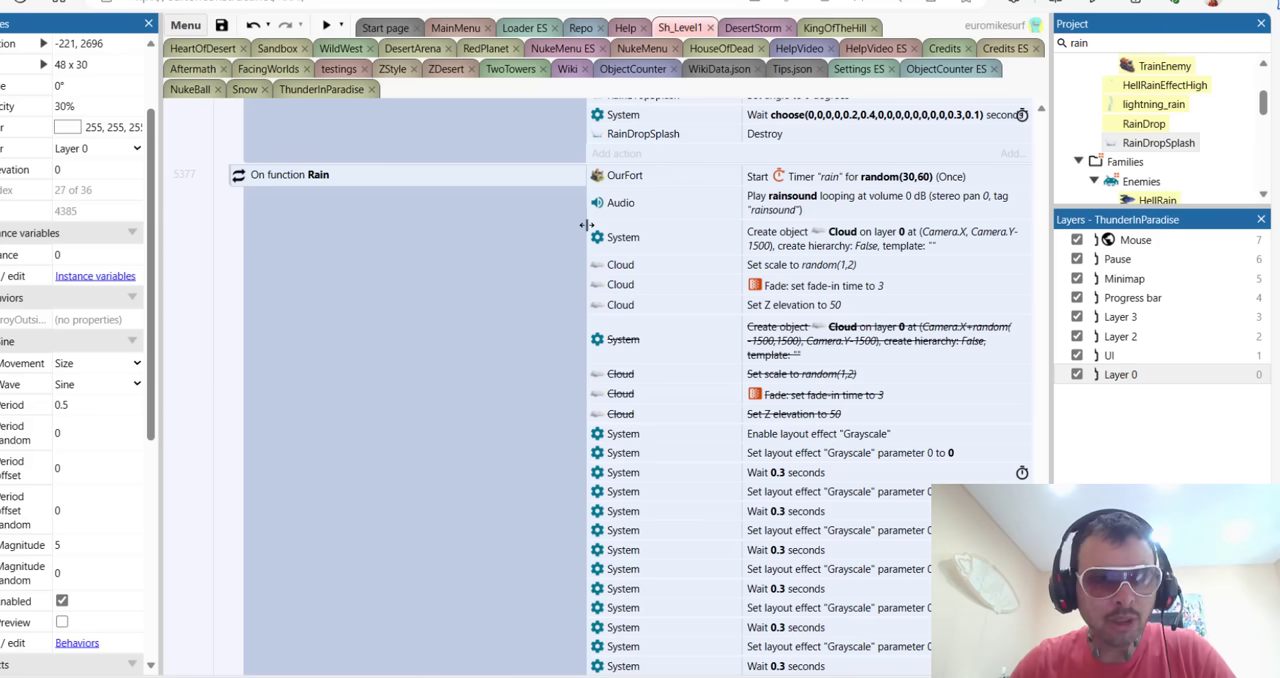
left_click(638, 182)
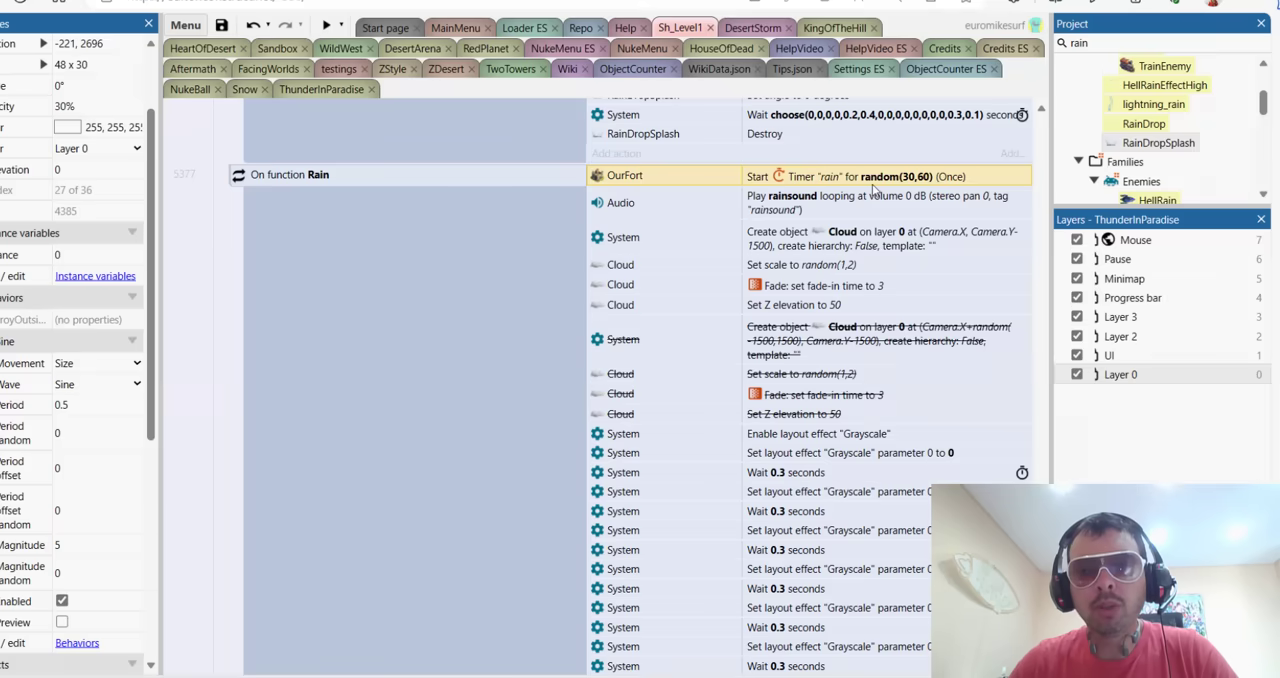
double_click(896, 176)
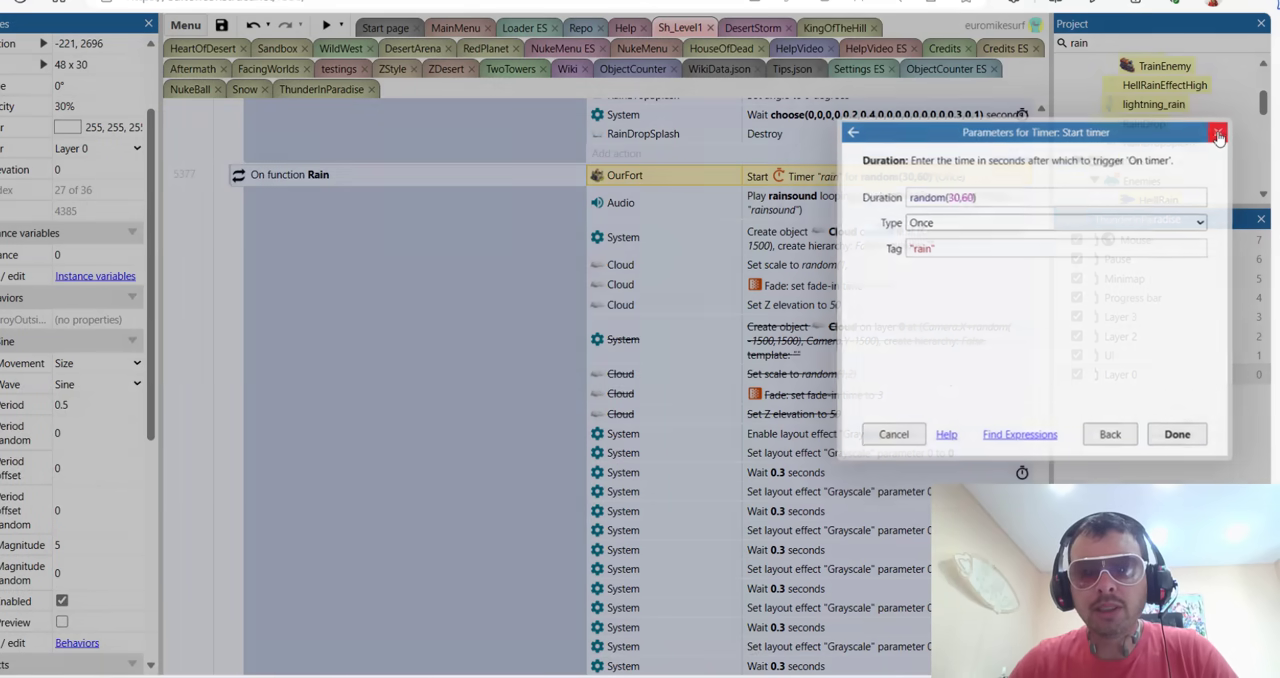
left_click(1216, 136)
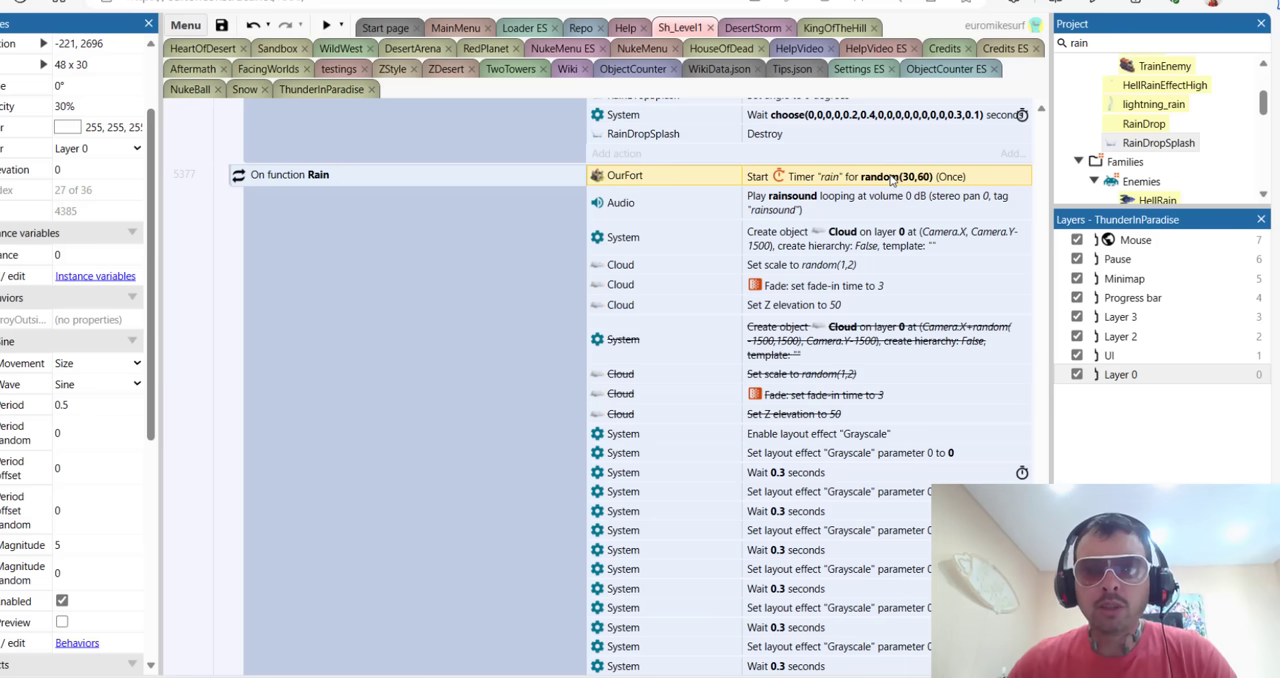
mouse_move(700, 212)
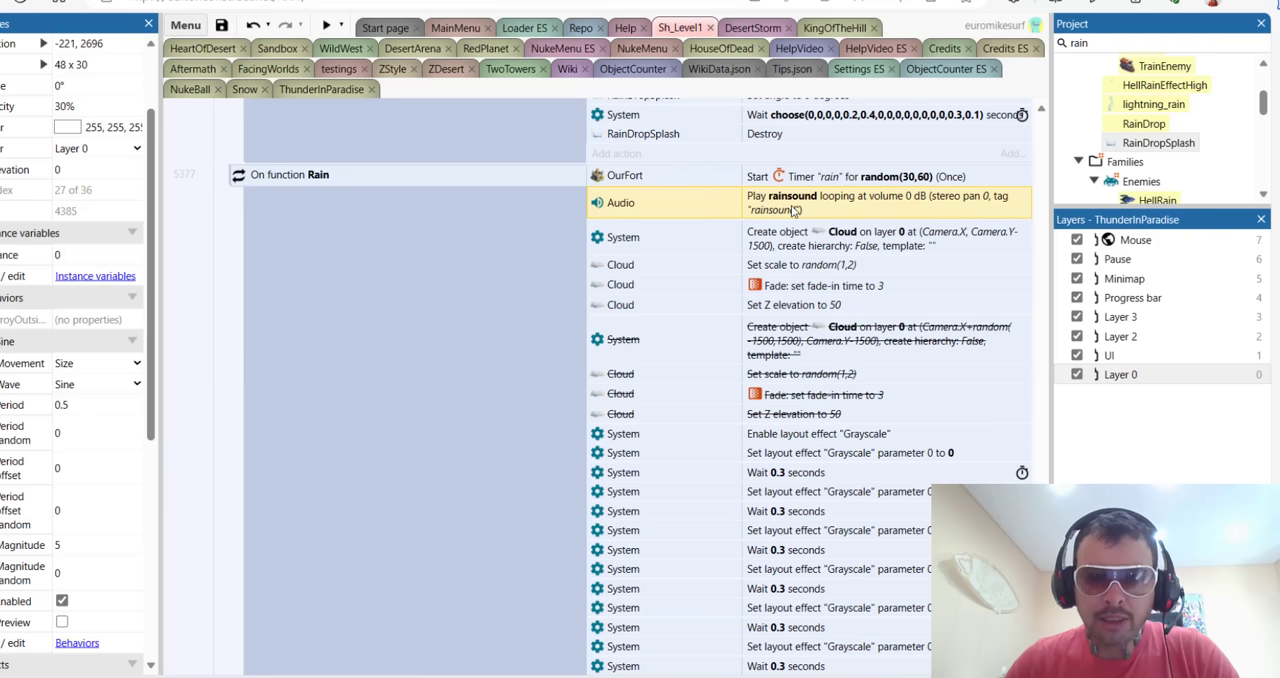
mouse_move(688, 230)
type("clo")
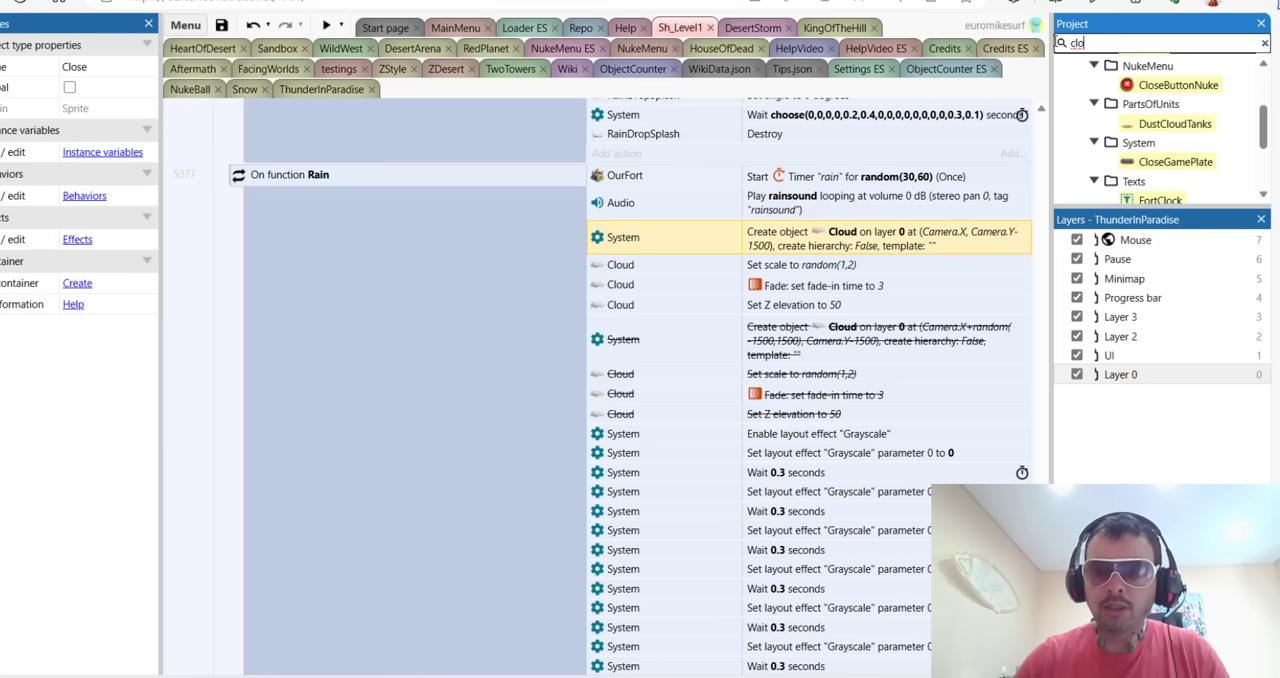
Inspect the Cloud object's properties, then filter the project list with 'layou'.
left_click(1144, 120)
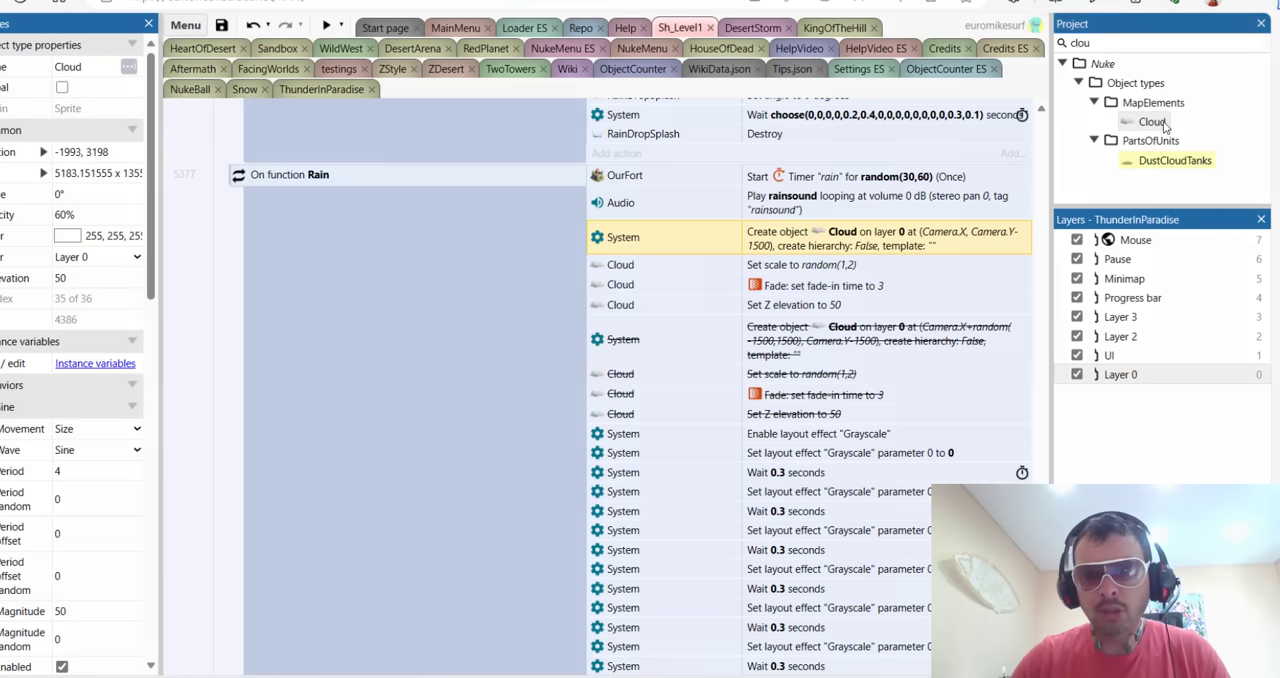
double_click(1152, 120)
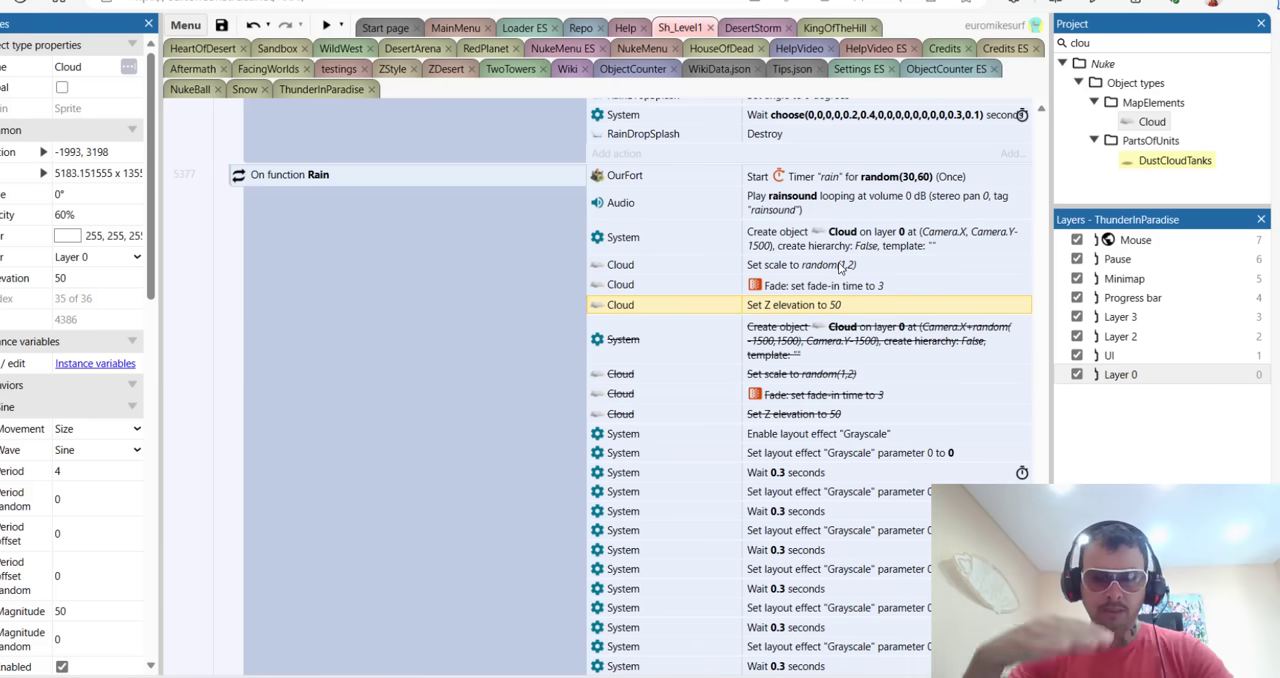
scroll("down", 3)
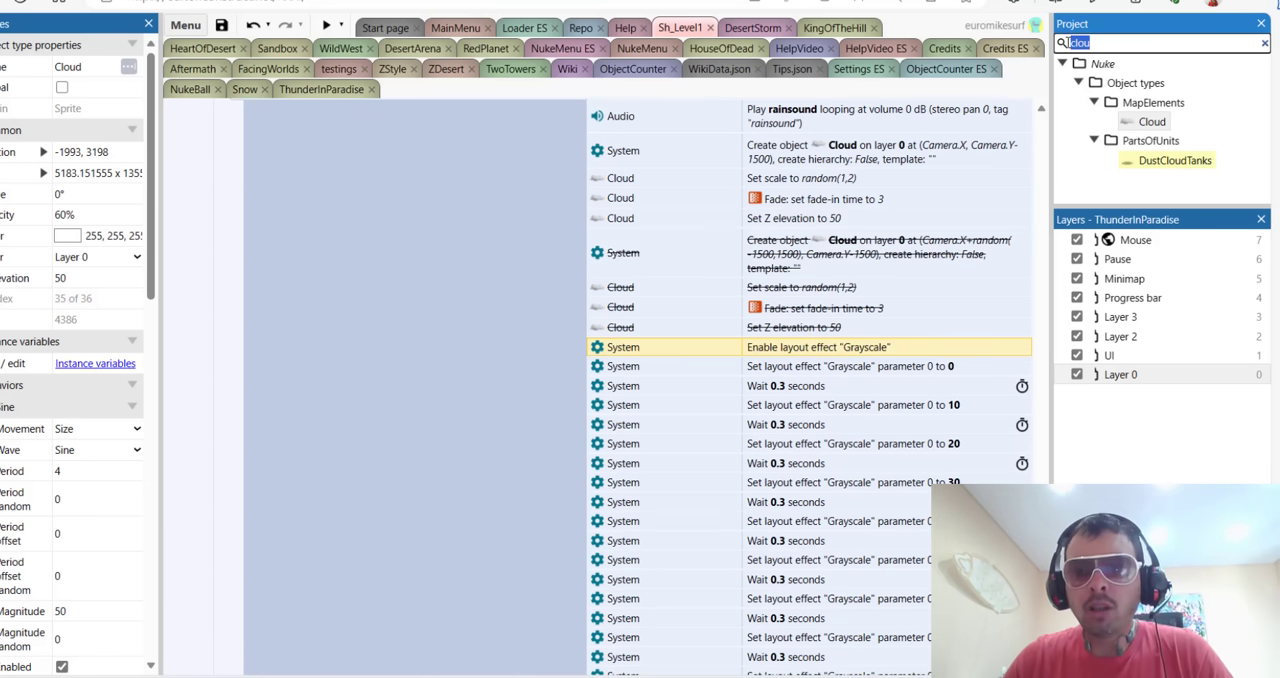
type("layou")
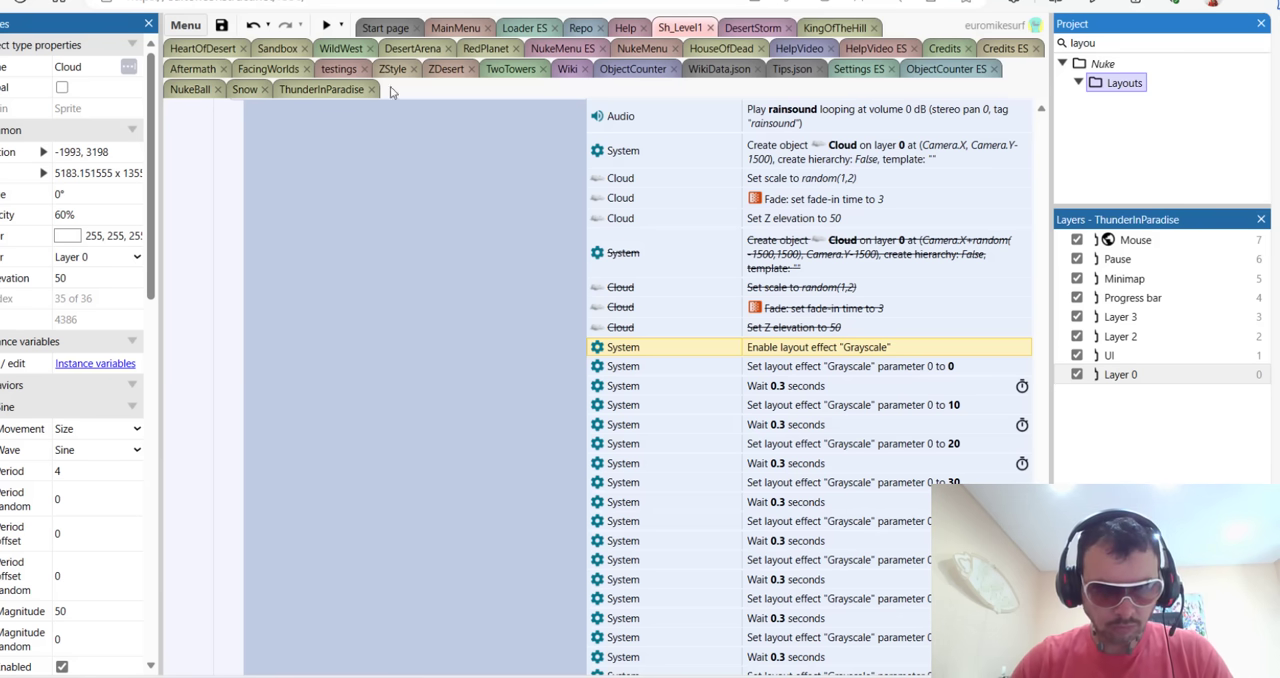
On the ThunderInParadise layout's effects, toggle Exposure on and back off, leaving Grayscale.
left_click(320, 88)
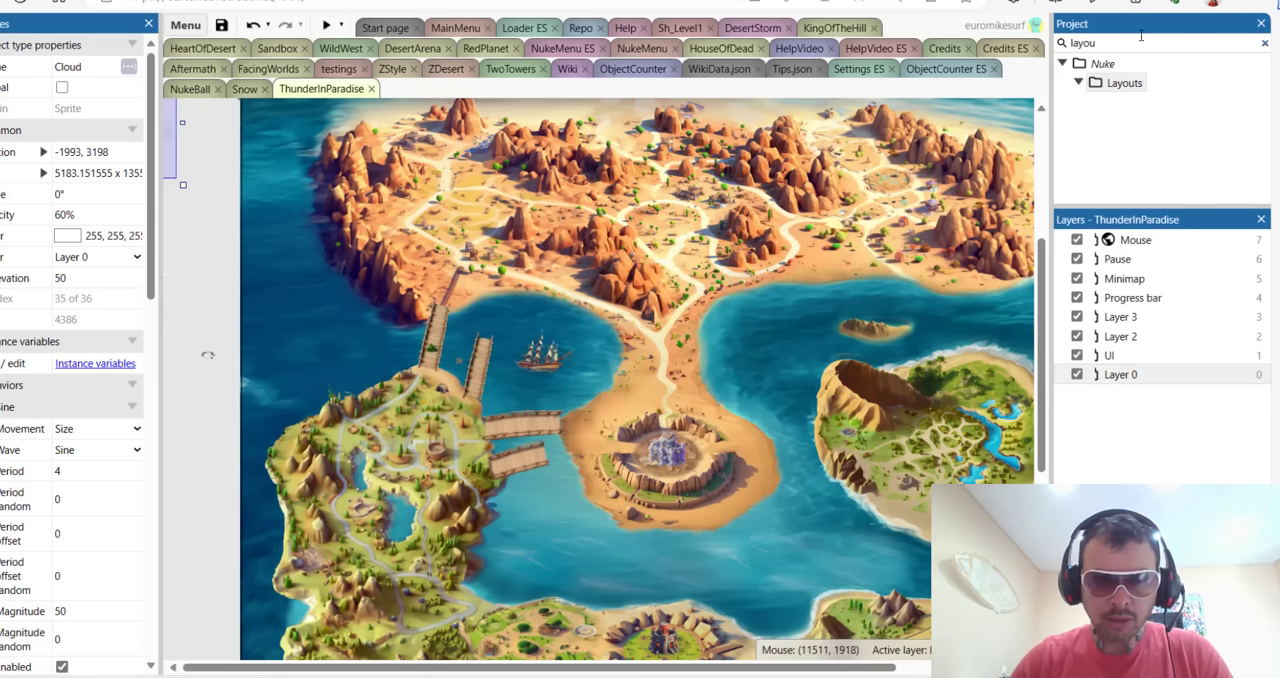
type("thun")
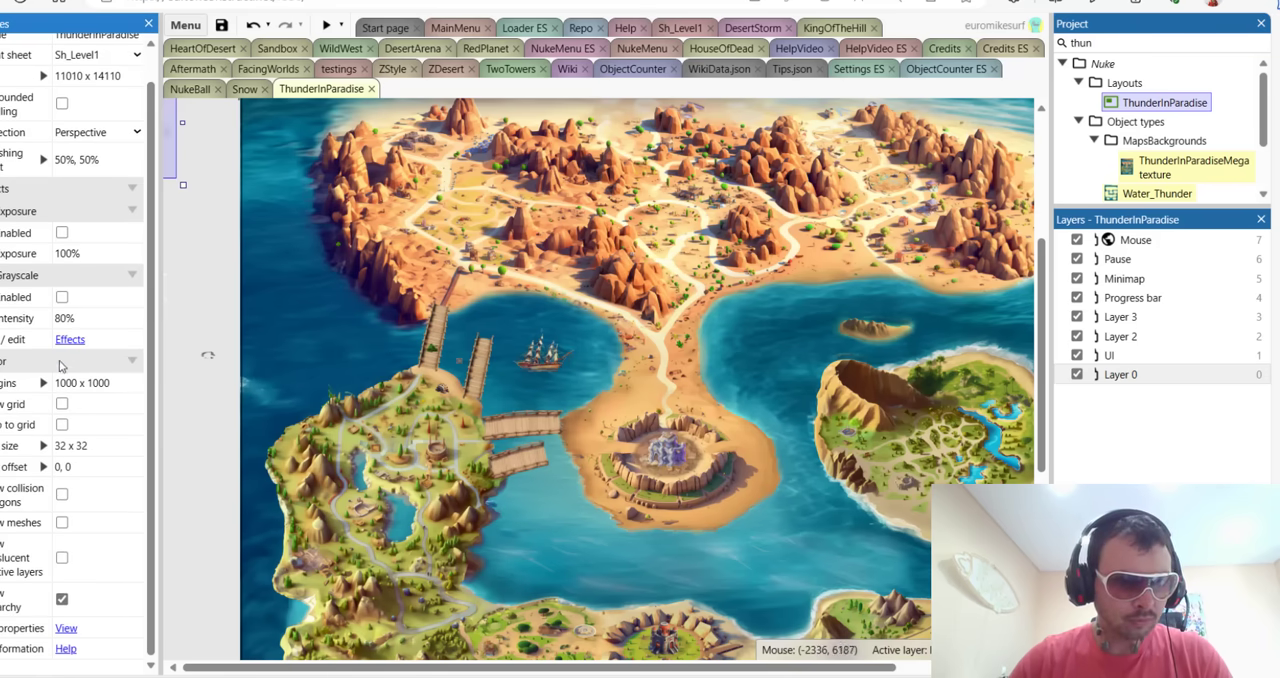
left_click(70, 340)
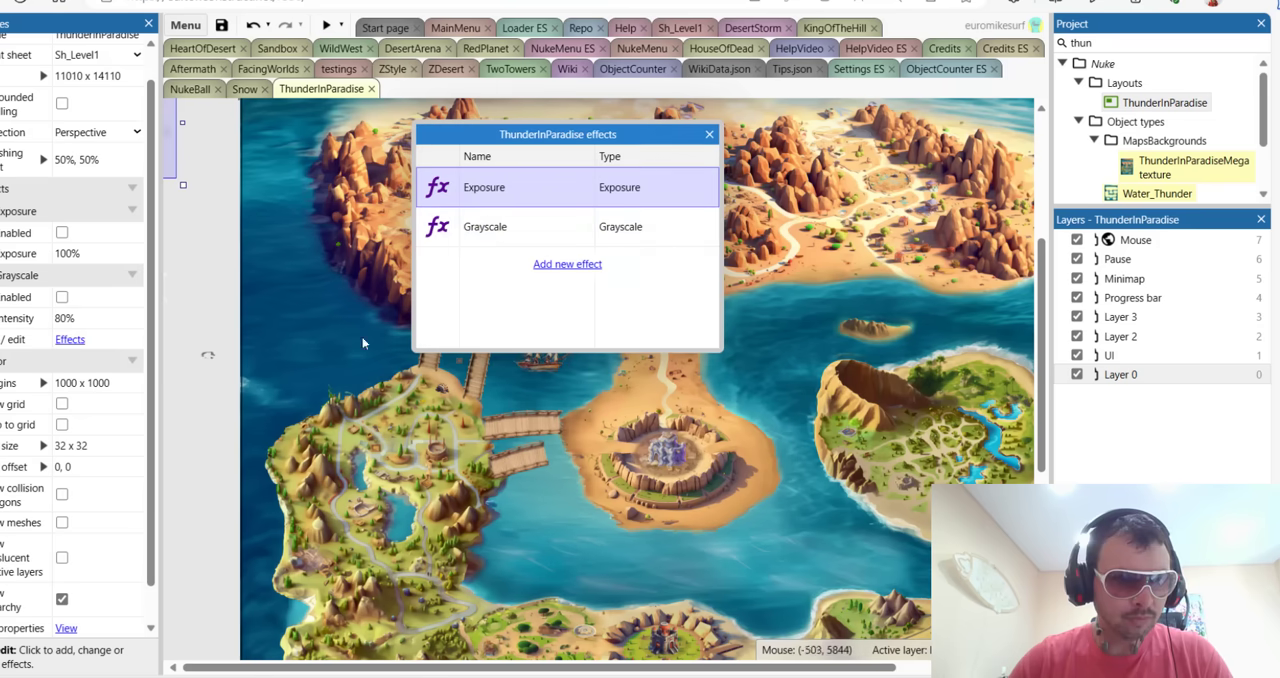
mouse_move(696, 128)
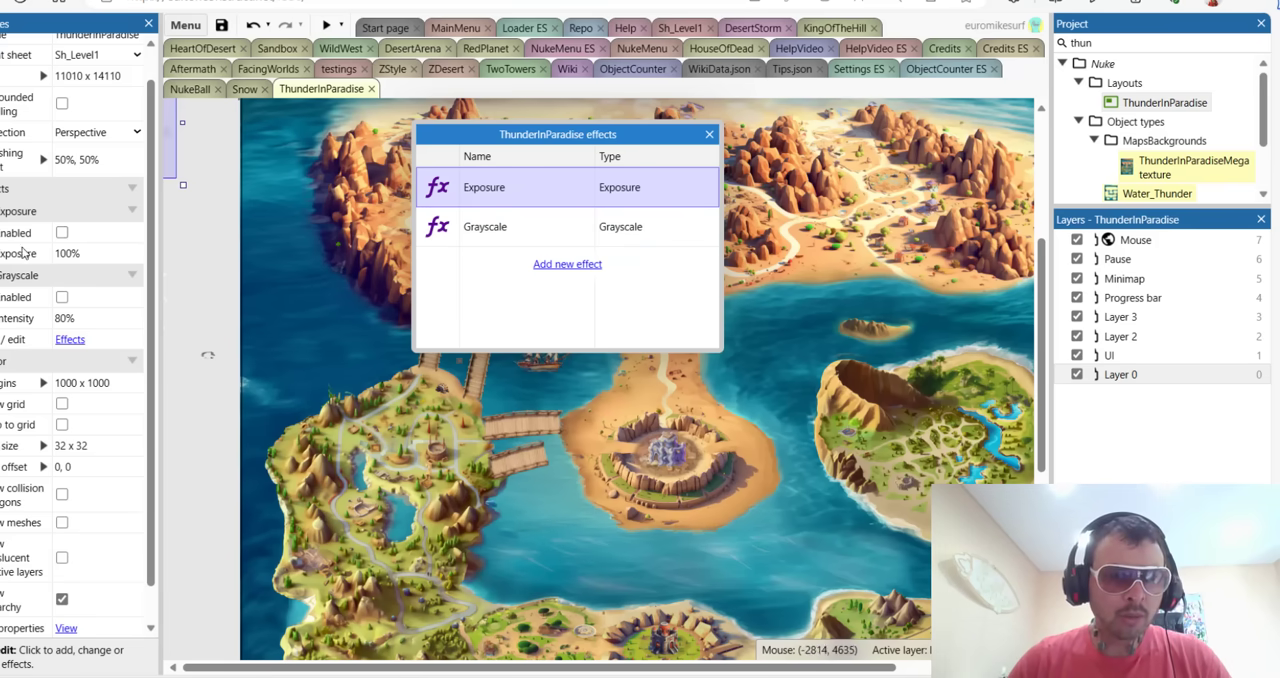
left_click(60, 232)
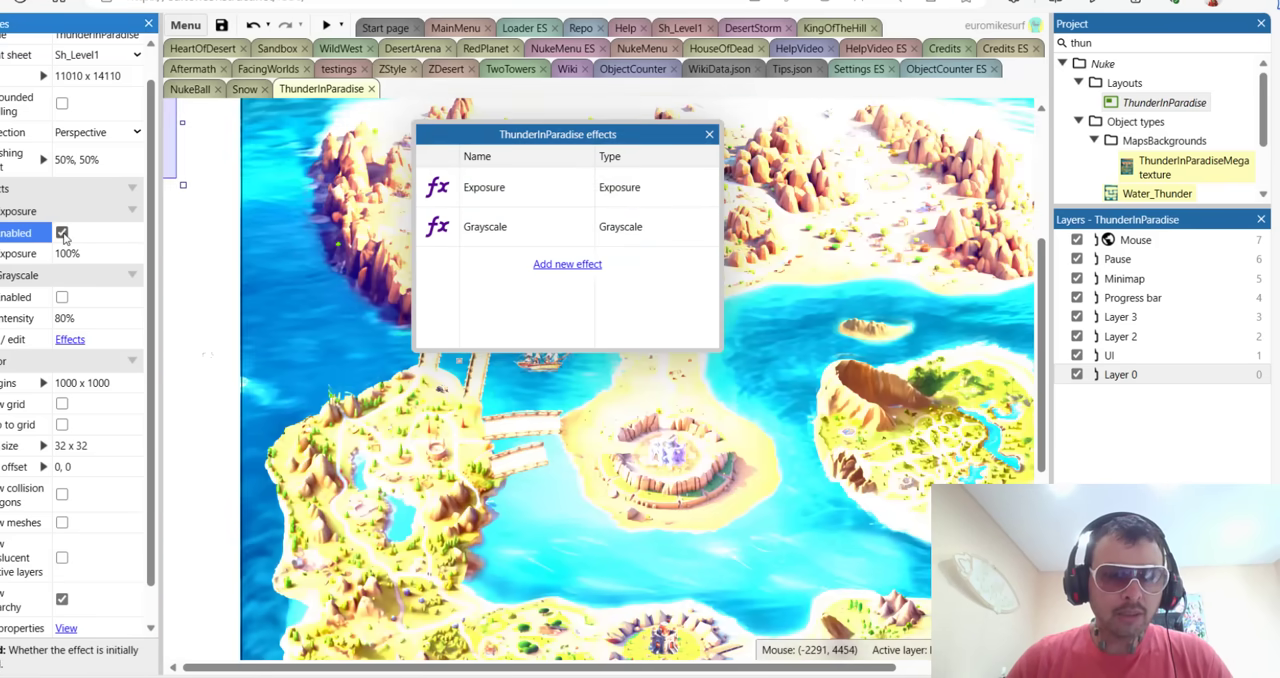
left_click(62, 232)
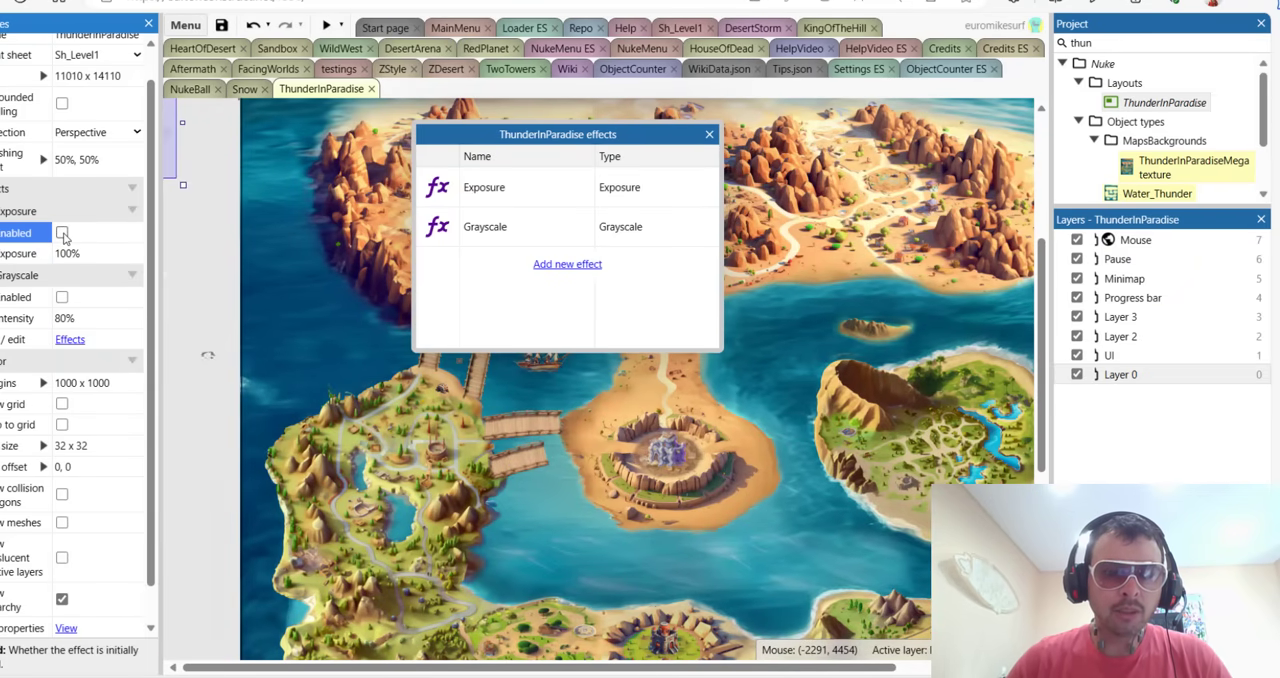
left_click(708, 134)
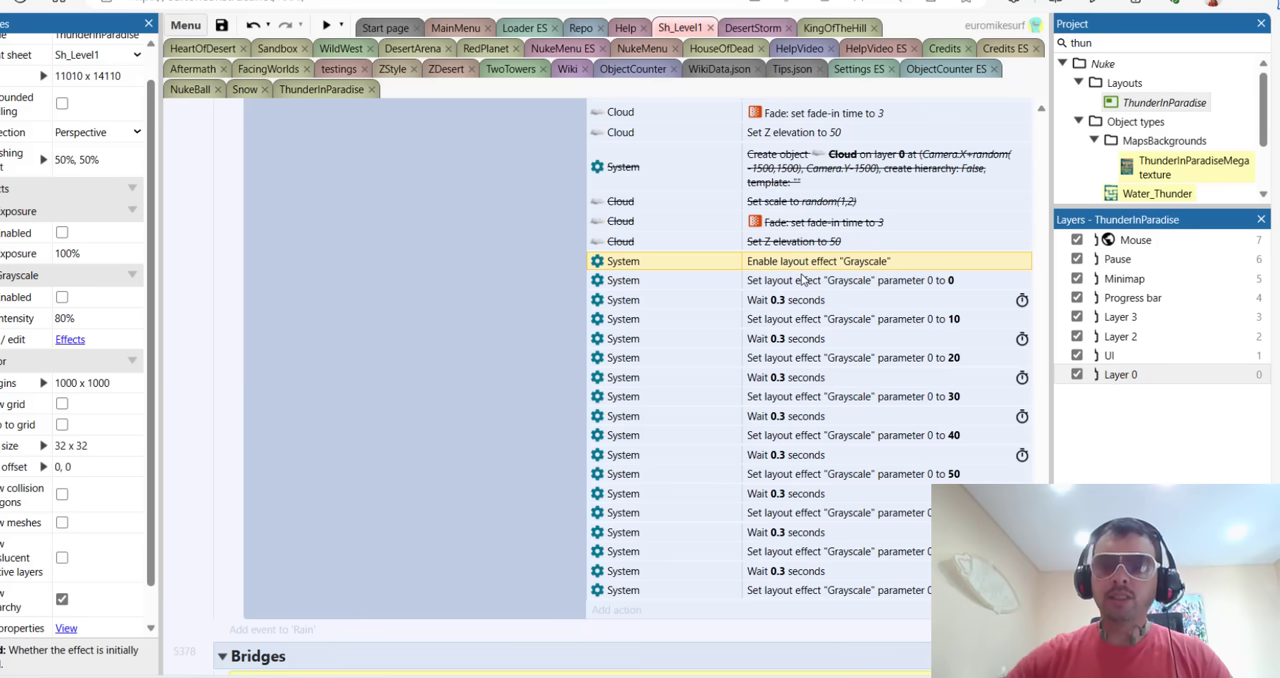
mouse_move(802, 454)
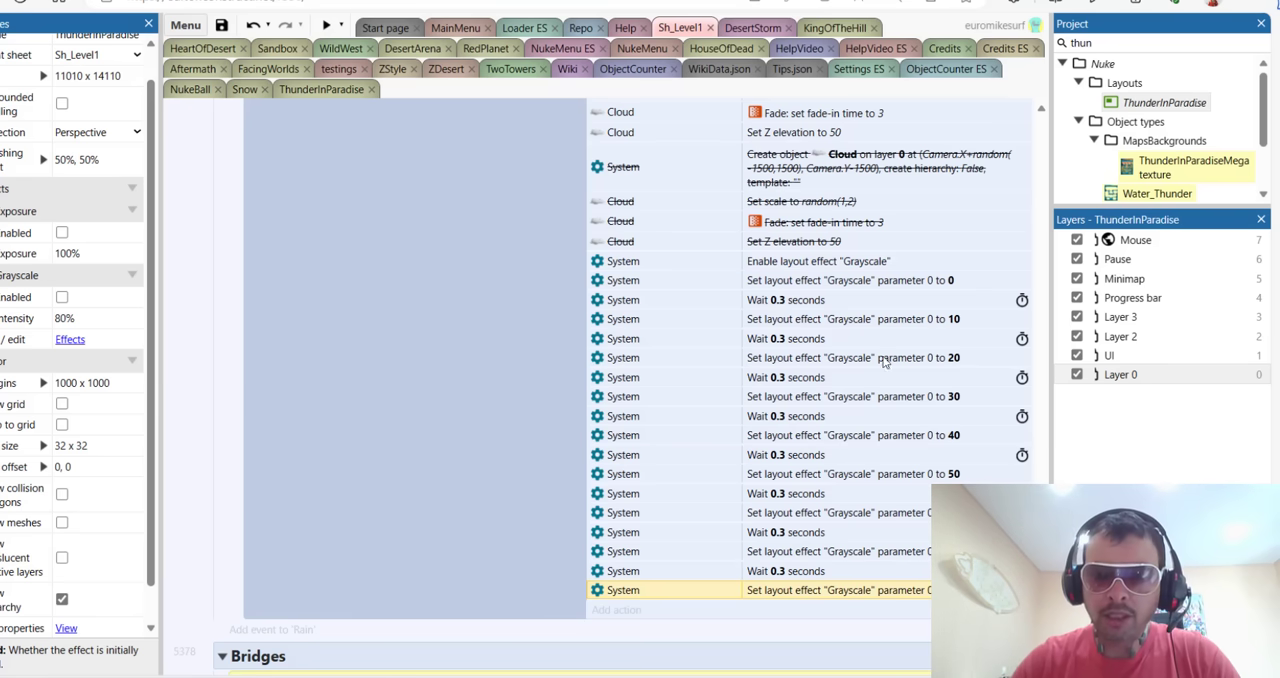
mouse_move(810, 318)
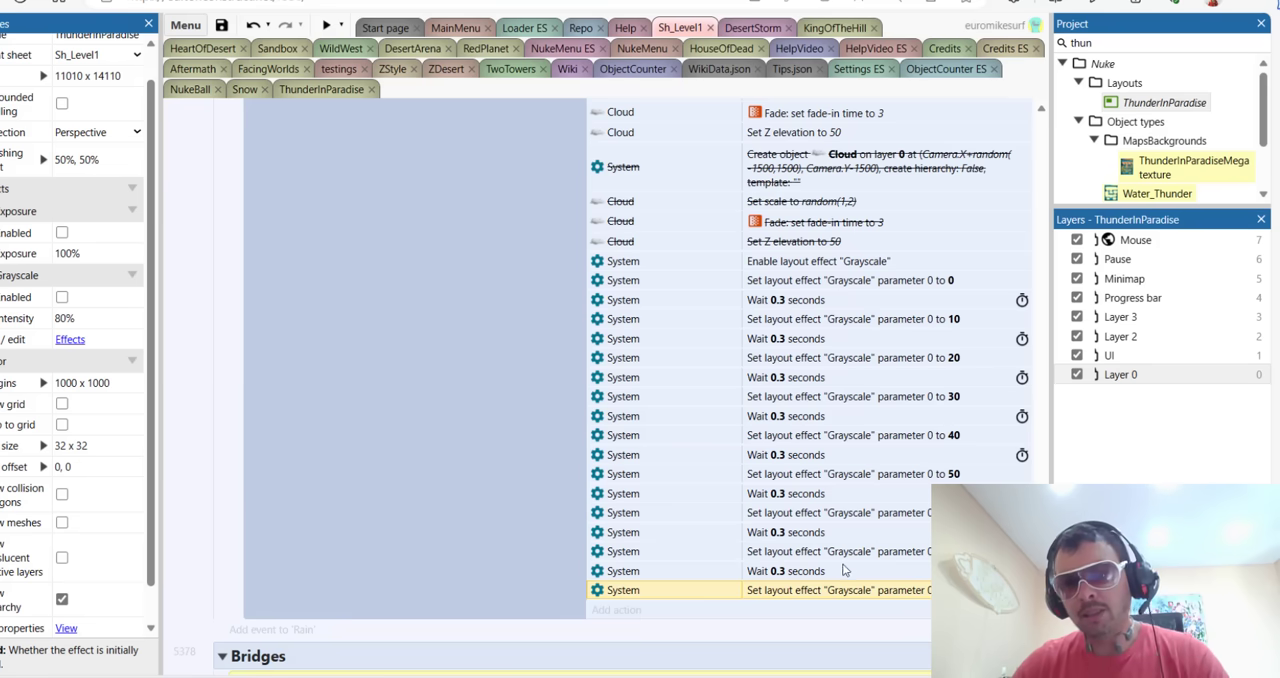
mouse_move(820, 376)
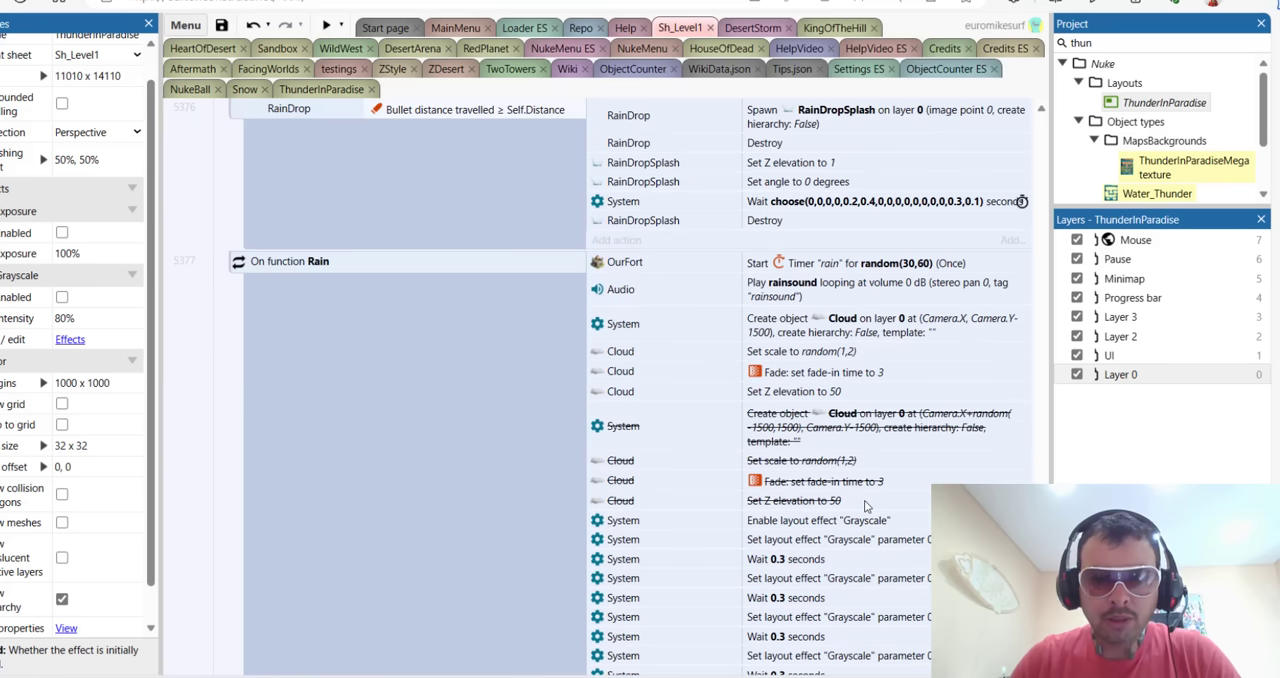
scroll("down", 3)
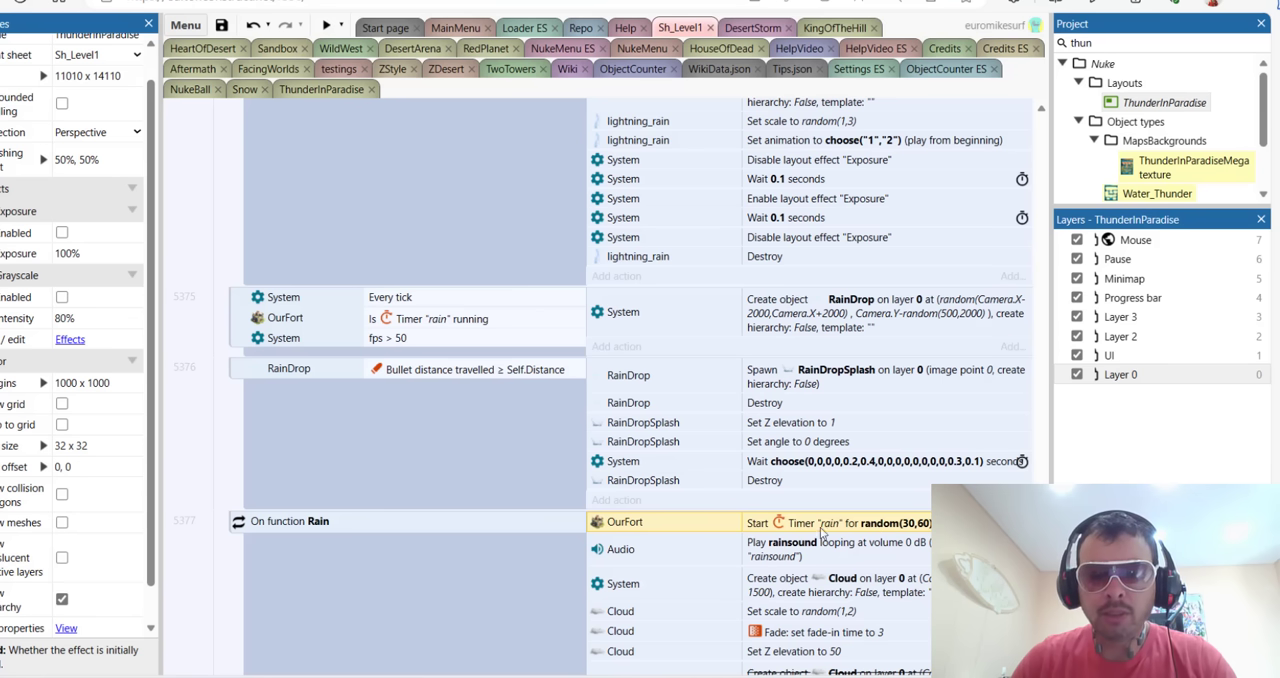
mouse_move(858, 540)
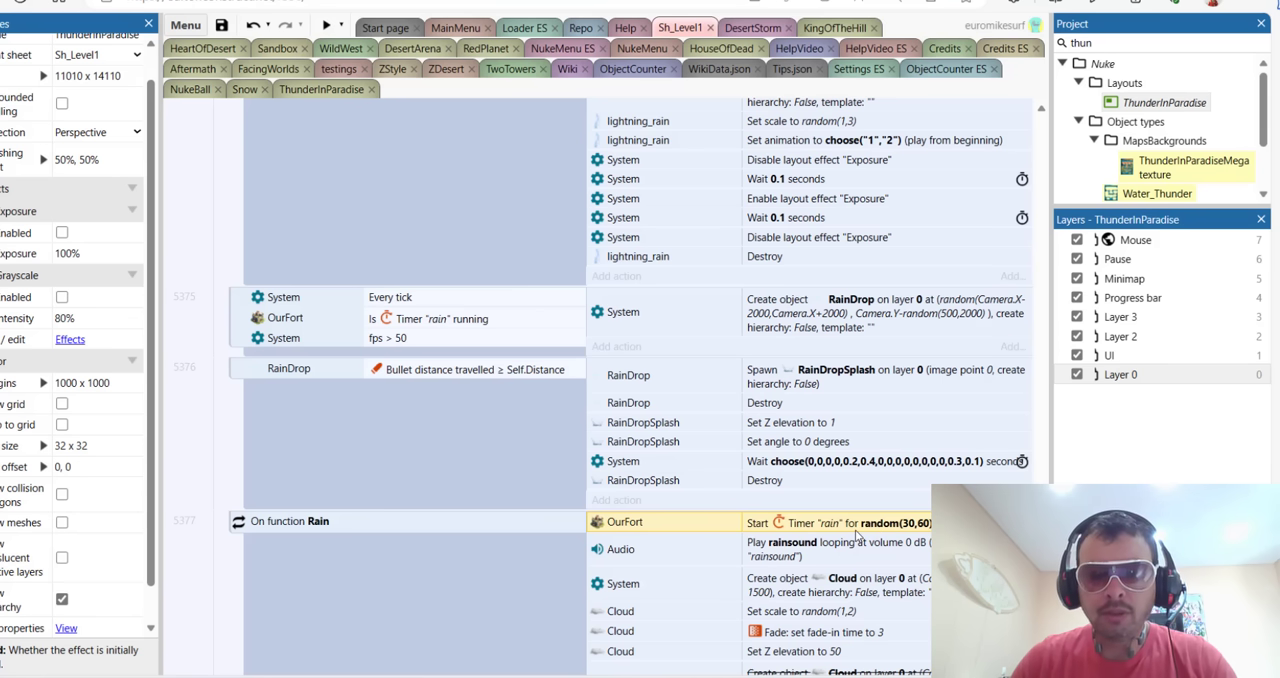
mouse_move(836, 522)
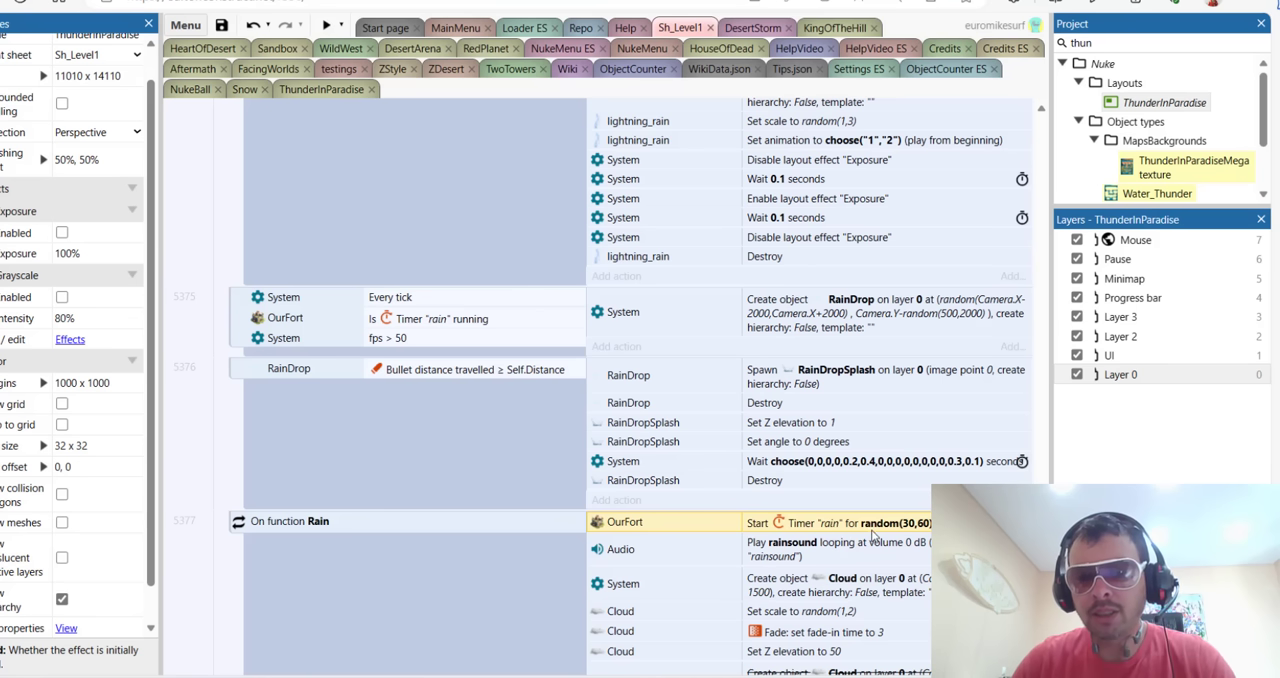
mouse_move(324, 524)
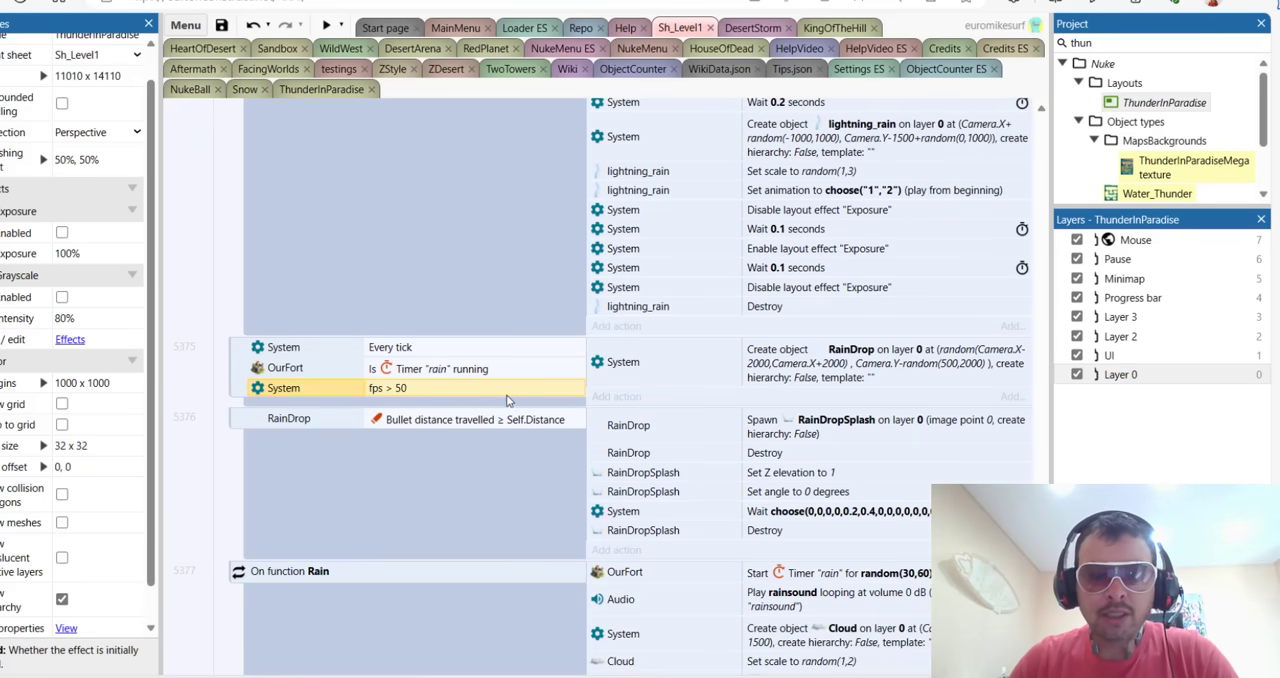
mouse_move(452, 388)
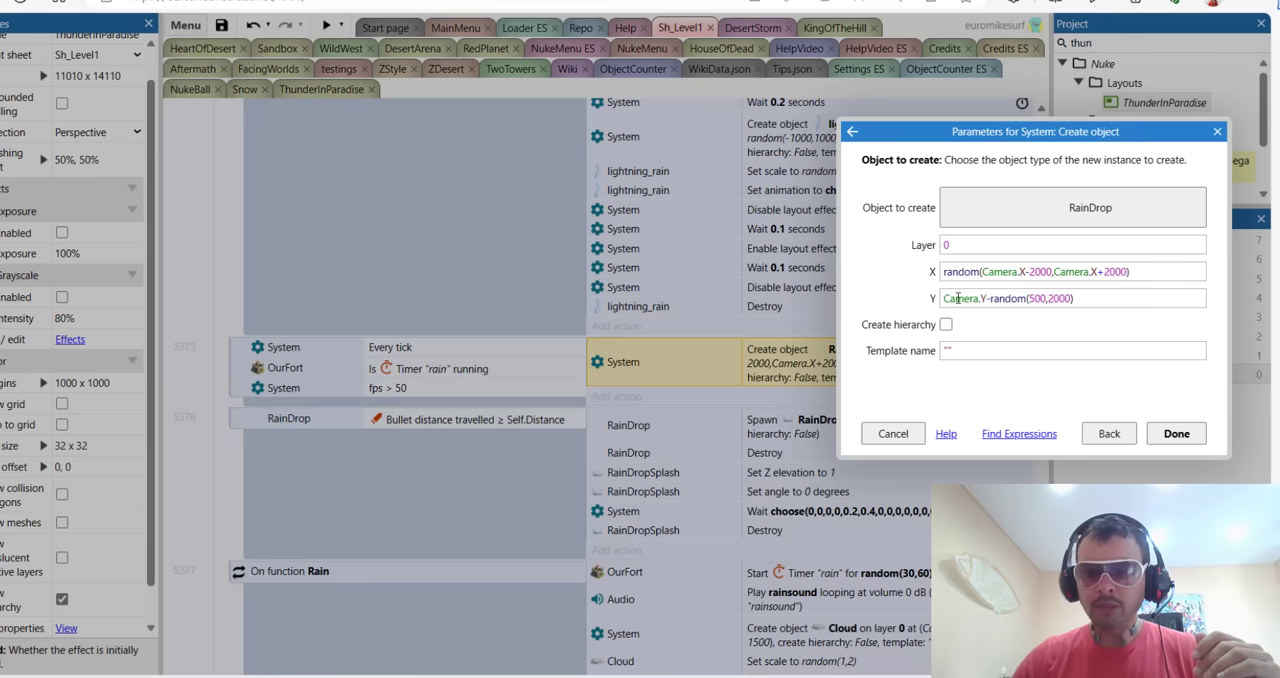
left_click(1072, 298)
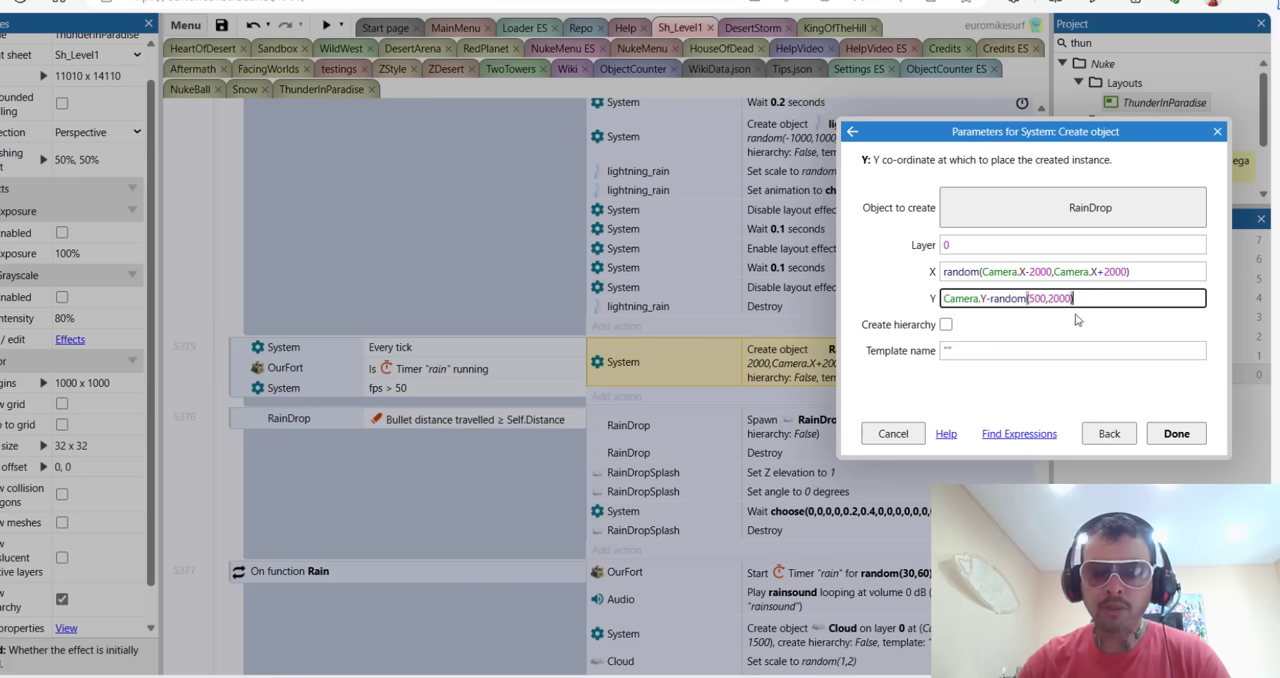
left_click(1176, 432)
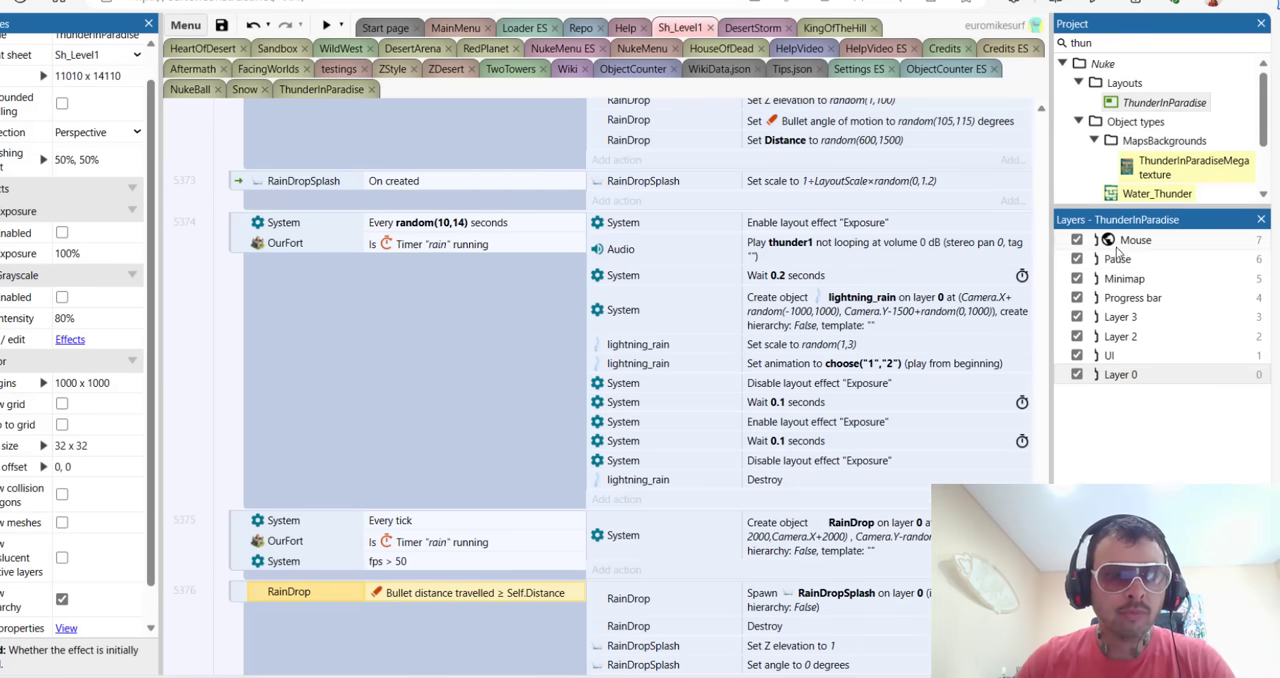
scroll("down", 3)
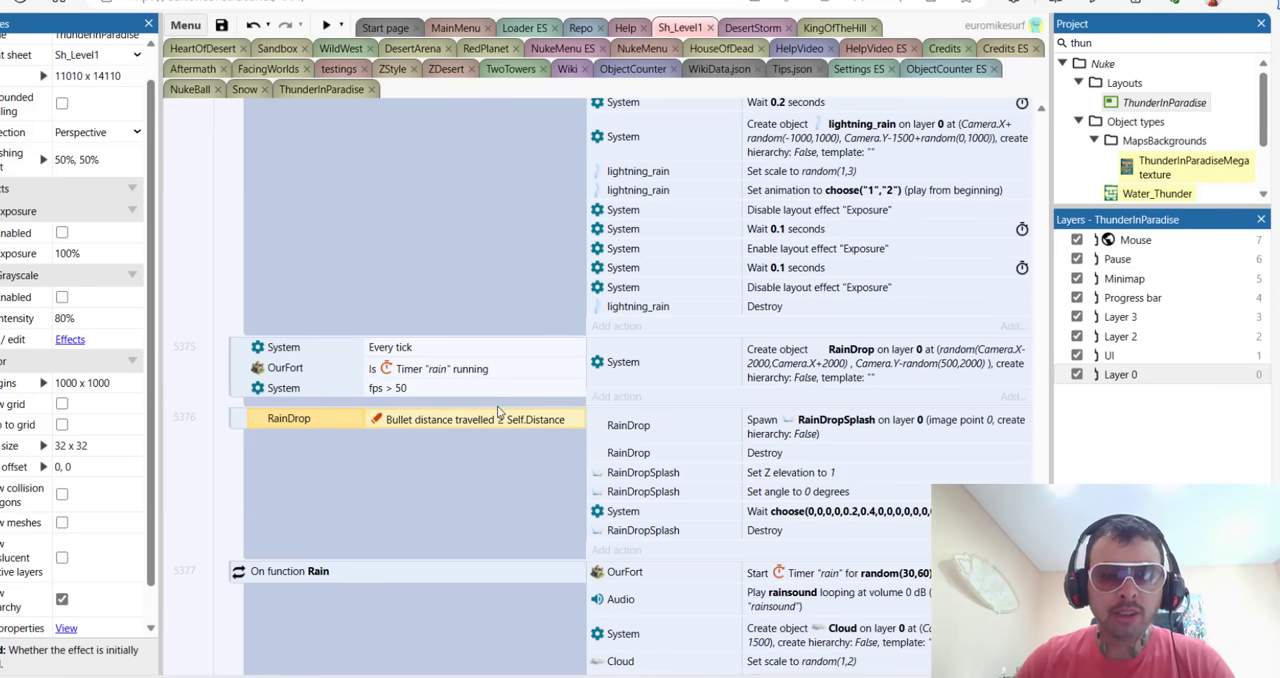
mouse_move(436, 432)
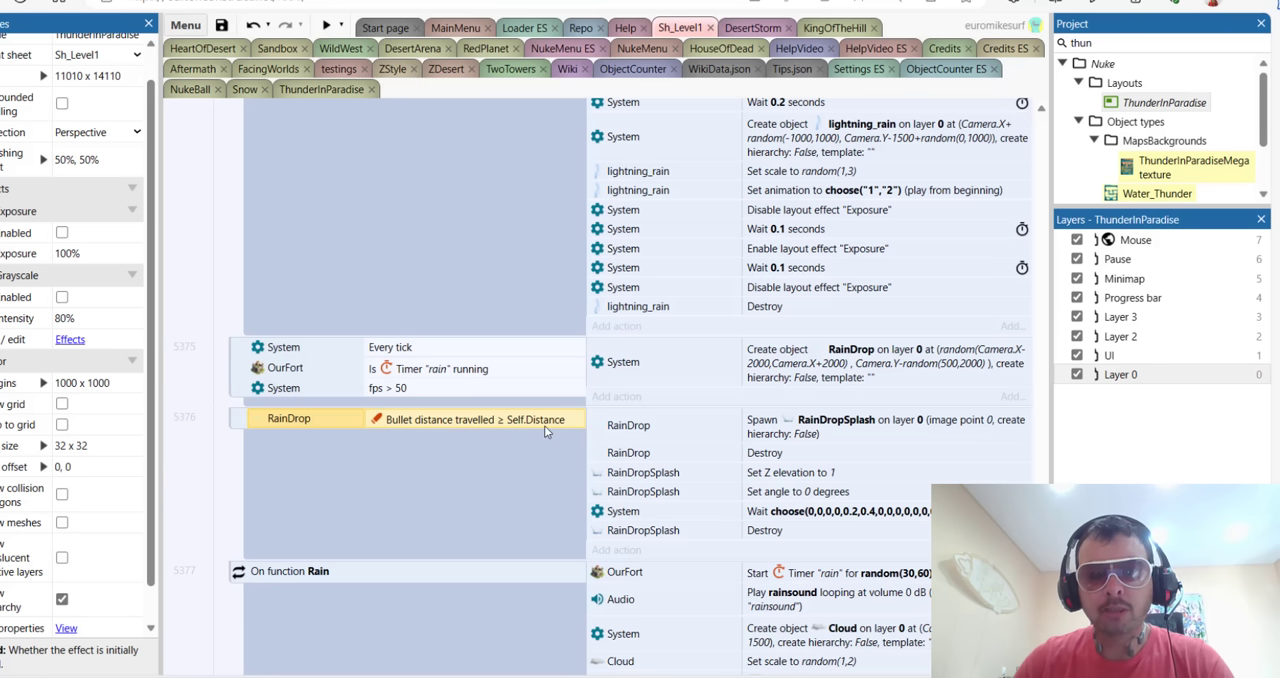
mouse_move(568, 432)
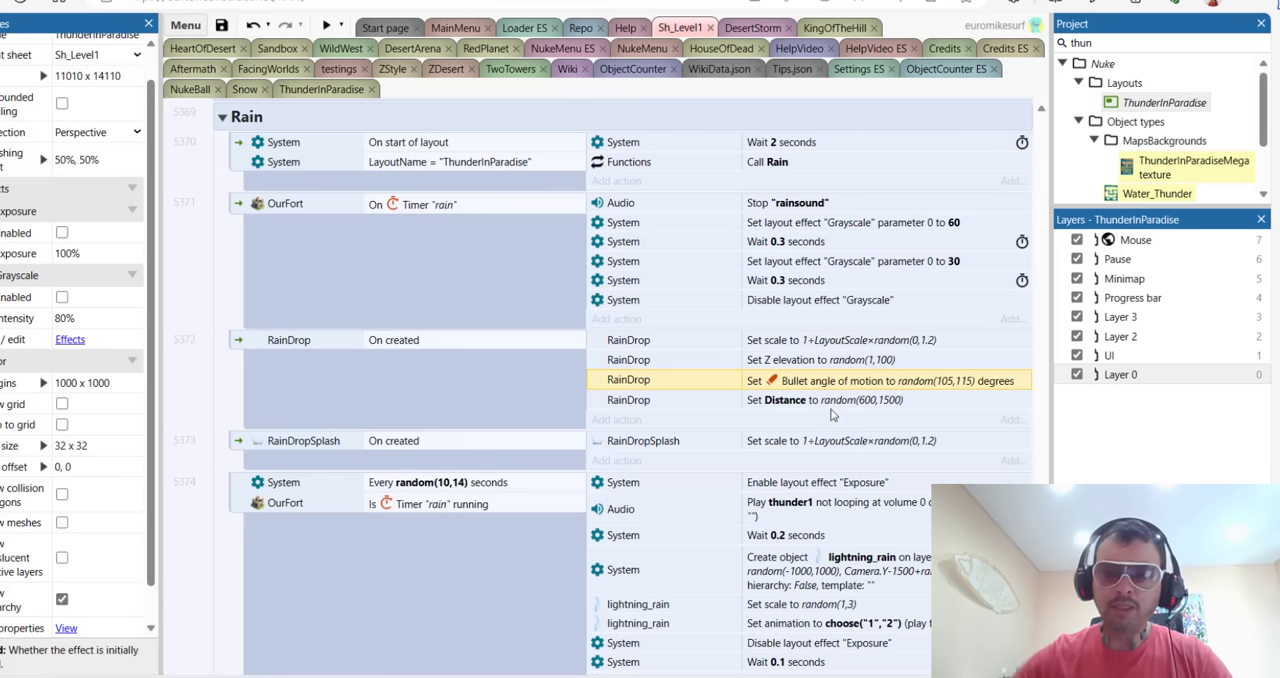
left_click(834, 400)
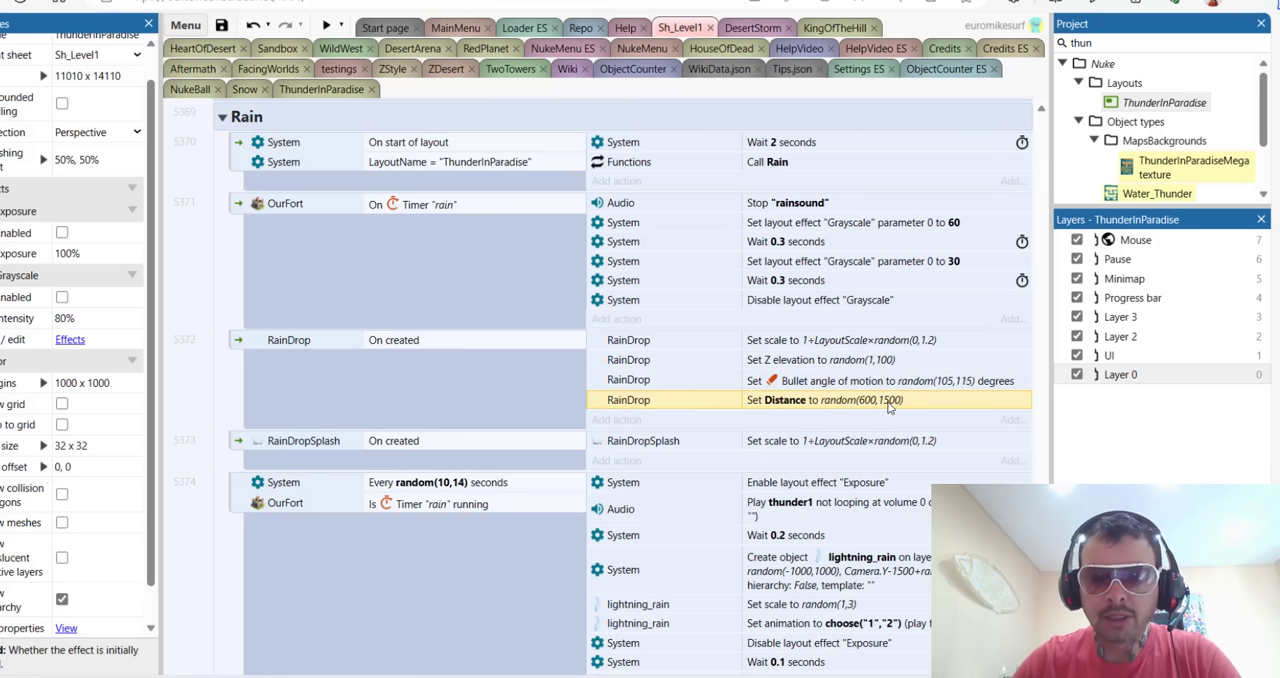
scroll("down", 3)
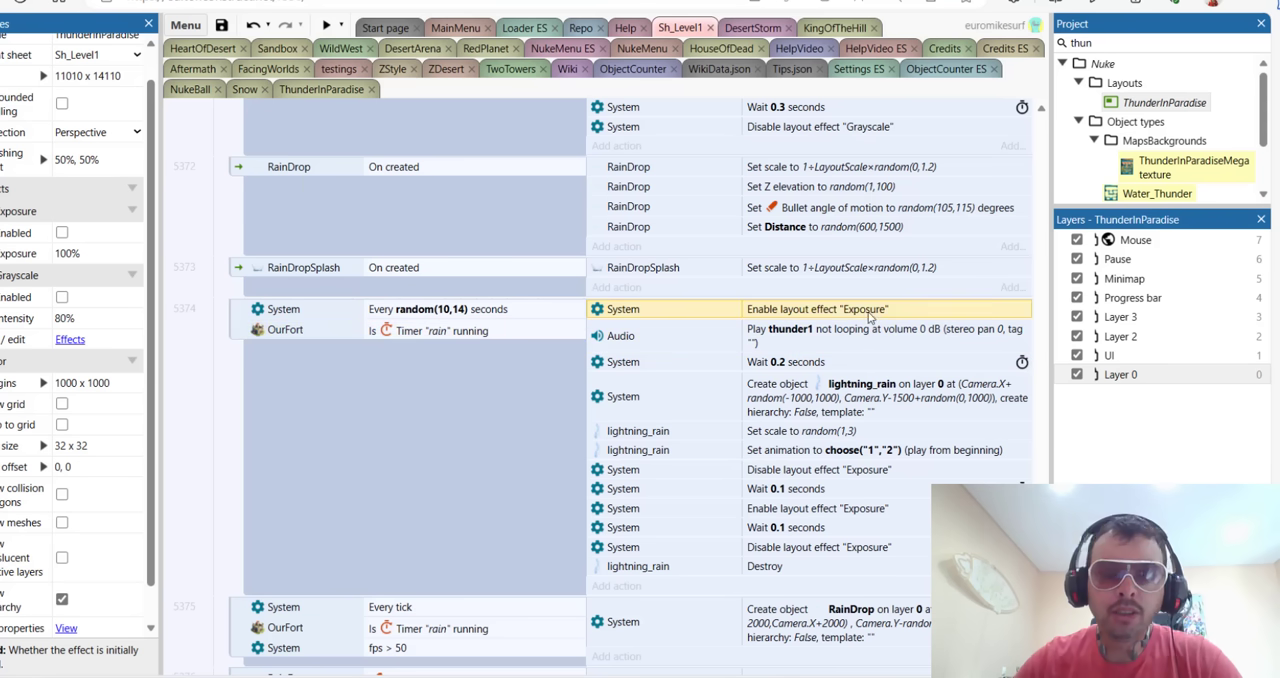
mouse_move(792, 316)
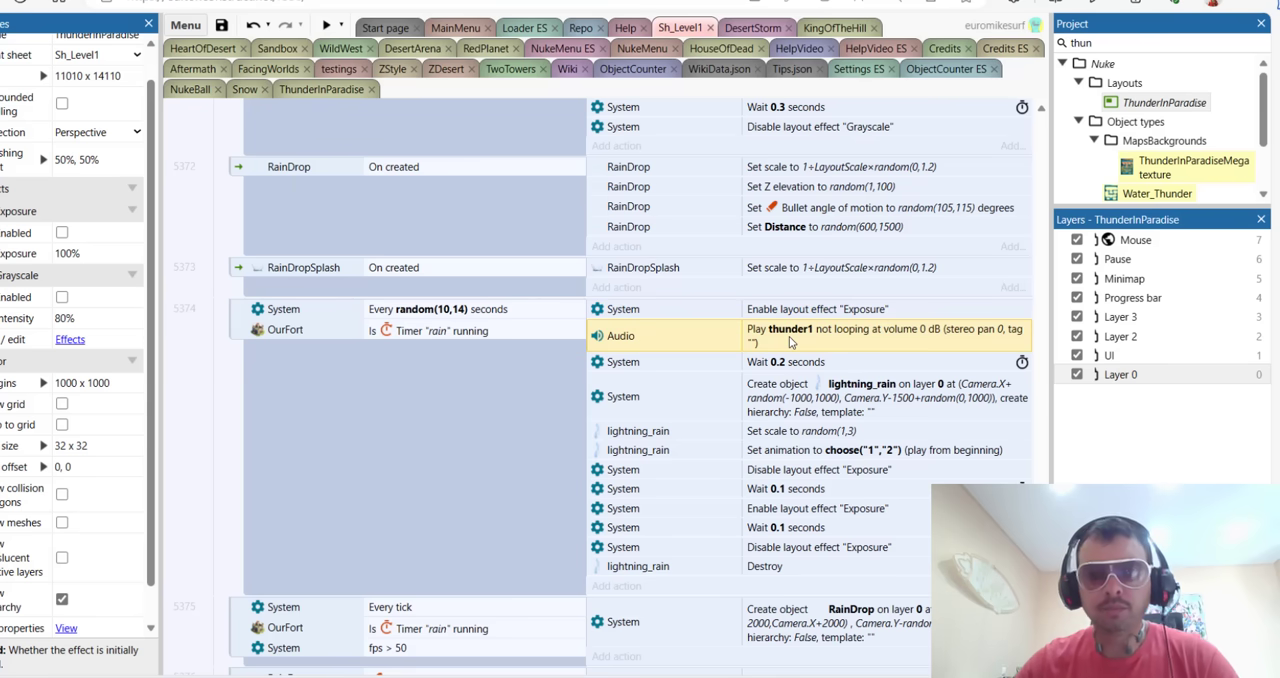
mouse_move(788, 362)
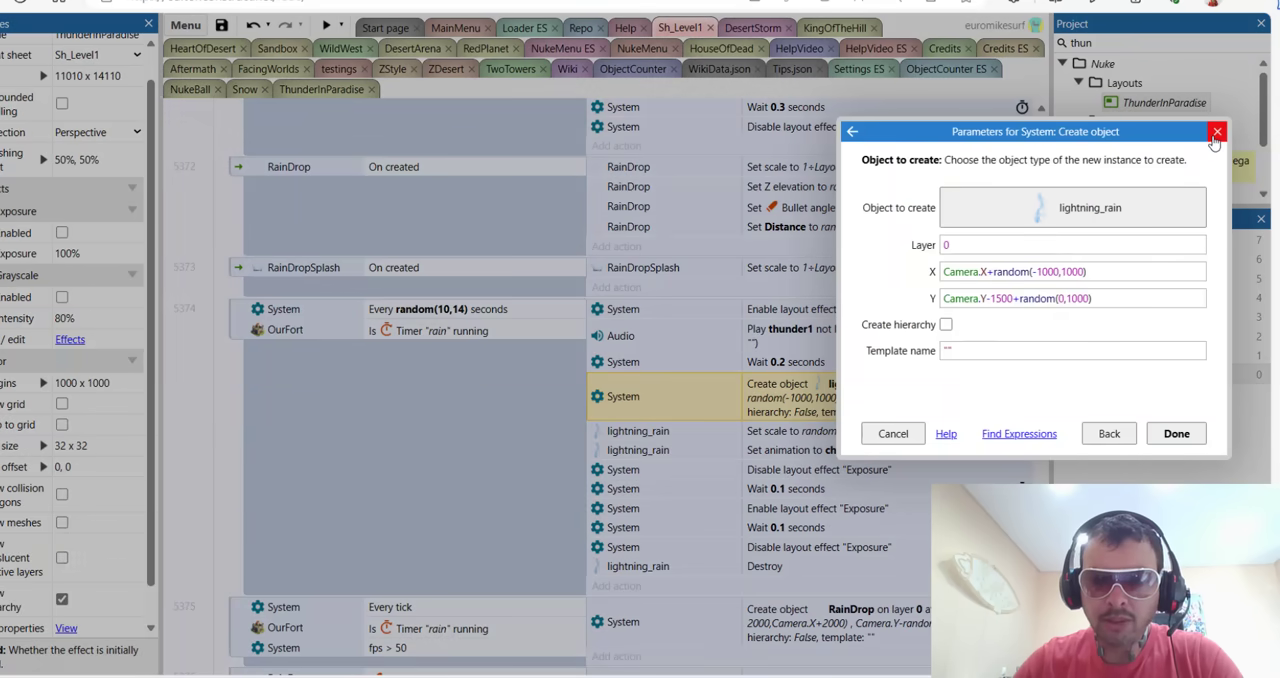
left_click(1218, 132)
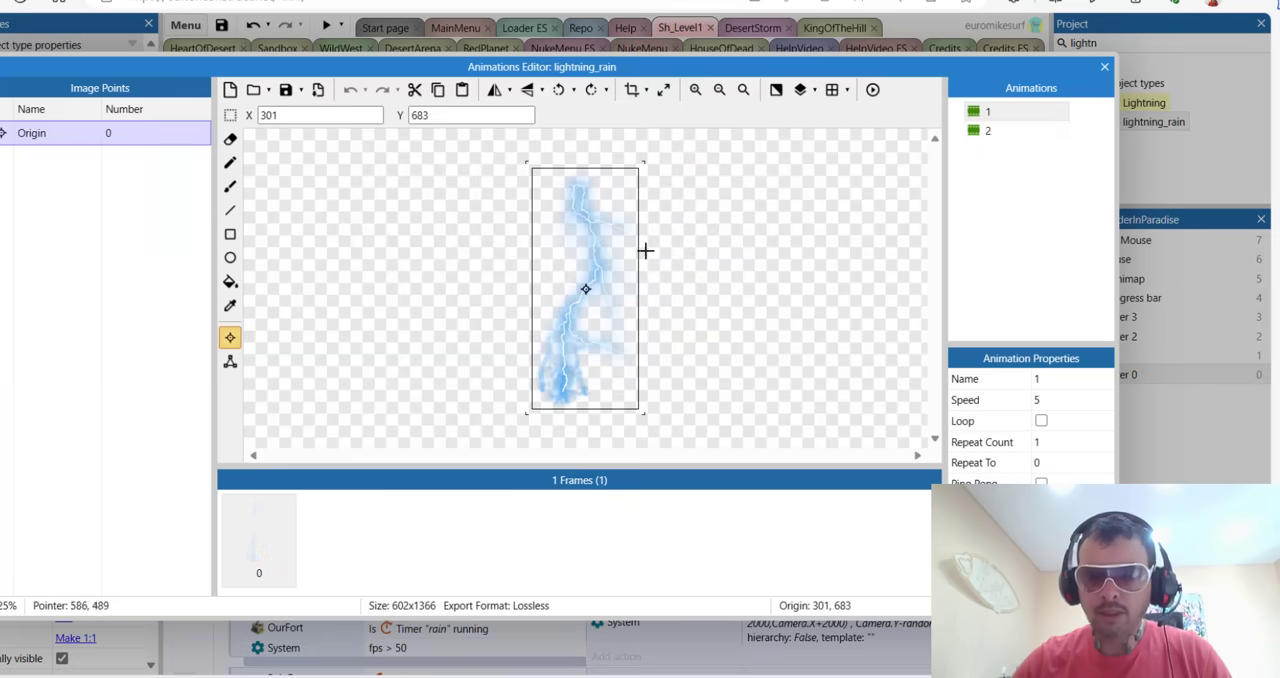
left_click(988, 132)
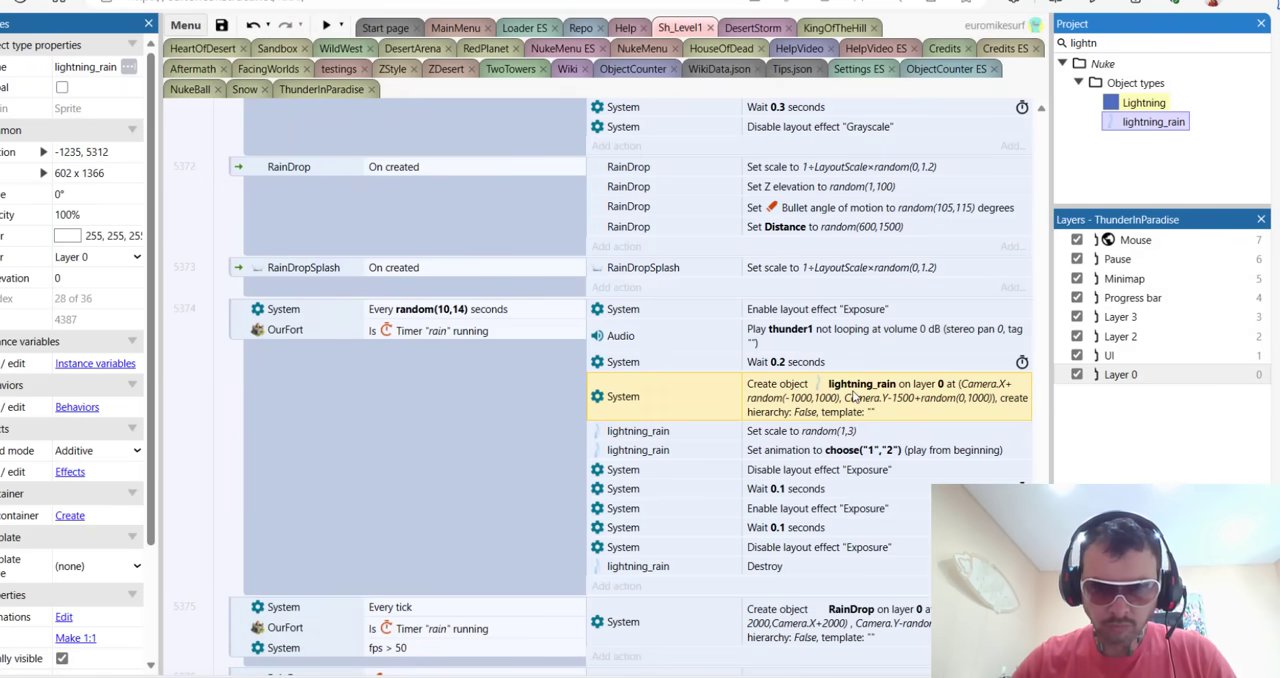
left_click(840, 448)
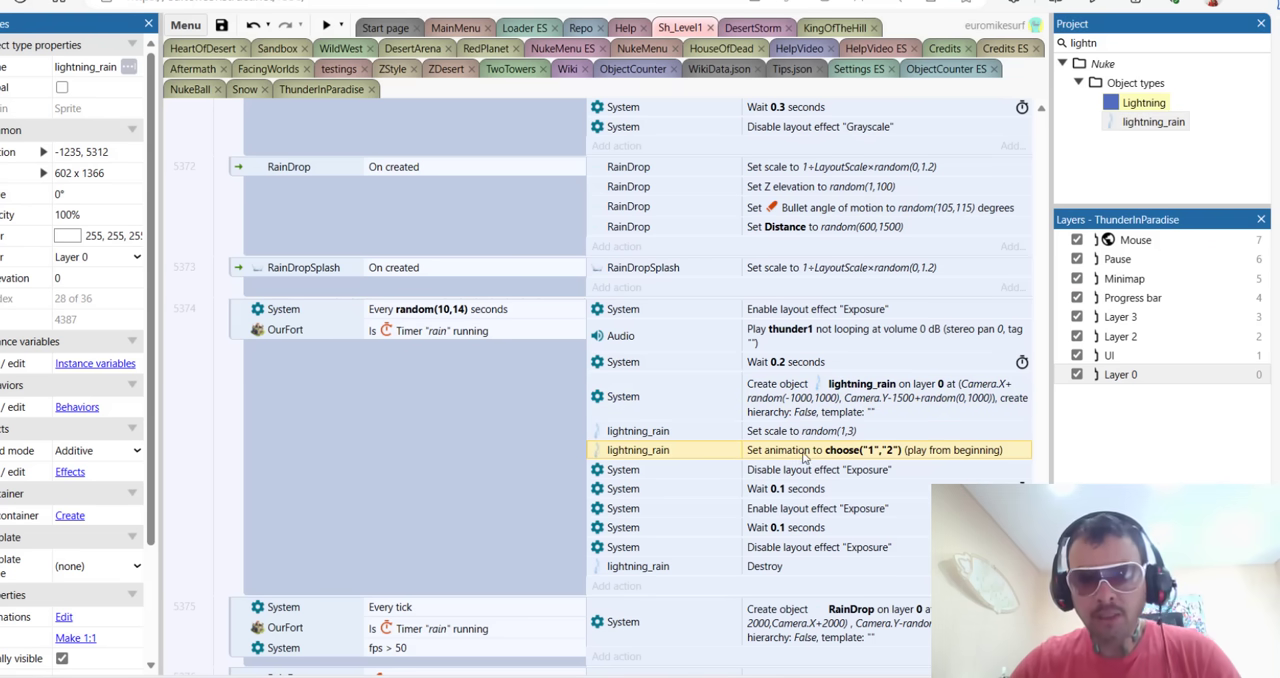
left_click(850, 468)
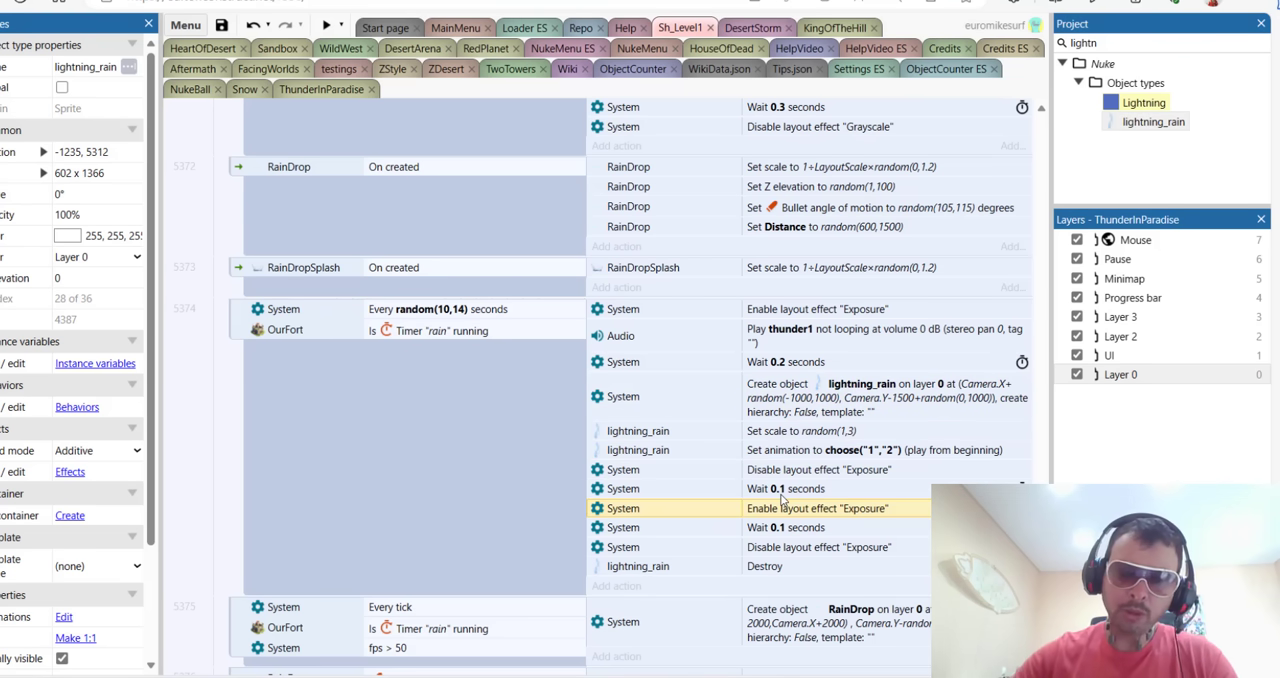
left_click(770, 566)
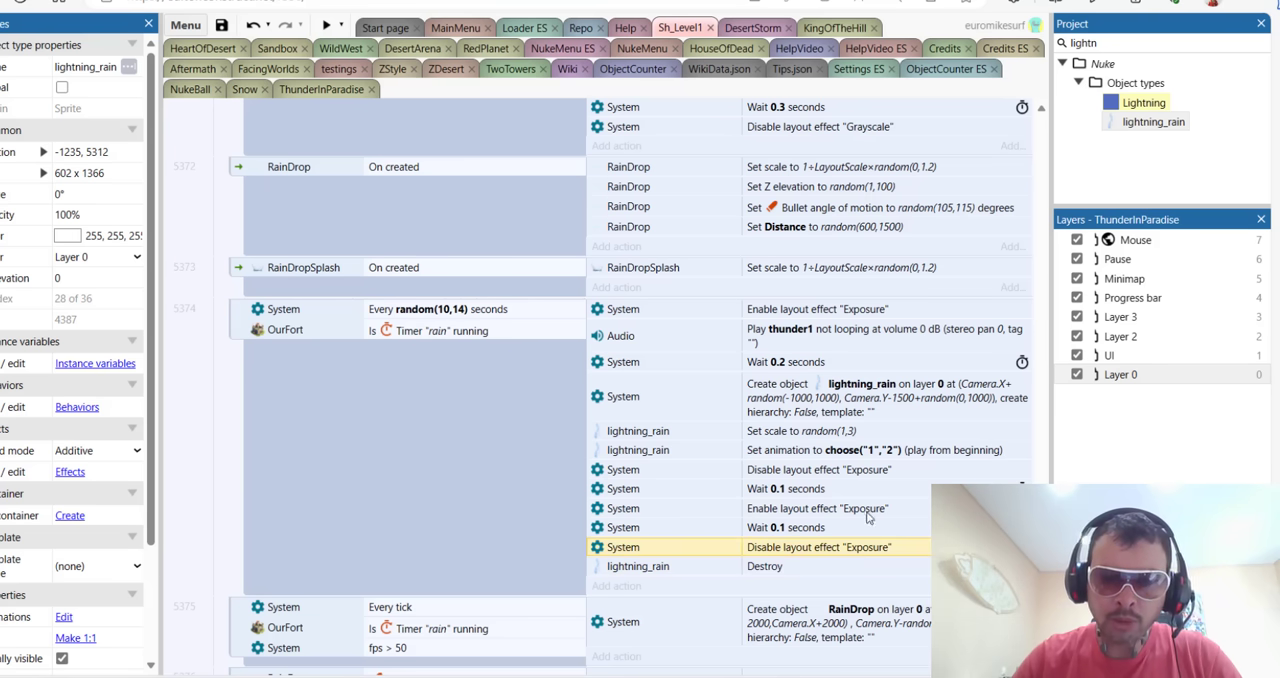
mouse_move(318, 92)
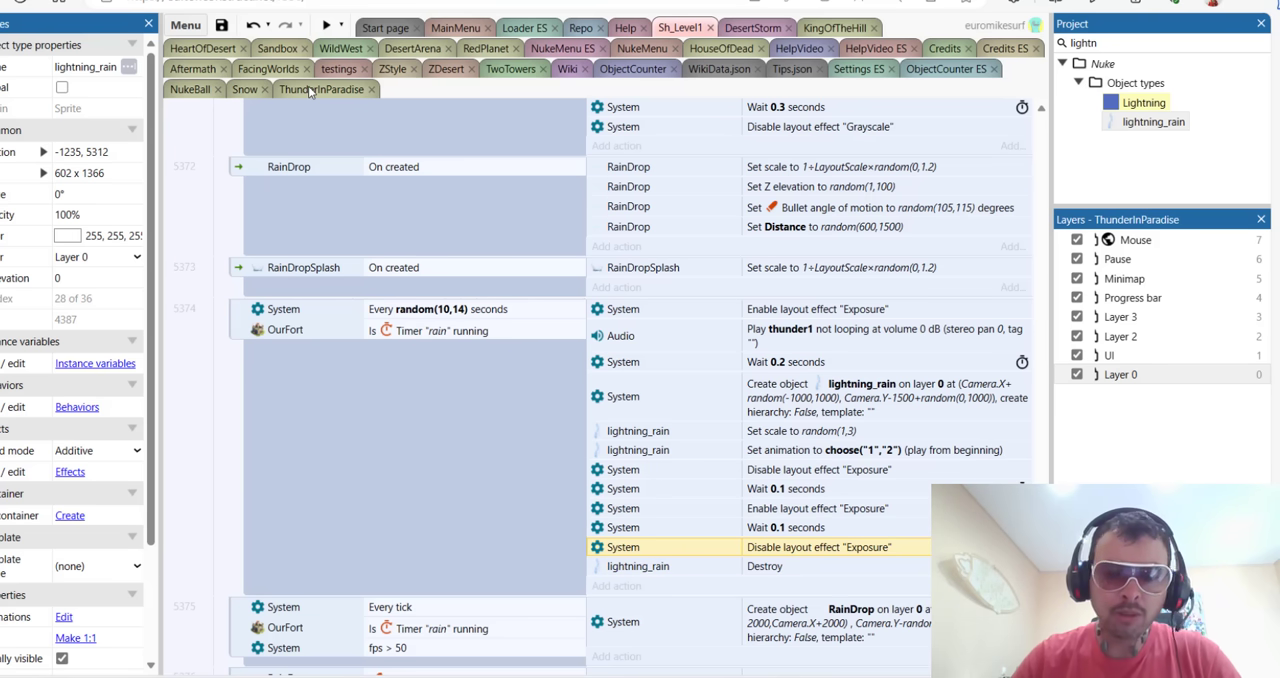
left_click(328, 24)
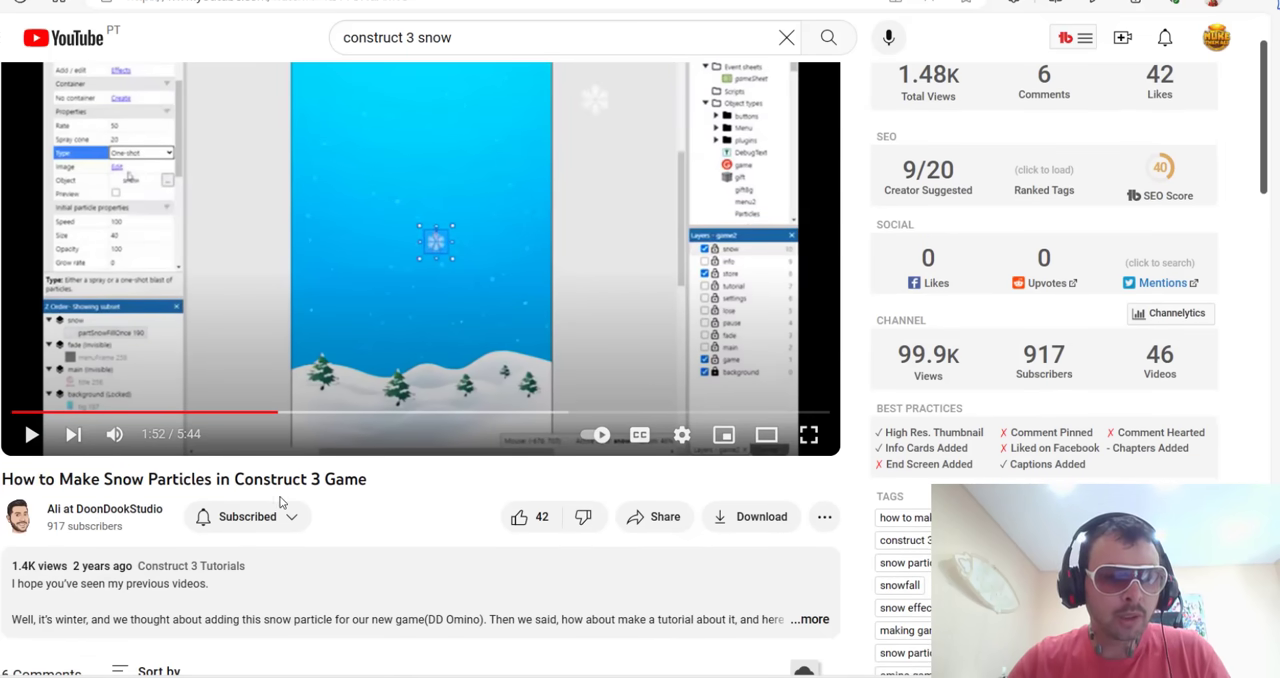
mouse_move(338, 414)
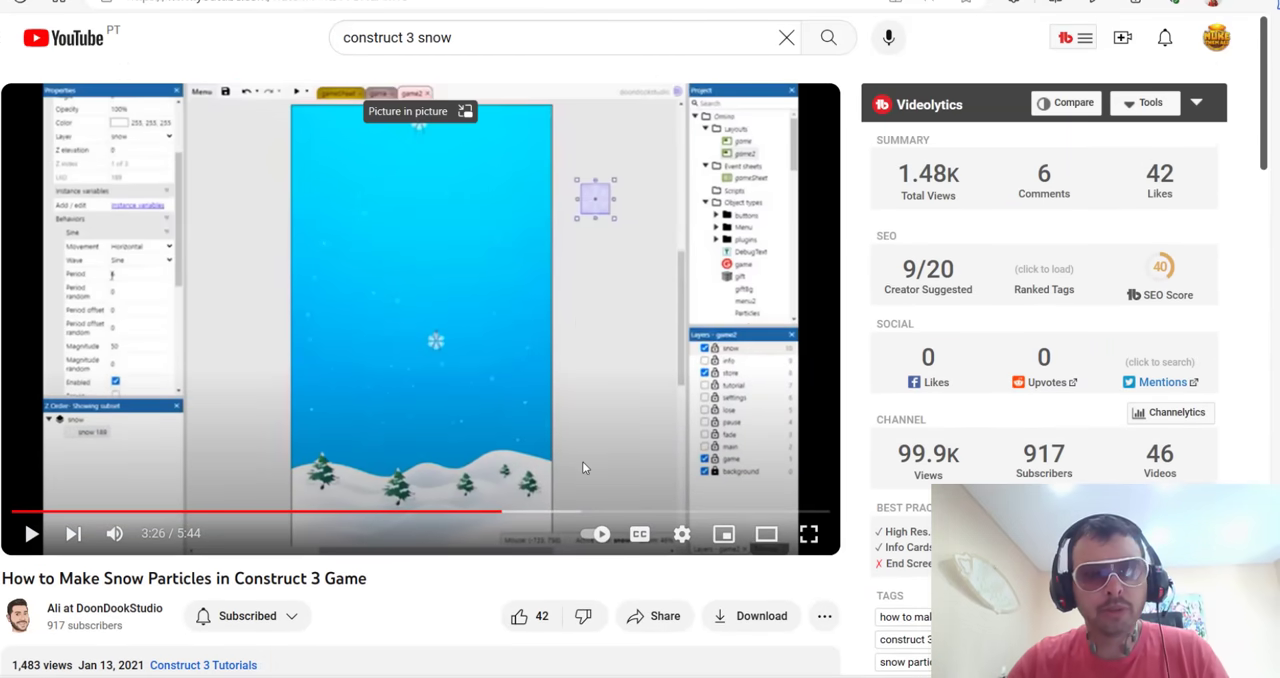
mouse_move(512, 412)
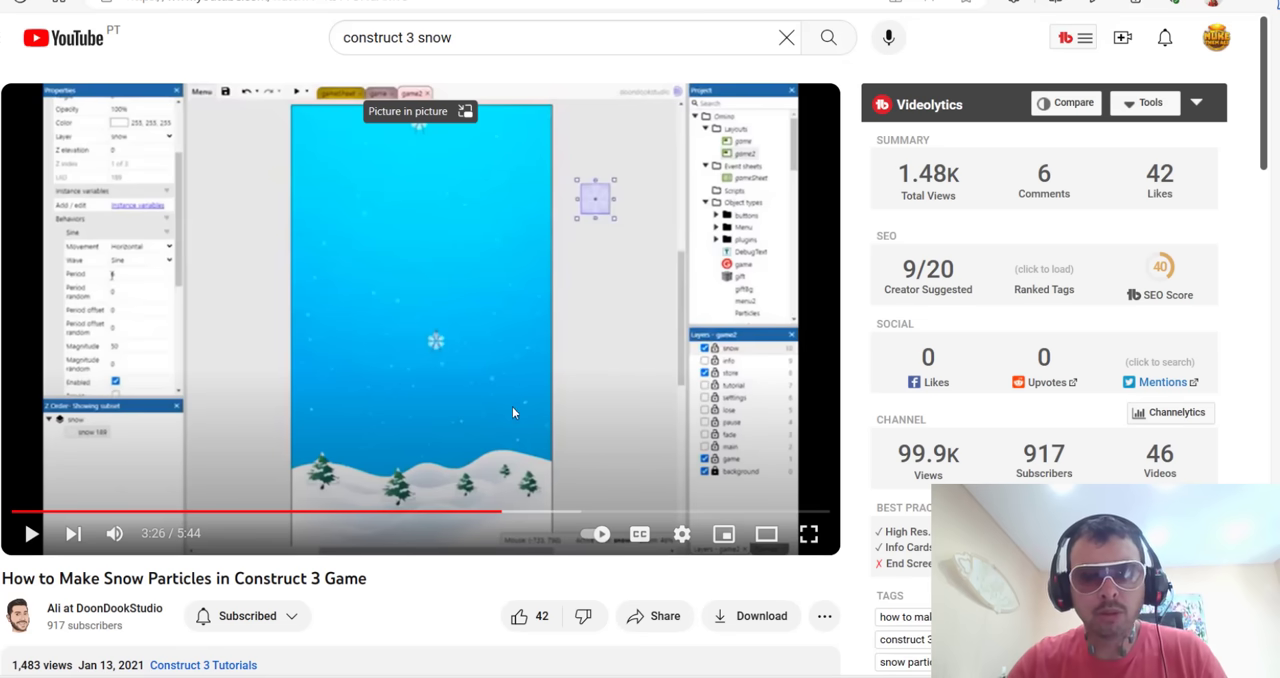
mouse_move(540, 288)
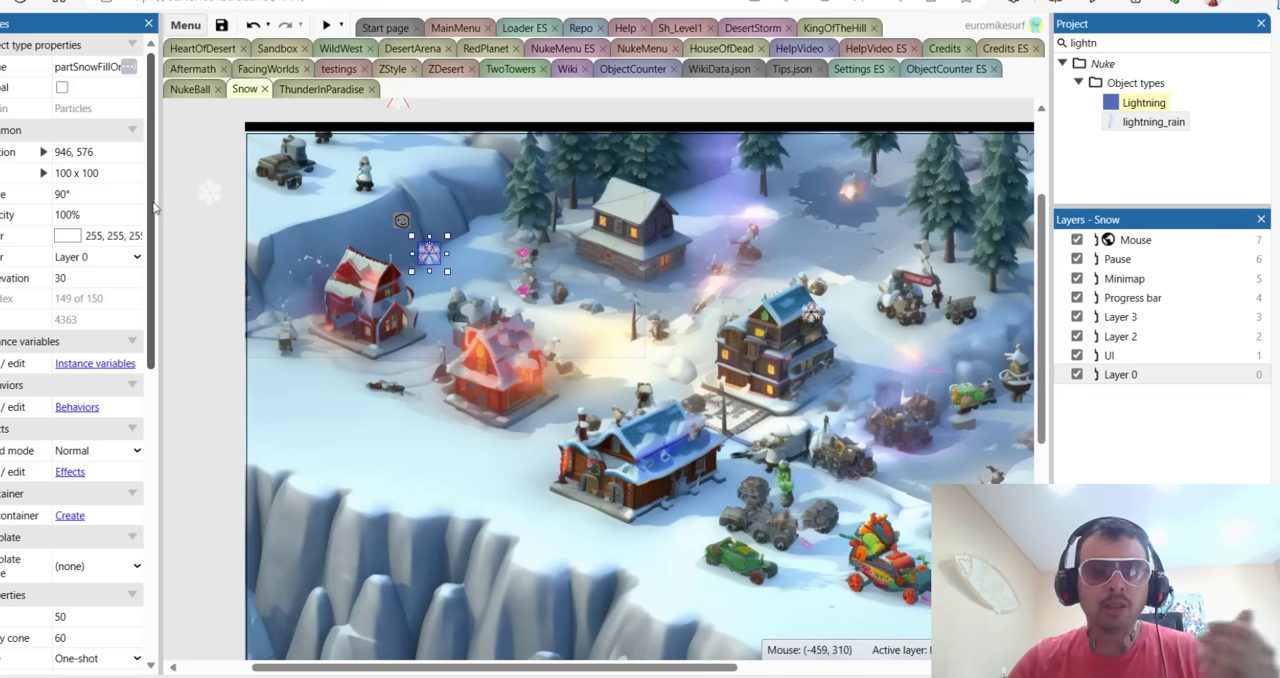
Scroll the snow particle object's properties to its rate, spray and randomiser settings.
scroll("down", 3)
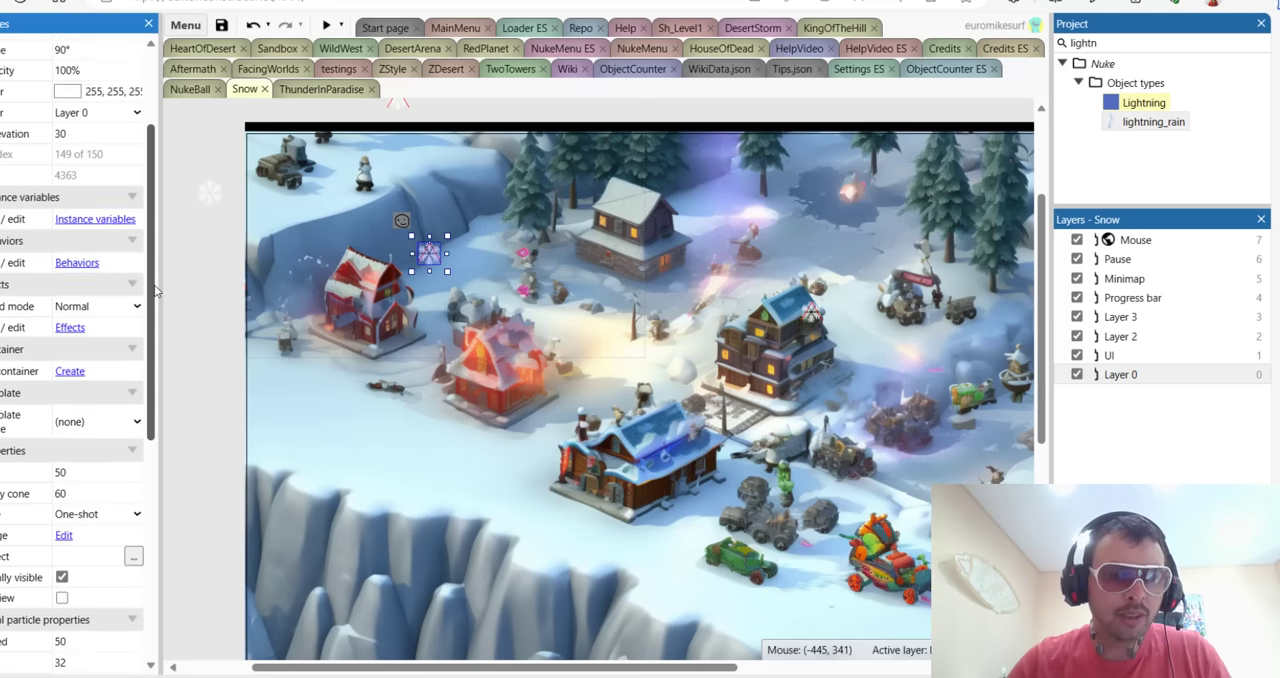
scroll("down", 3)
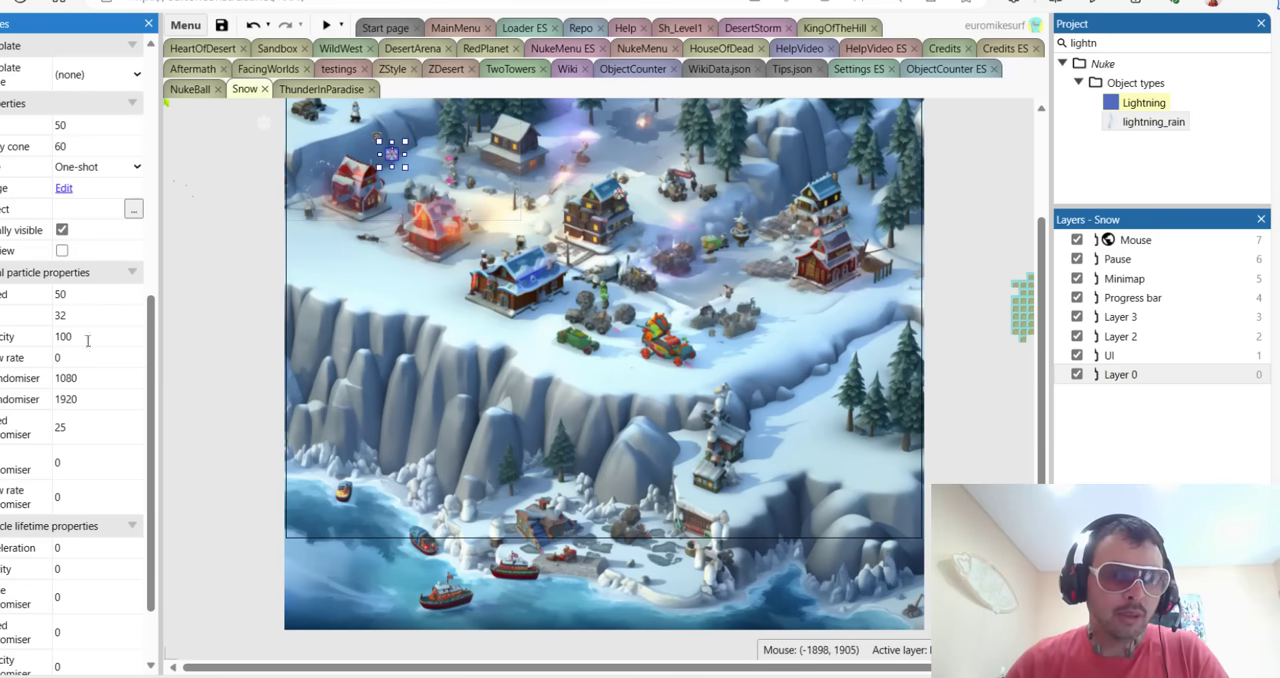
scroll("down", 3)
type("snow")
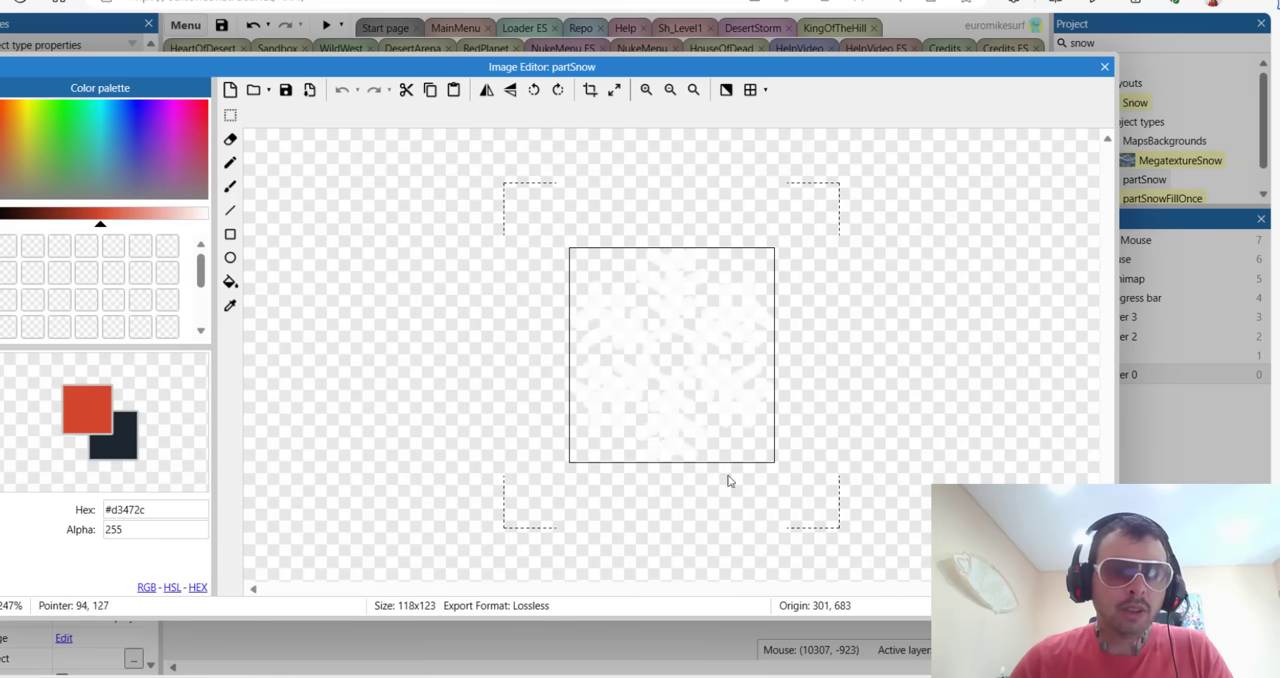
mouse_move(708, 350)
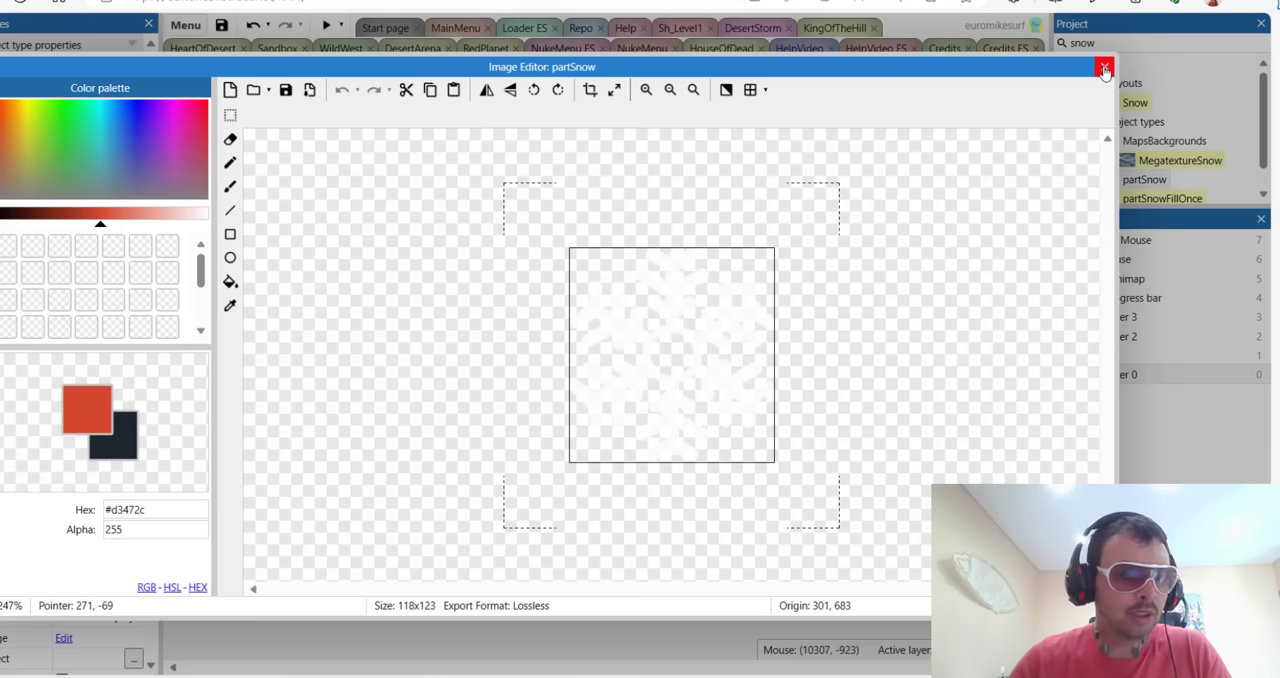
Close the partSnow image editor to return to the Snow events.
left_click(1104, 68)
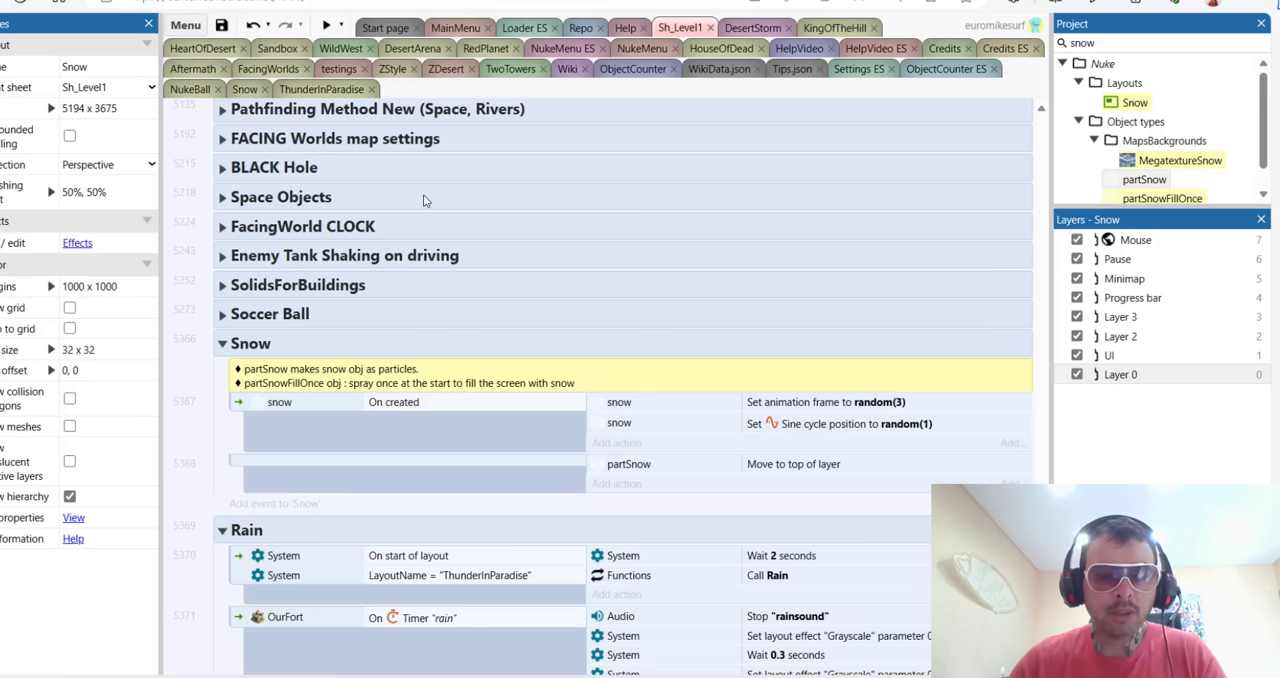
mouse_move(410, 408)
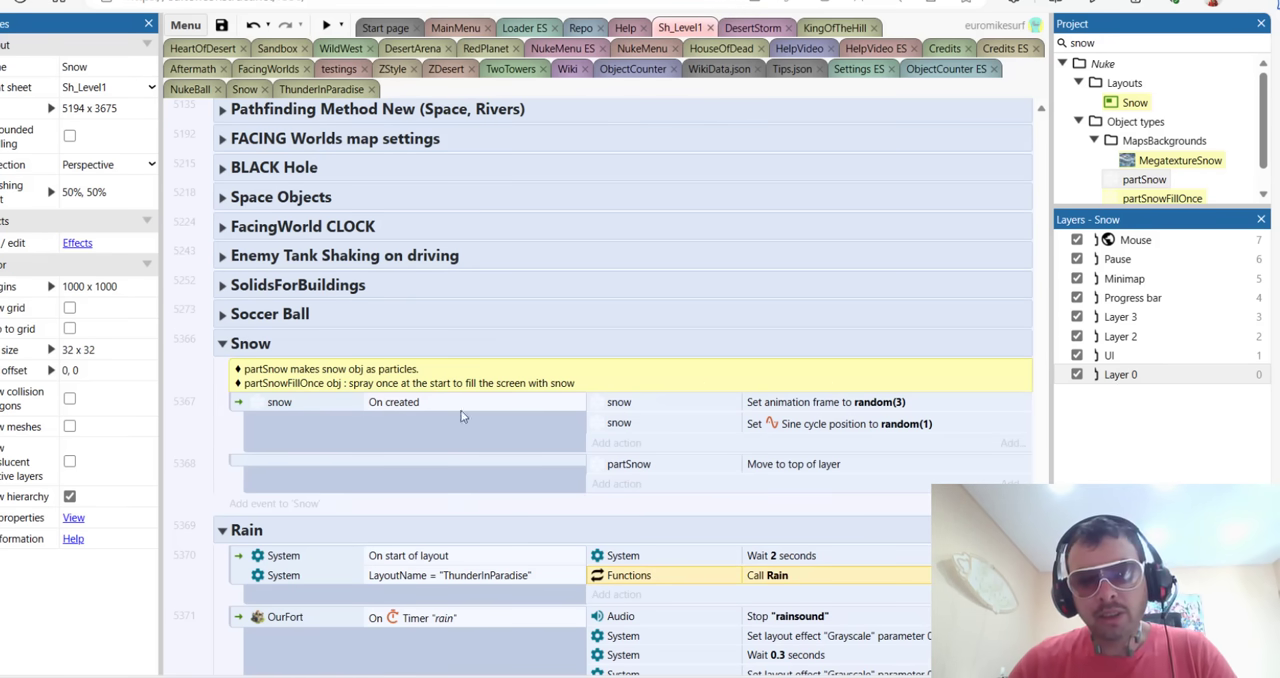
mouse_move(646, 412)
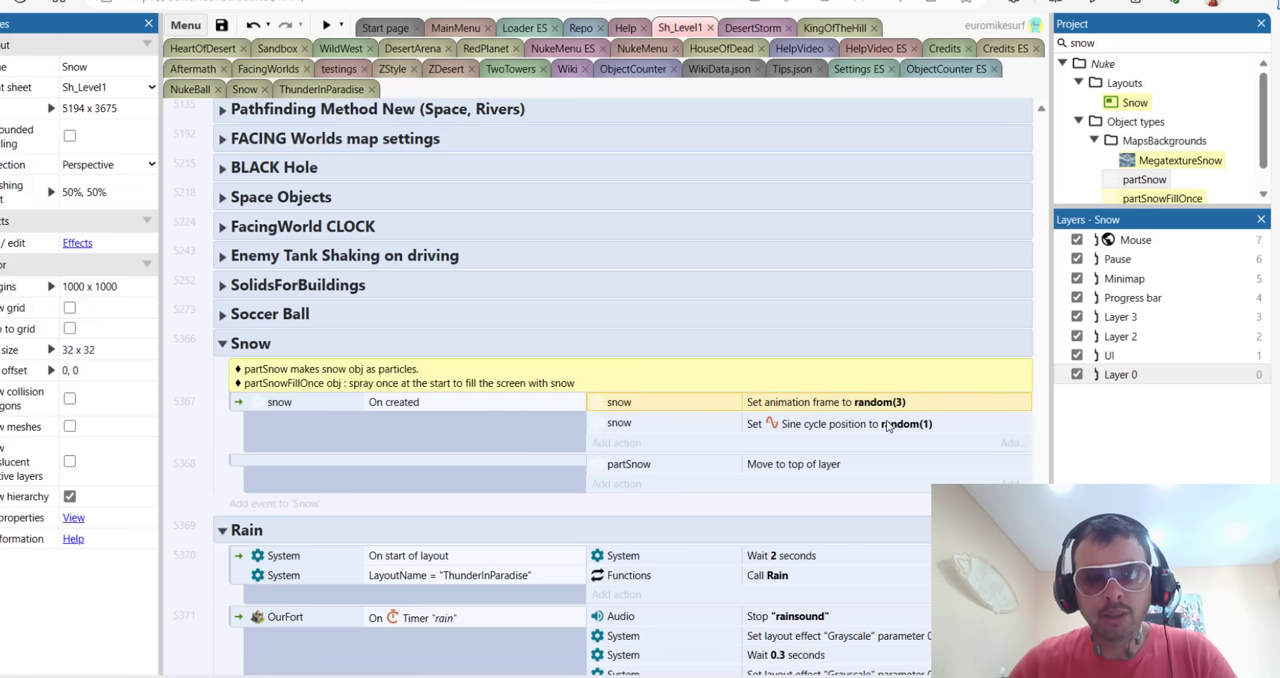
mouse_move(828, 424)
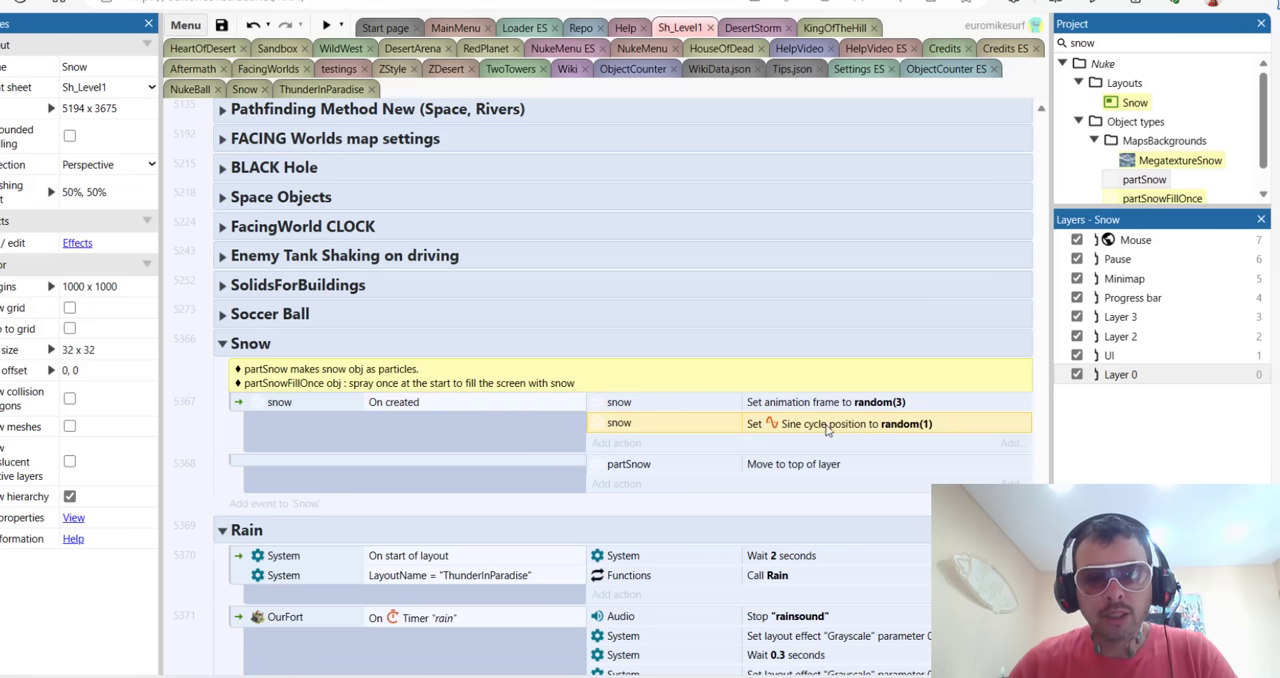
mouse_move(930, 430)
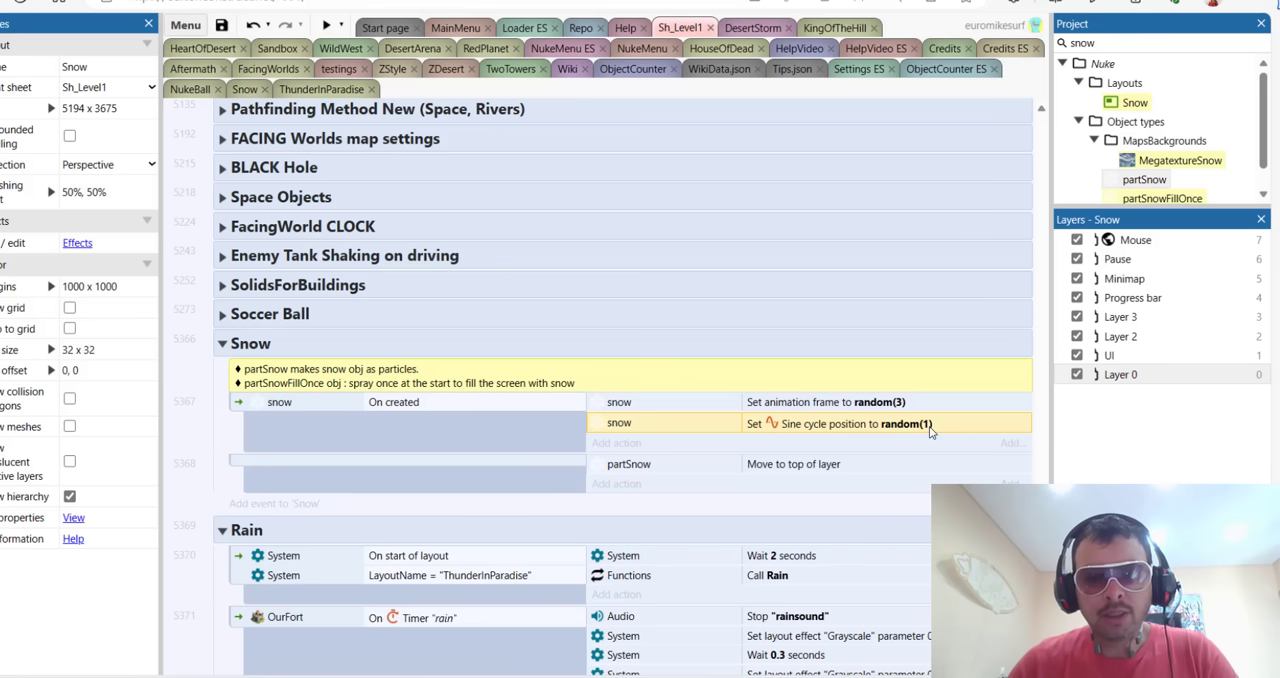
left_click(628, 464)
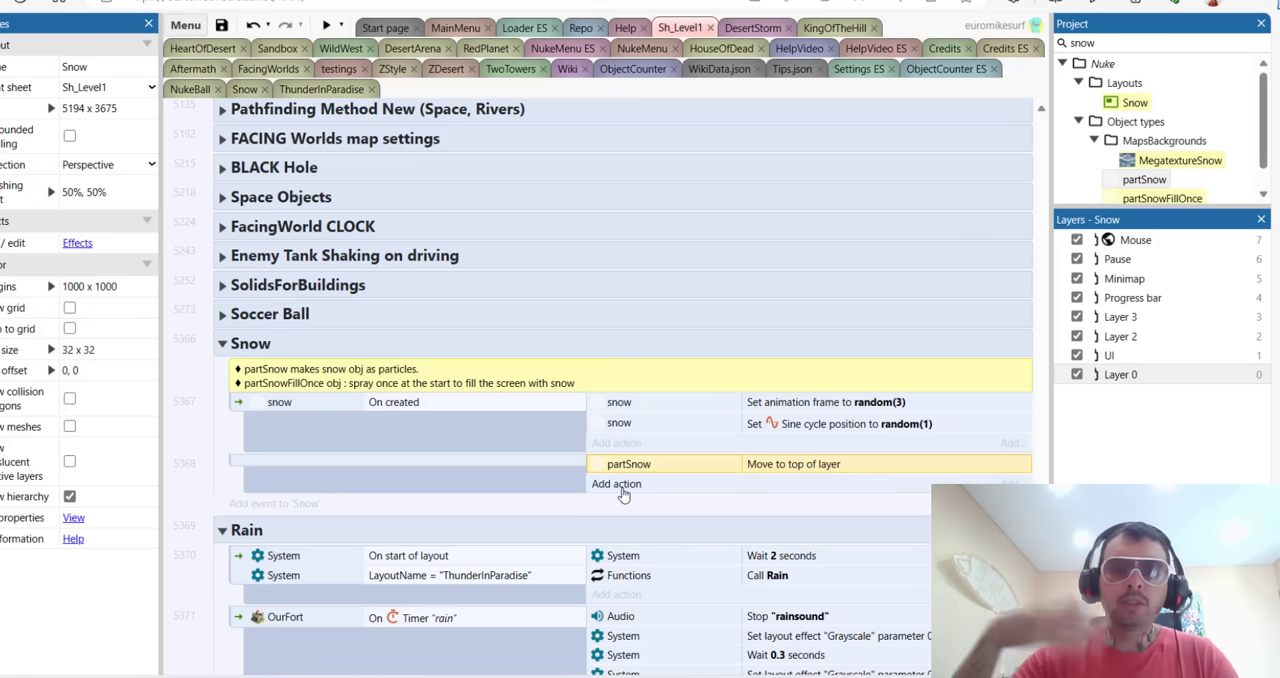
mouse_move(530, 344)
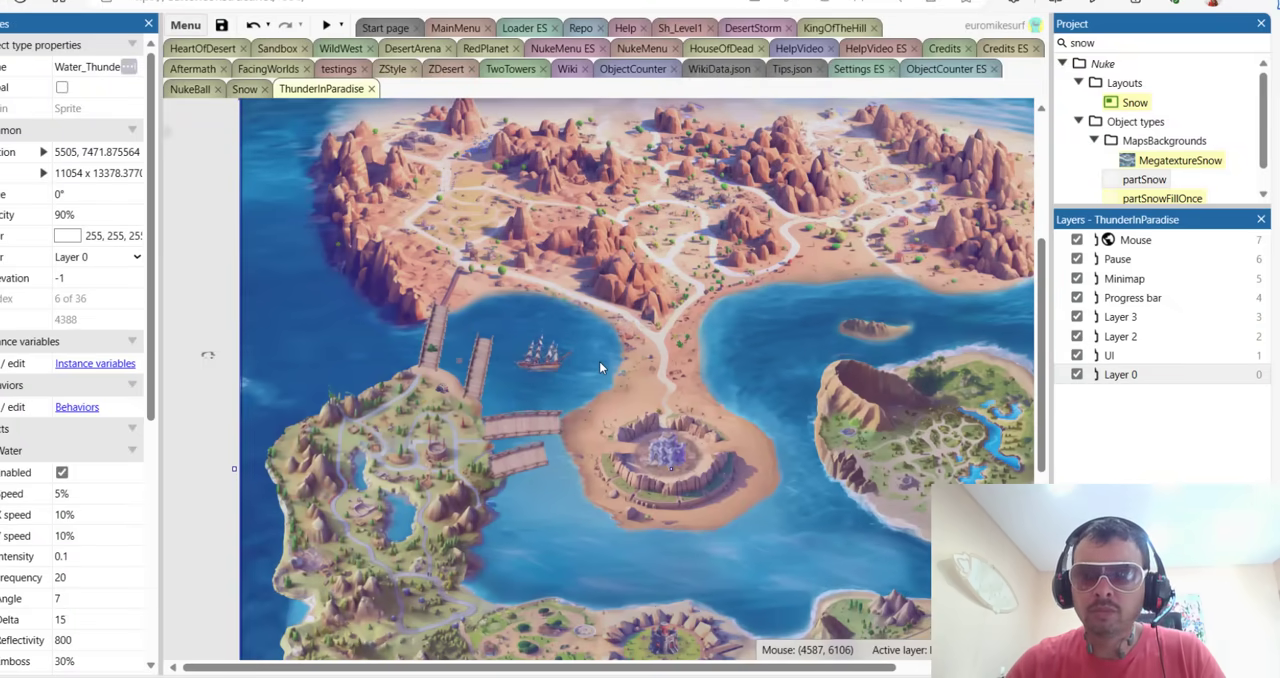
mouse_move(292, 360)
type("water")
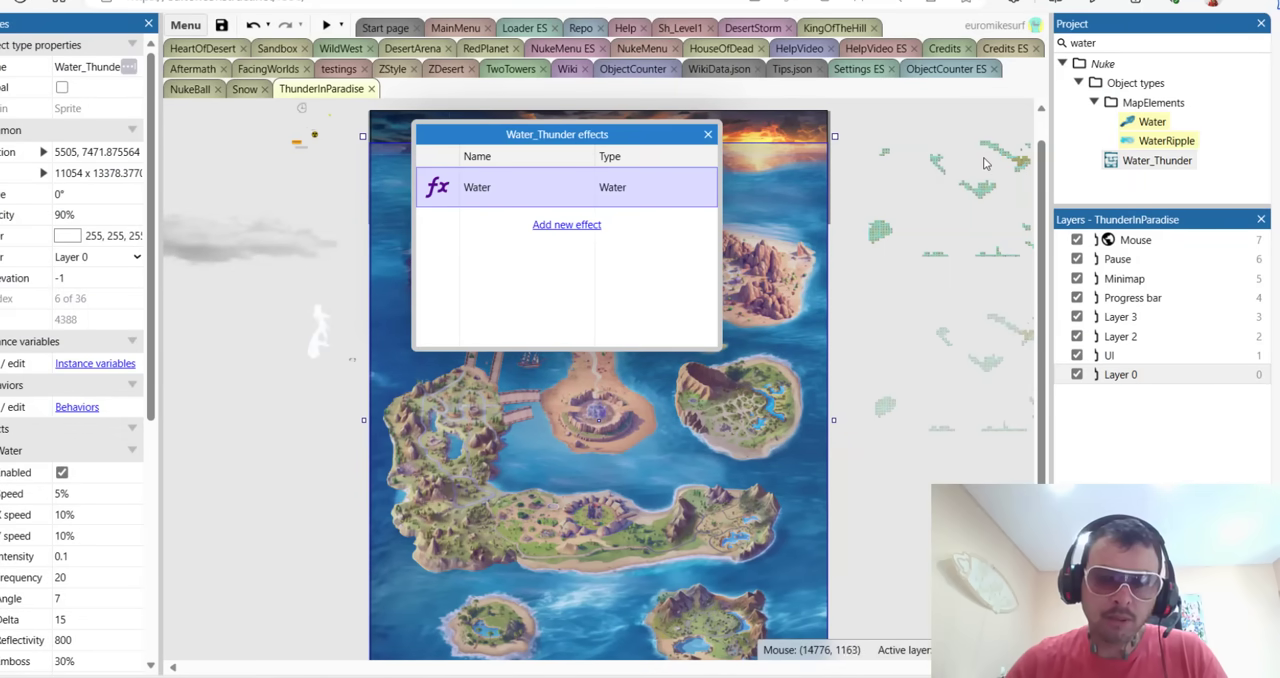
mouse_move(850, 162)
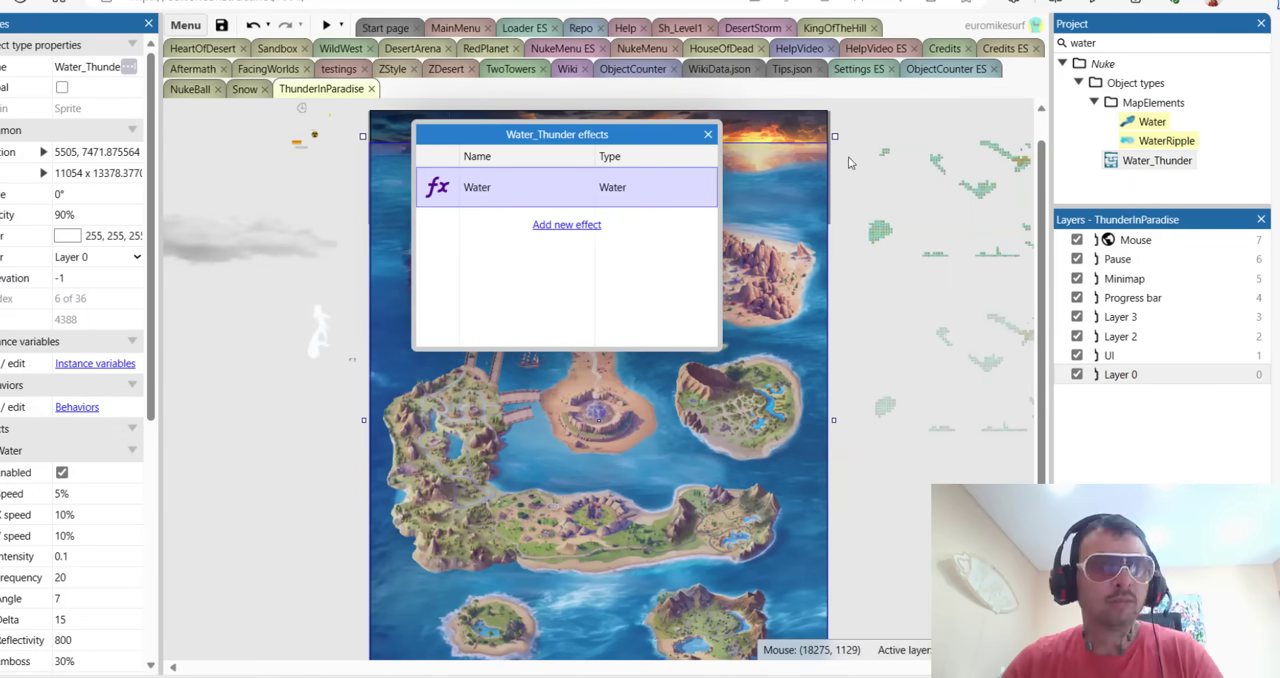
Close the Water_Thunder effects list after viewing its single Water effect.
left_click(708, 134)
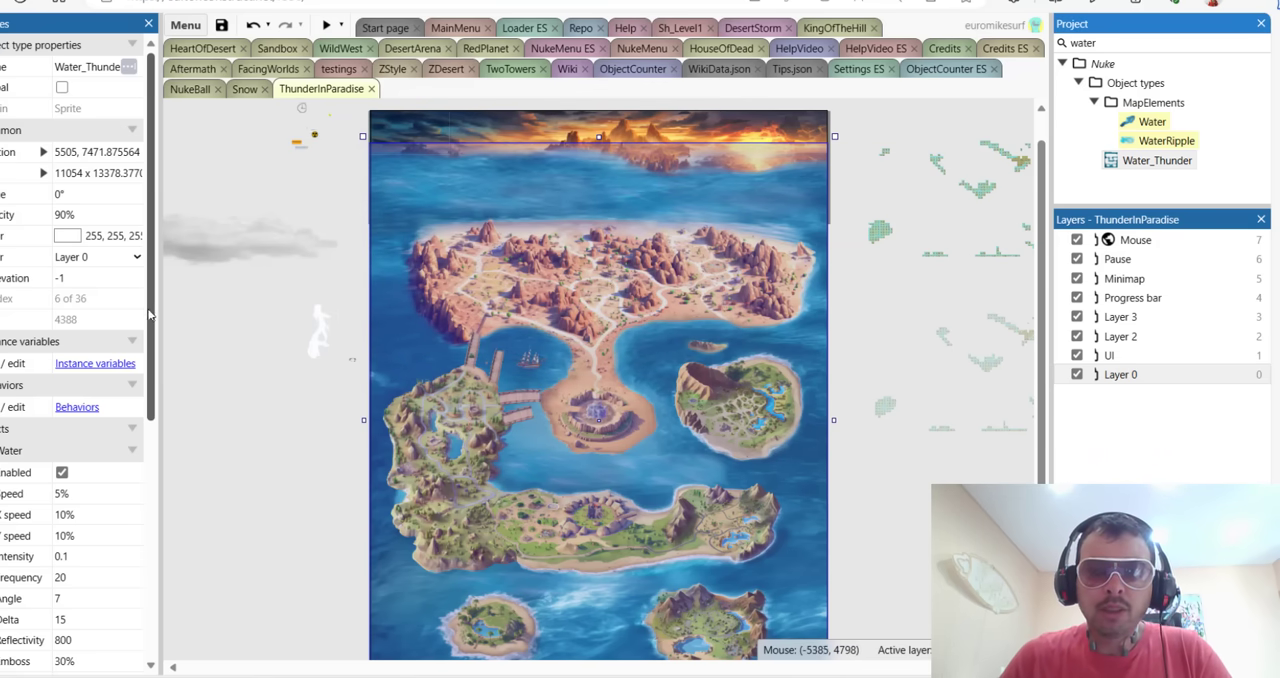
Raise the Water_Thunder Water effect's intensity from 0.1 to strengthen the map's waves.
scroll("down", 3)
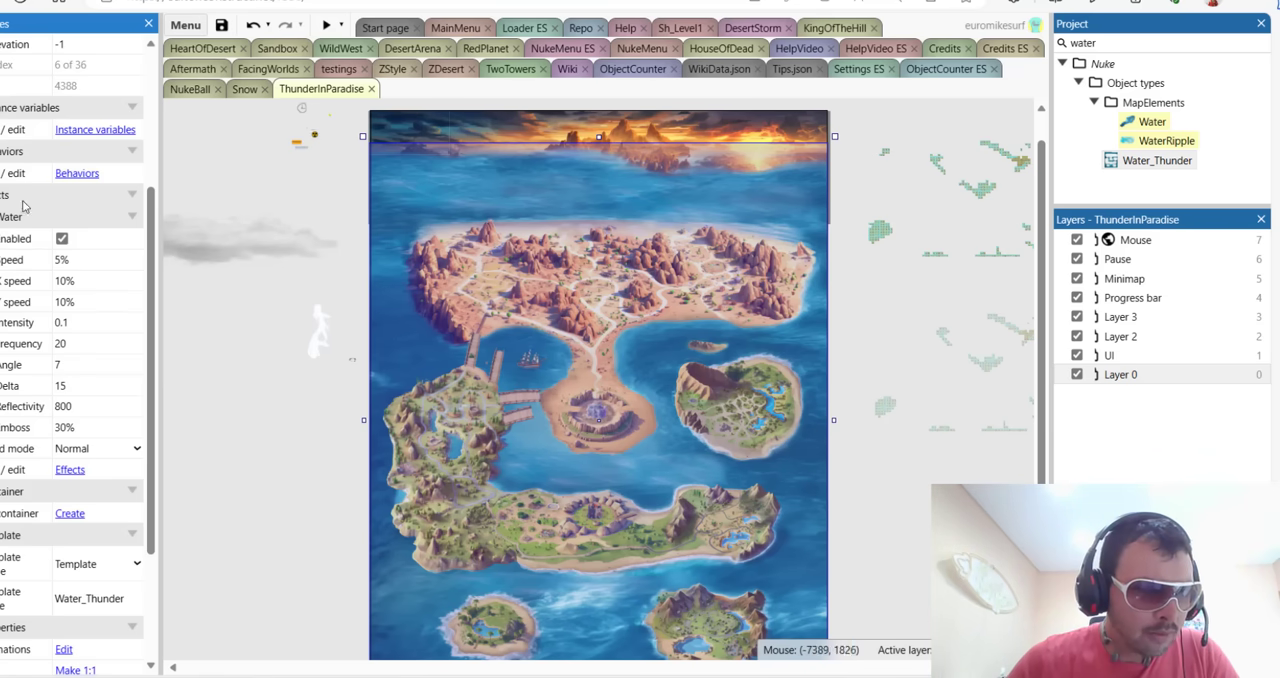
left_click(84, 322)
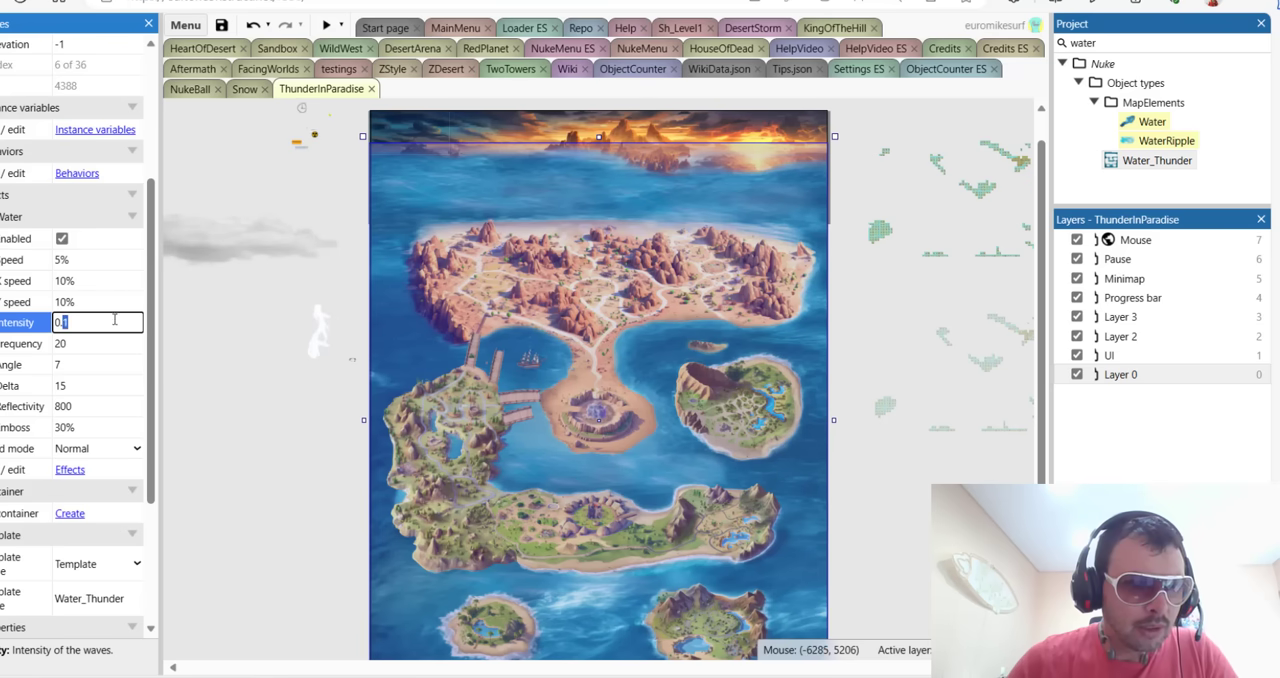
type("0.5")
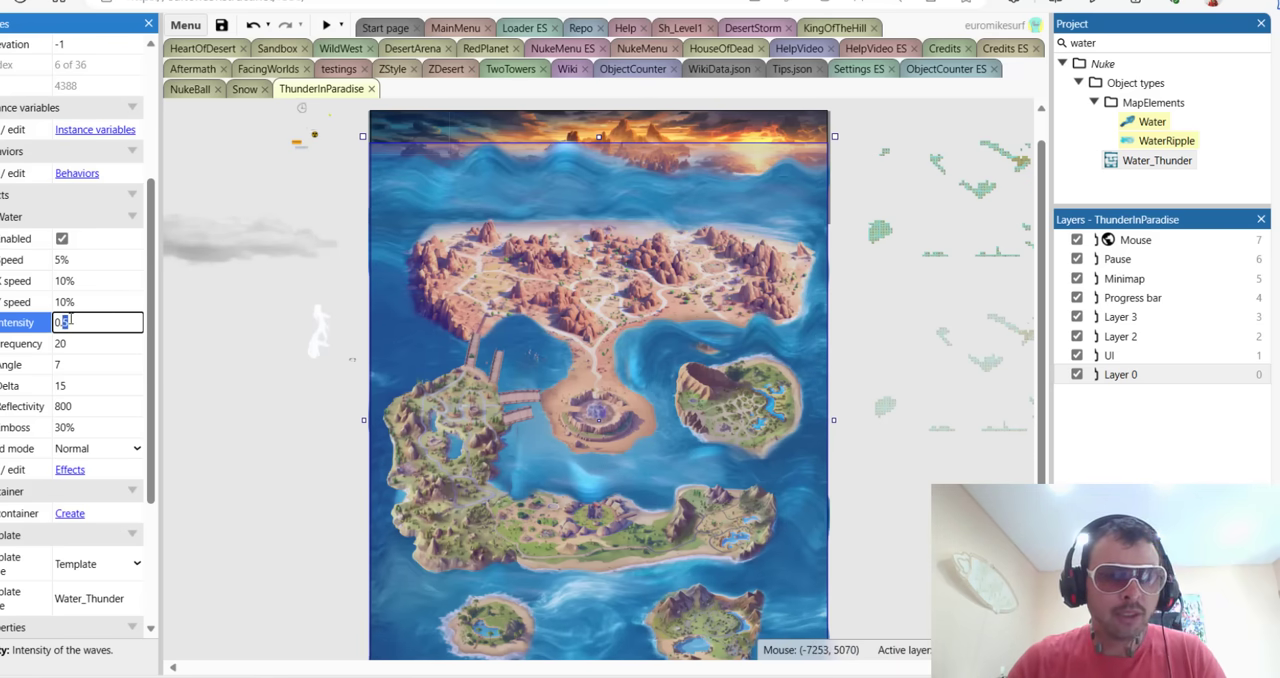
left_click(80, 344)
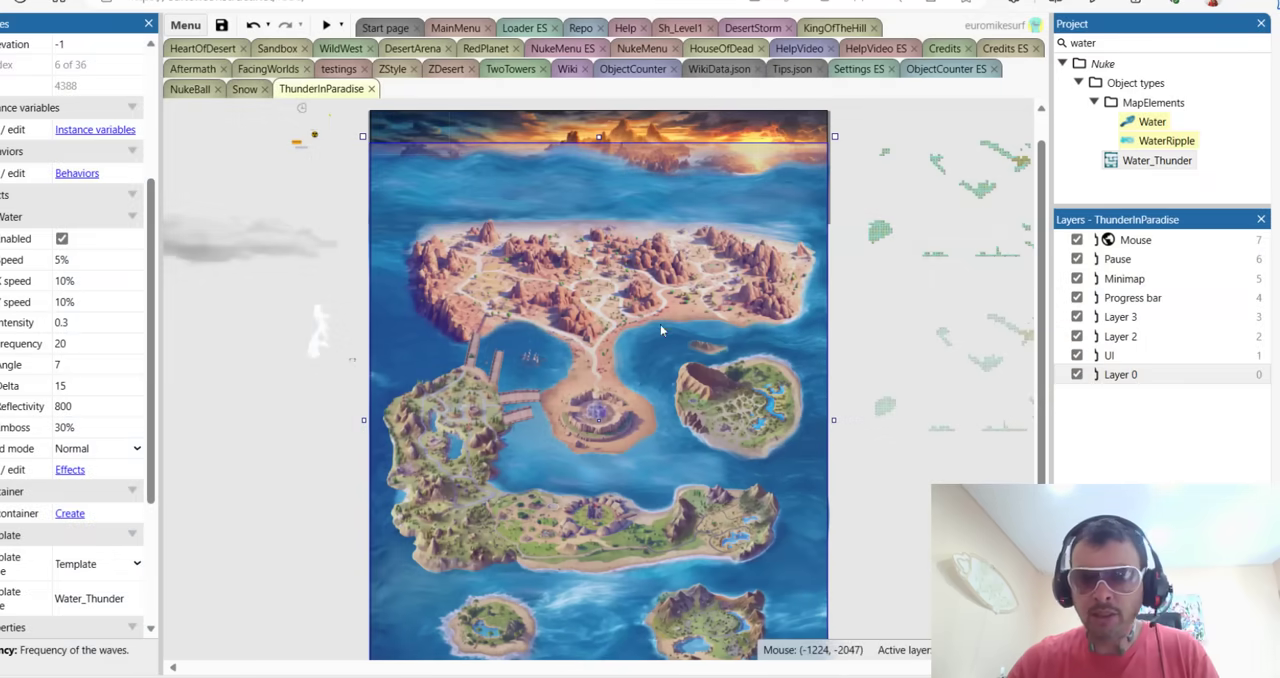
mouse_move(316, 432)
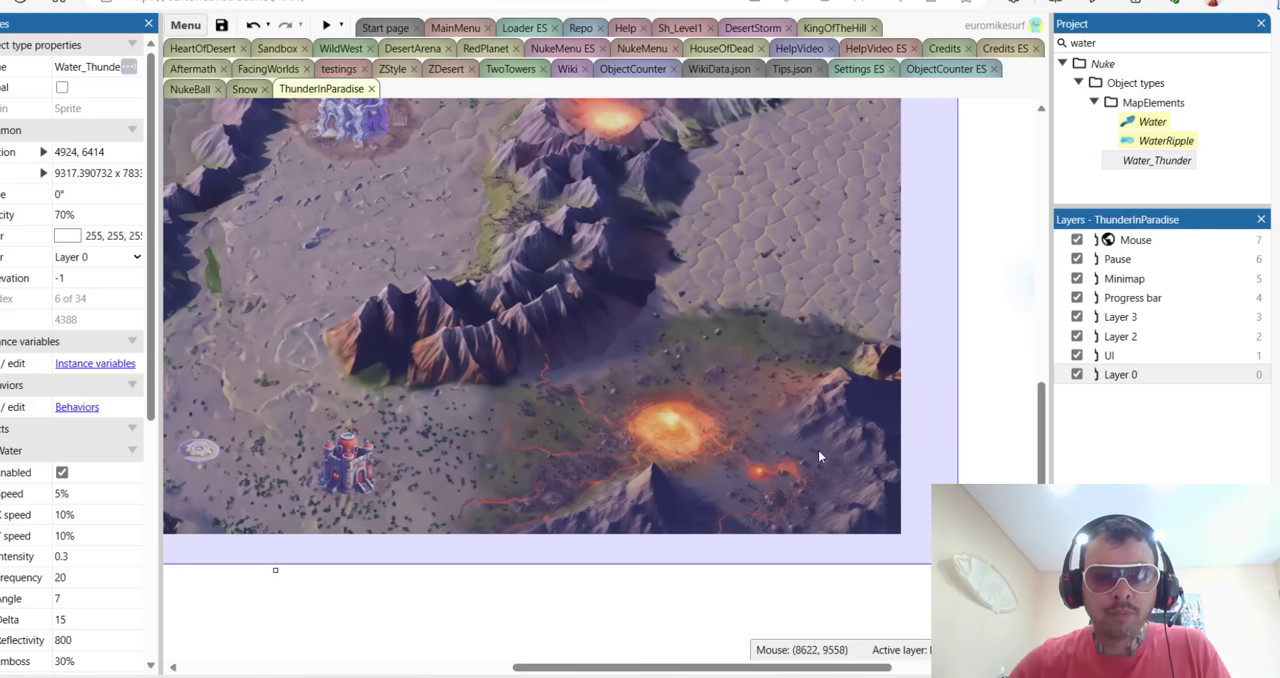
mouse_move(932, 468)
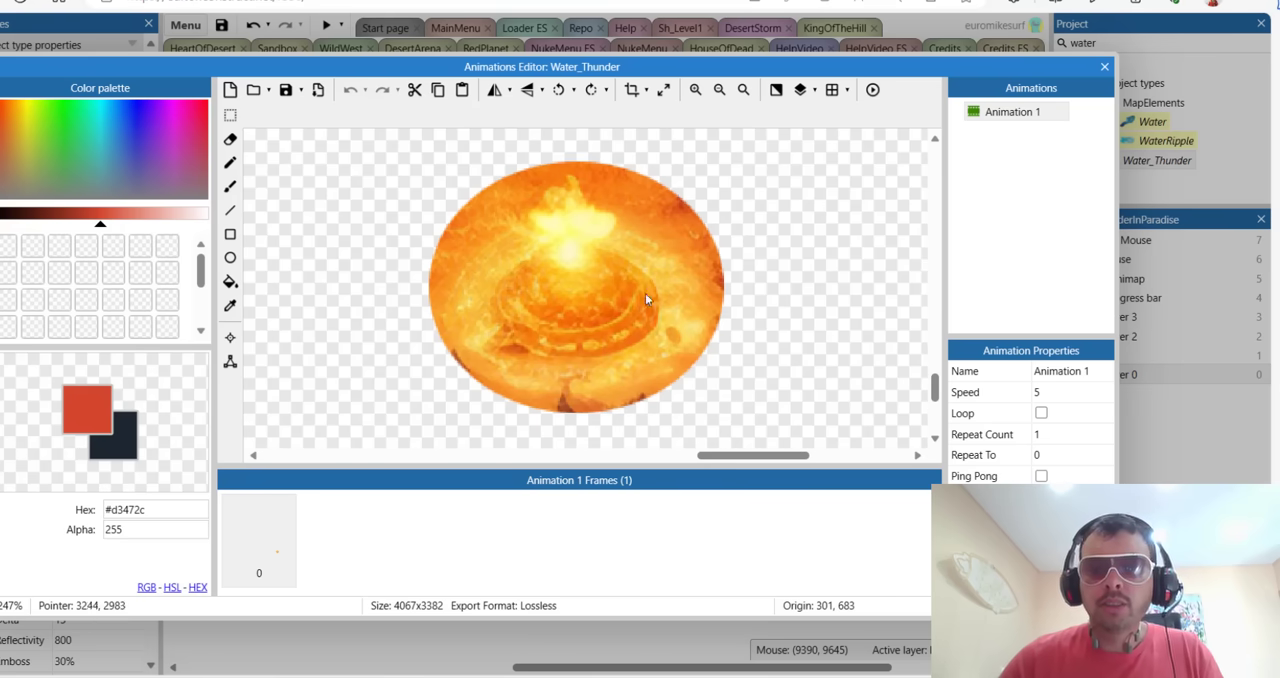
mouse_move(1104, 66)
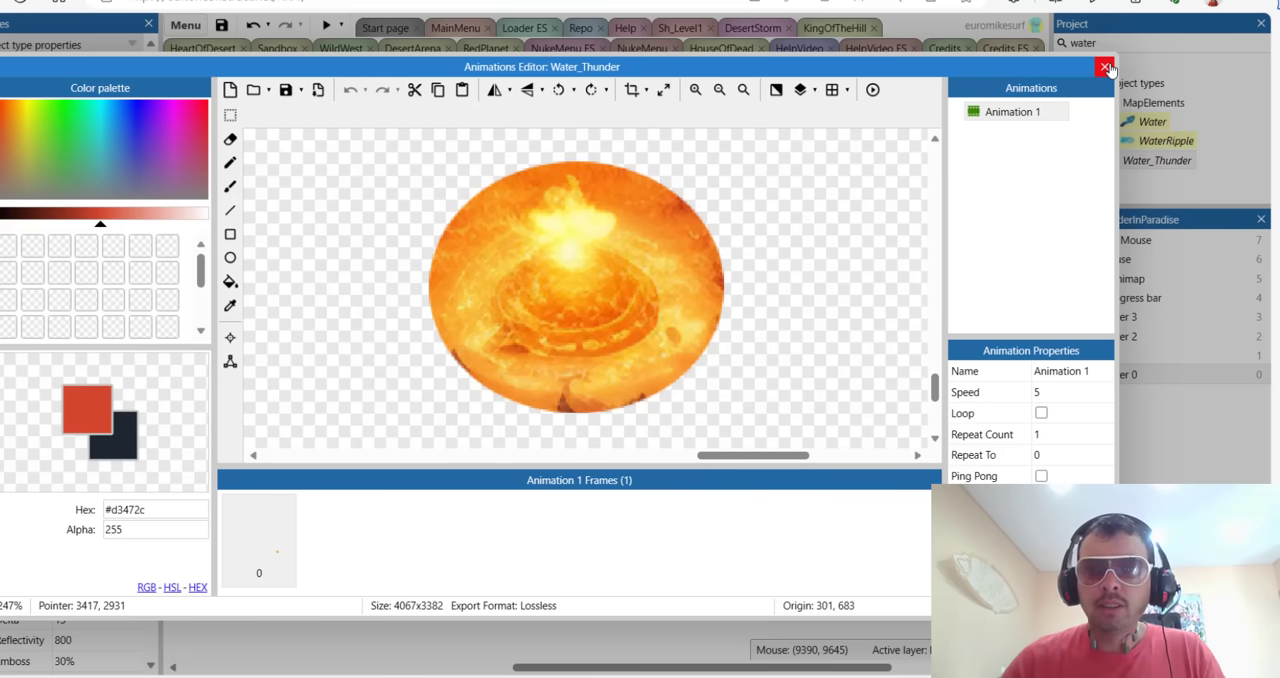
left_click(1106, 68)
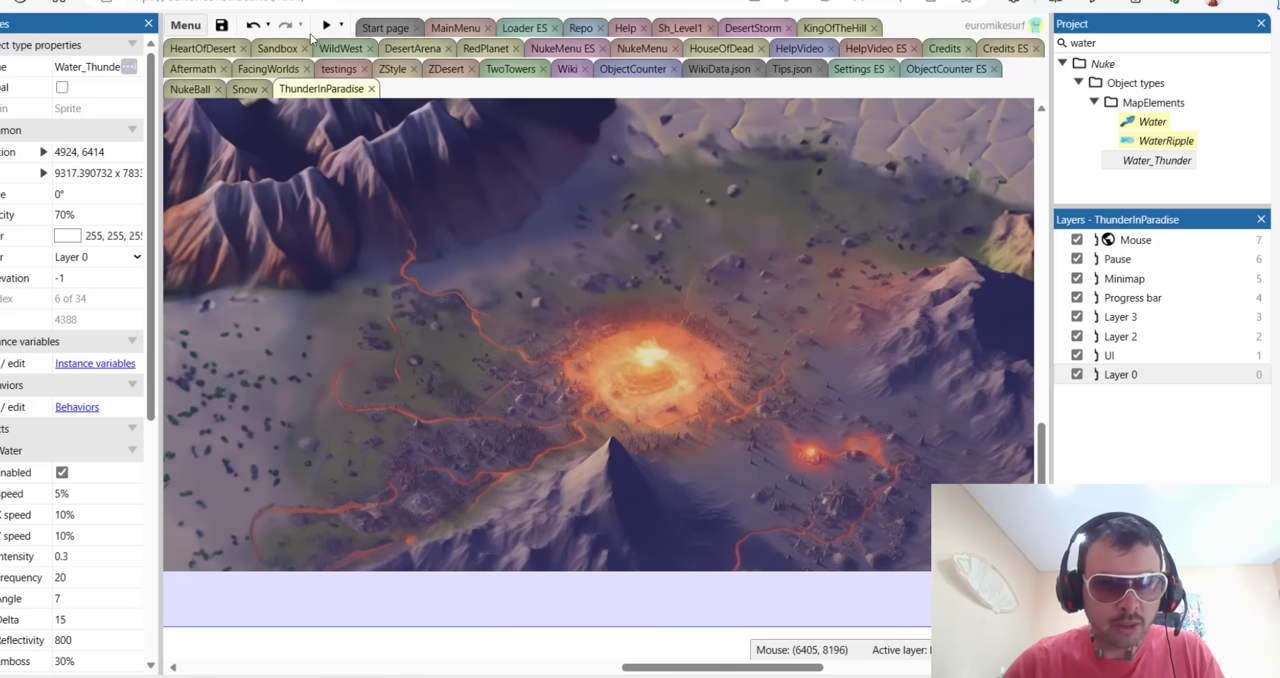
left_click(328, 24)
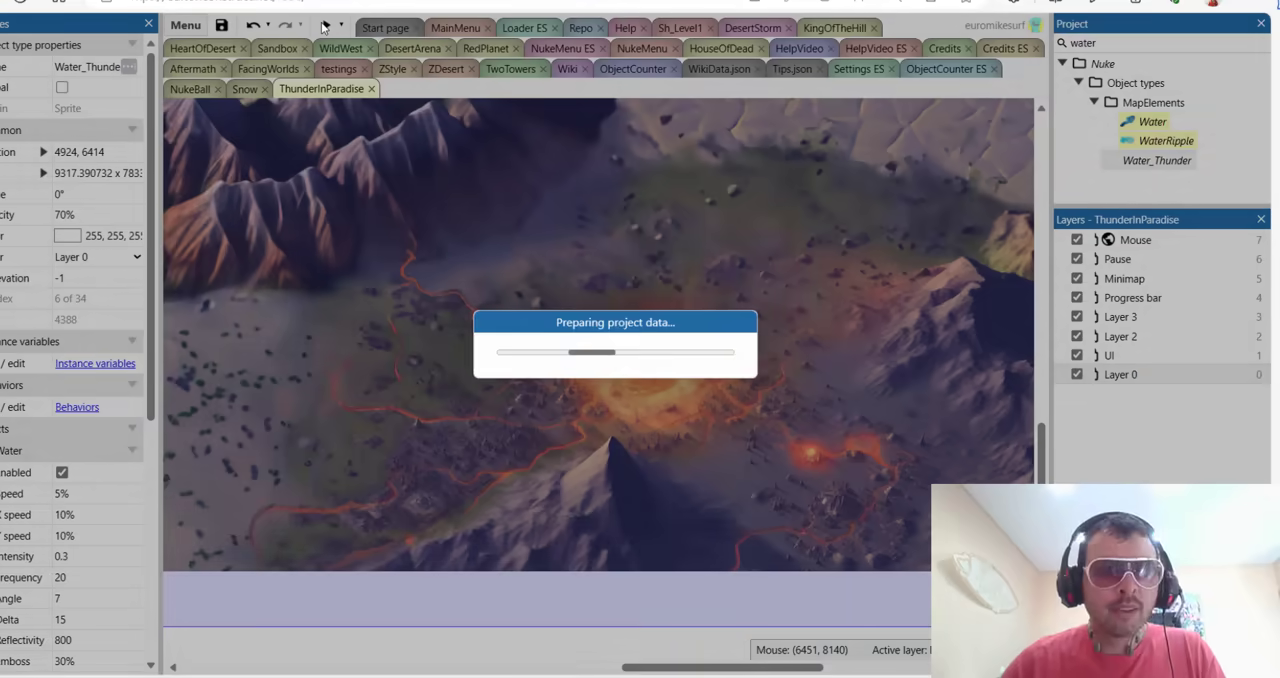
left_click(326, 24)
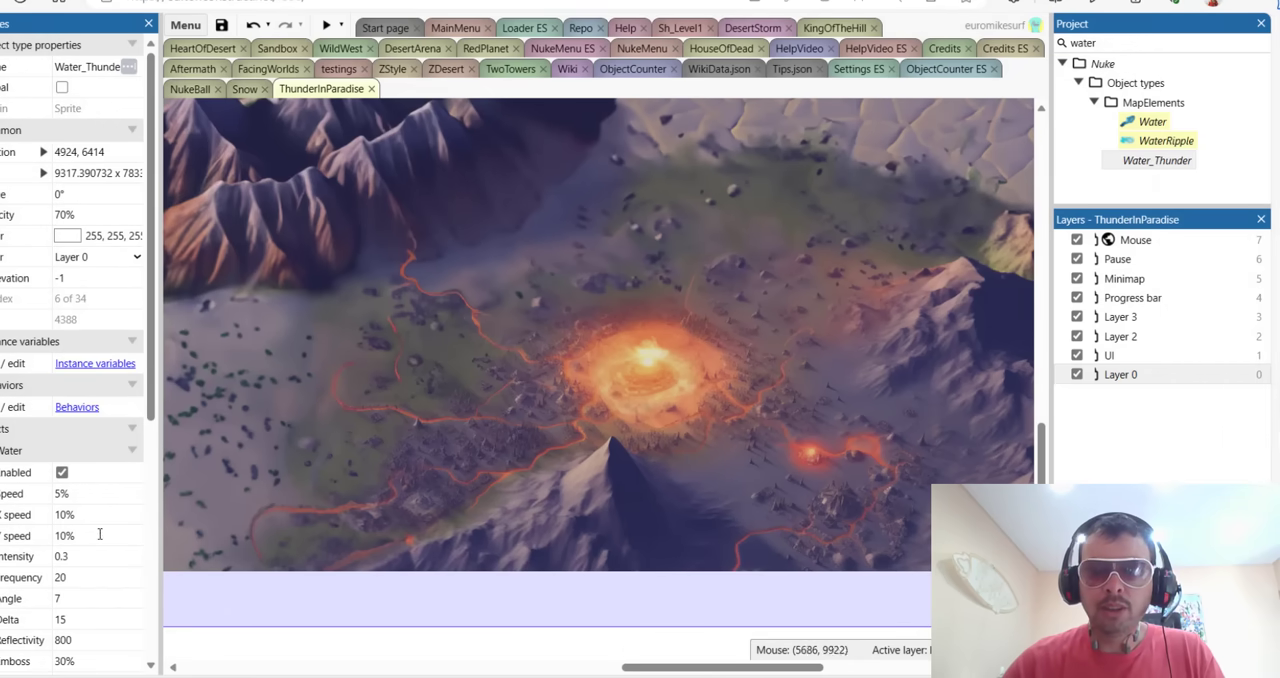
left_click(64, 556)
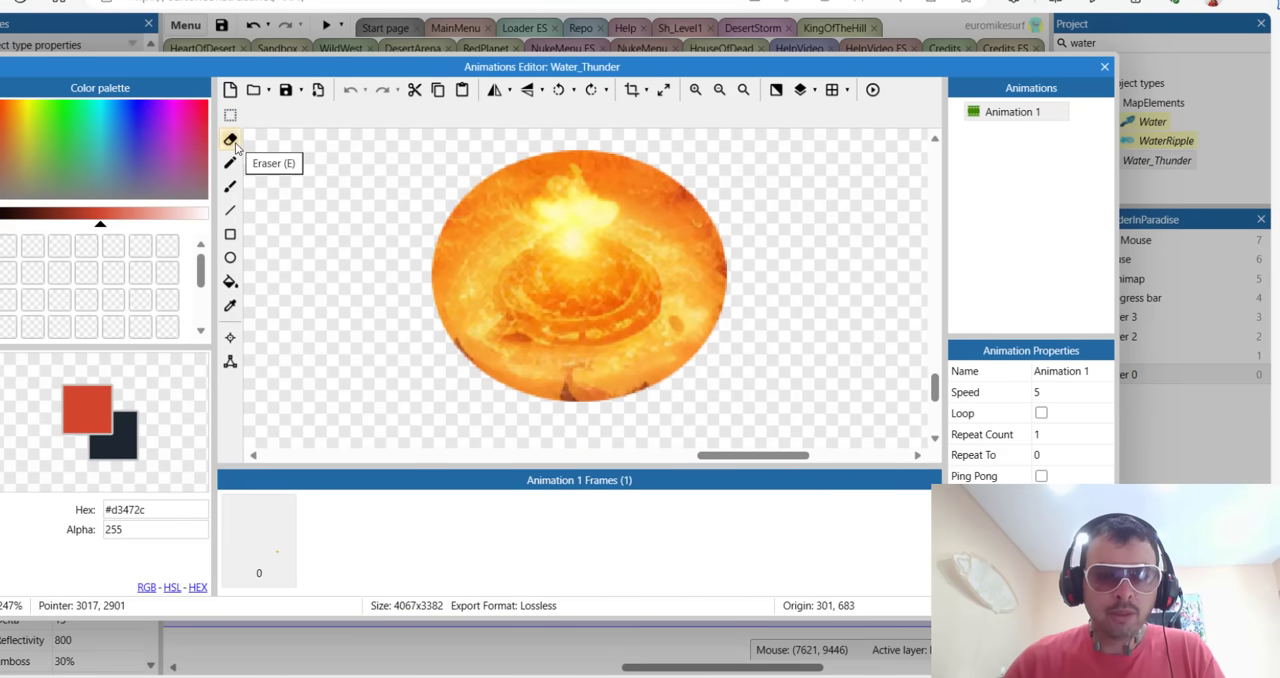
Select the Eraser for the lava image with hardness 0.03 and size 17.
left_click(230, 138)
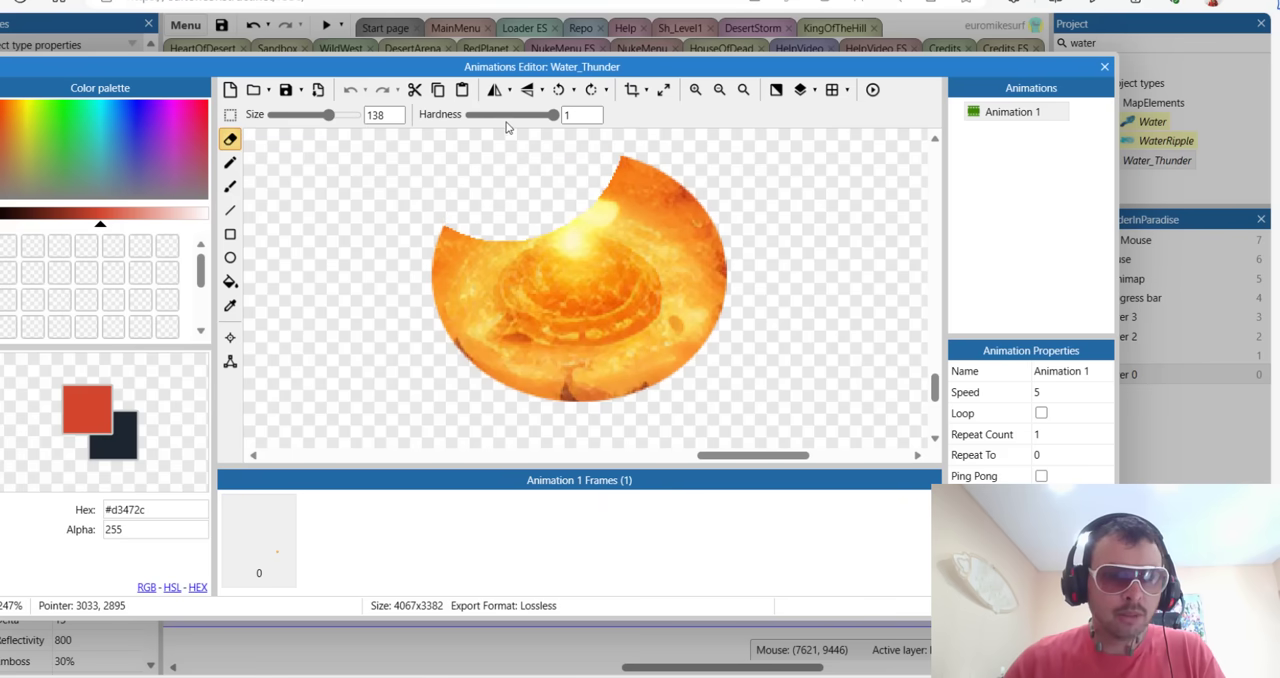
left_click_drag(540, 114, 476, 114)
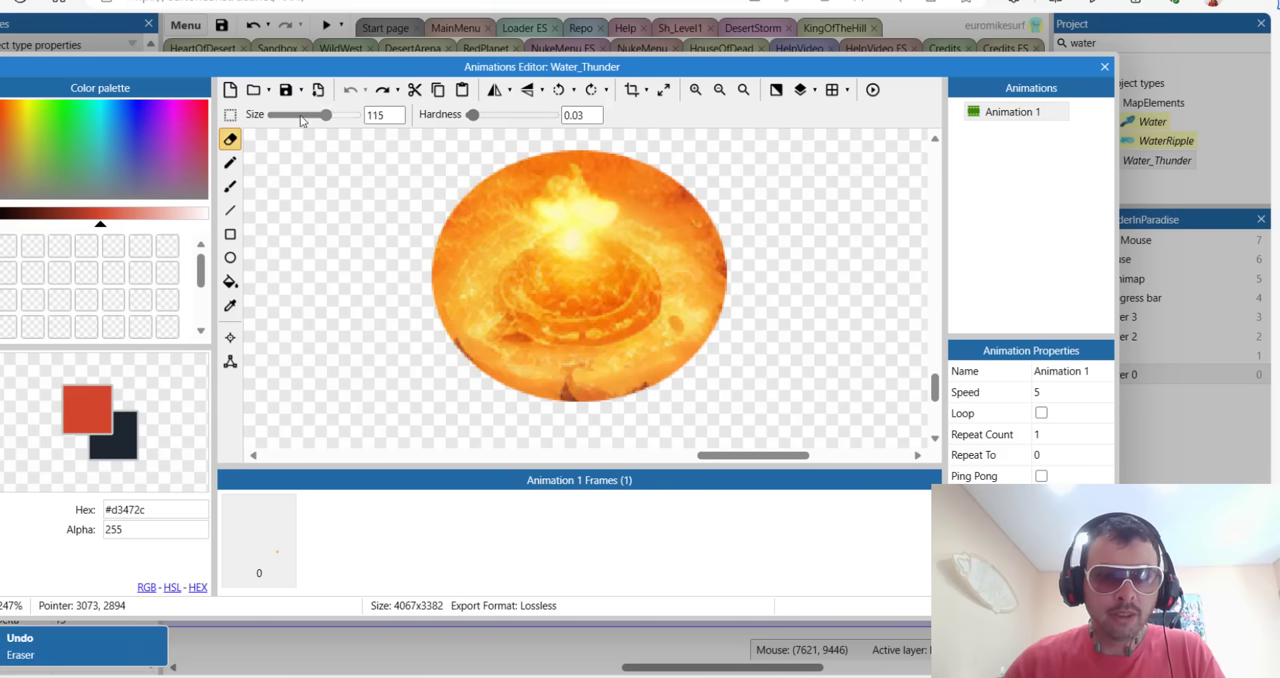
left_click_drag(324, 114, 272, 114)
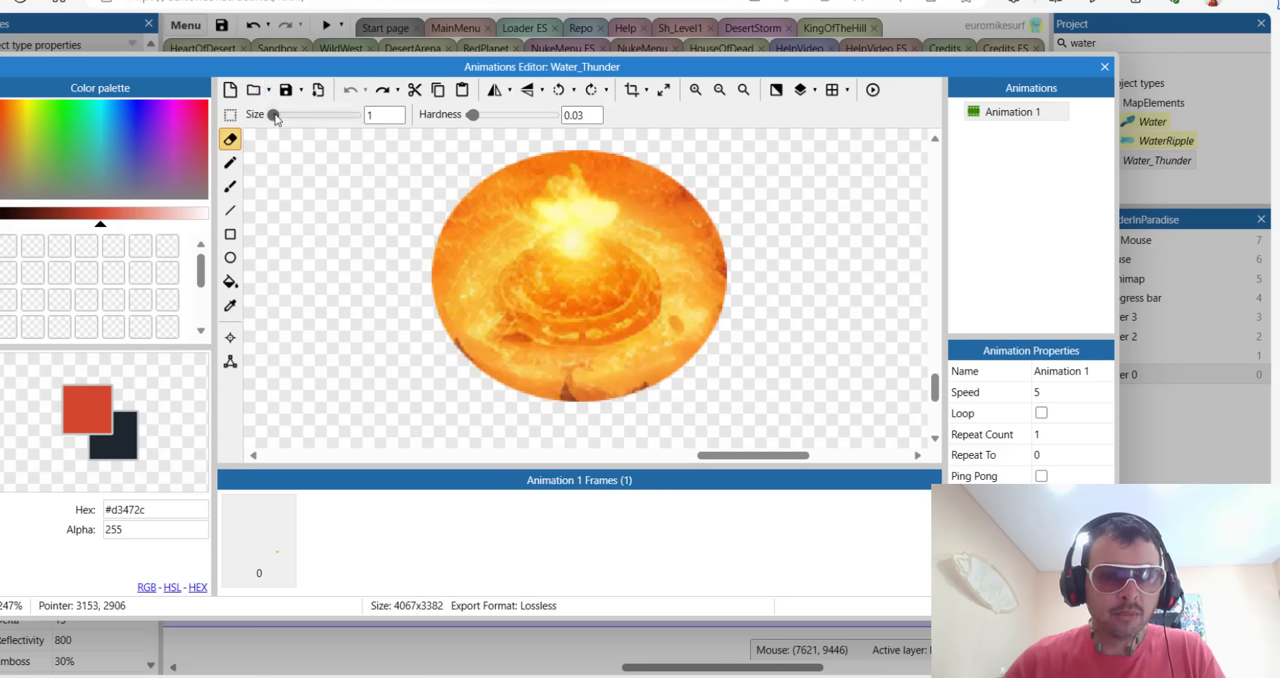
left_click_drag(272, 114, 300, 114)
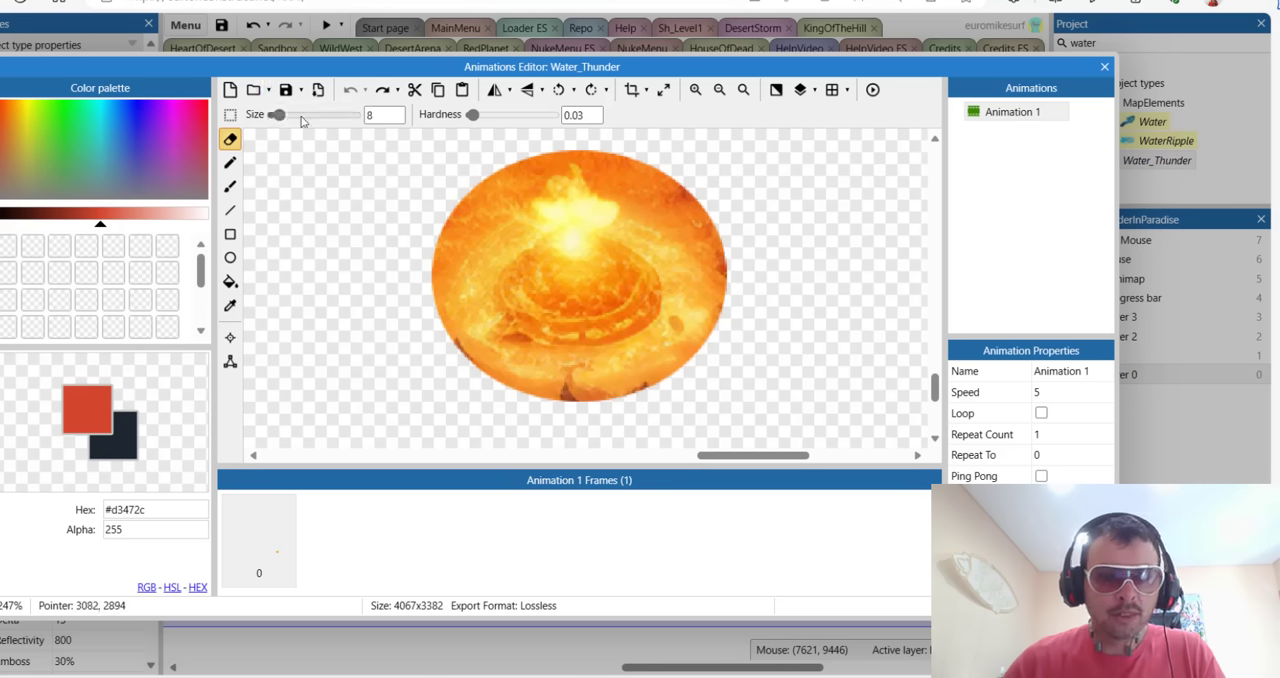
left_click_drag(278, 114, 290, 114)
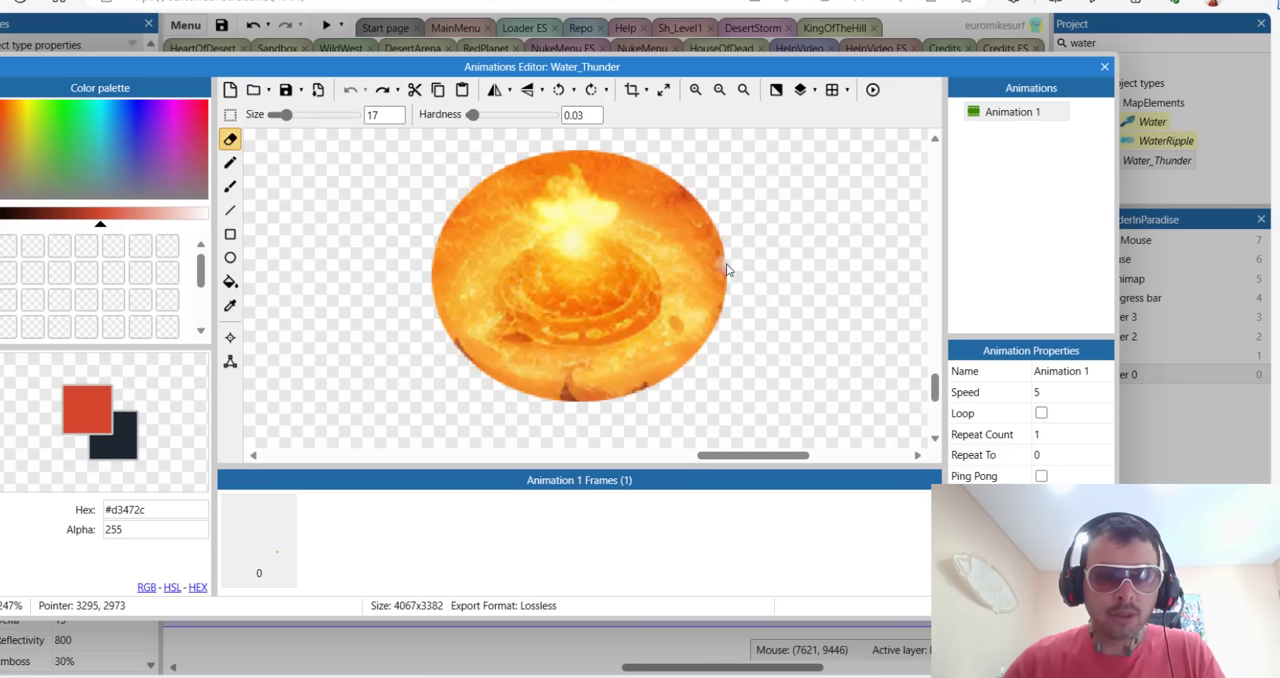